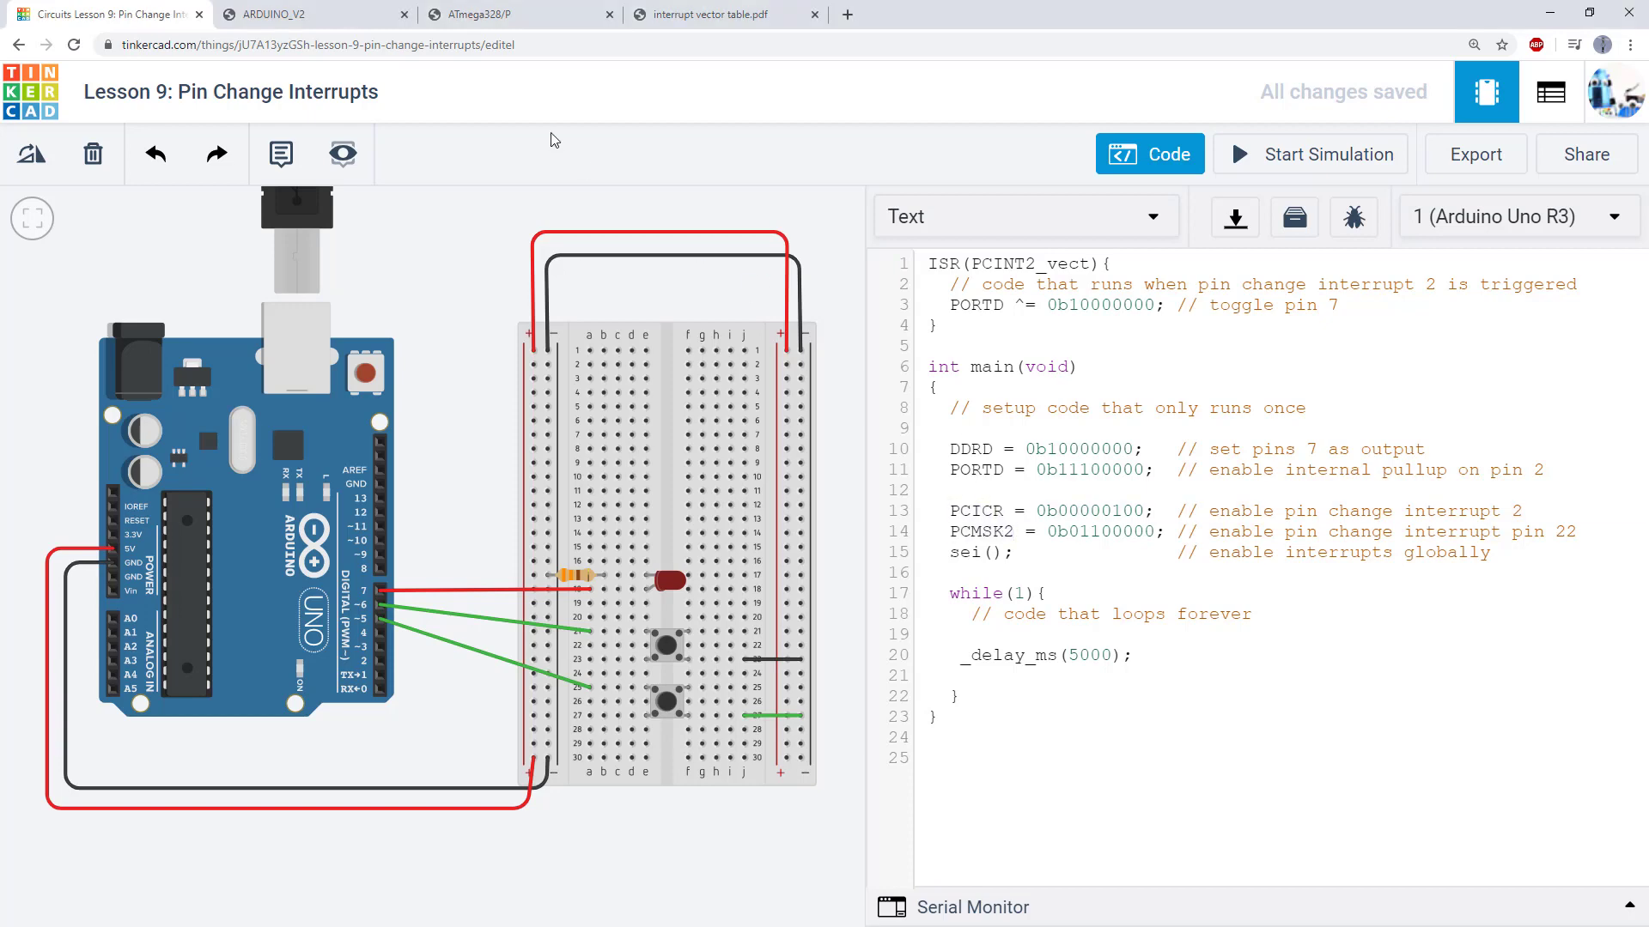
Step: Show the Arduino Uno pinout PDF mapping pin 2 to PCINT18 and pin 7 to PCINT23
{"action": "left_click", "coordinate": [304, 14]}
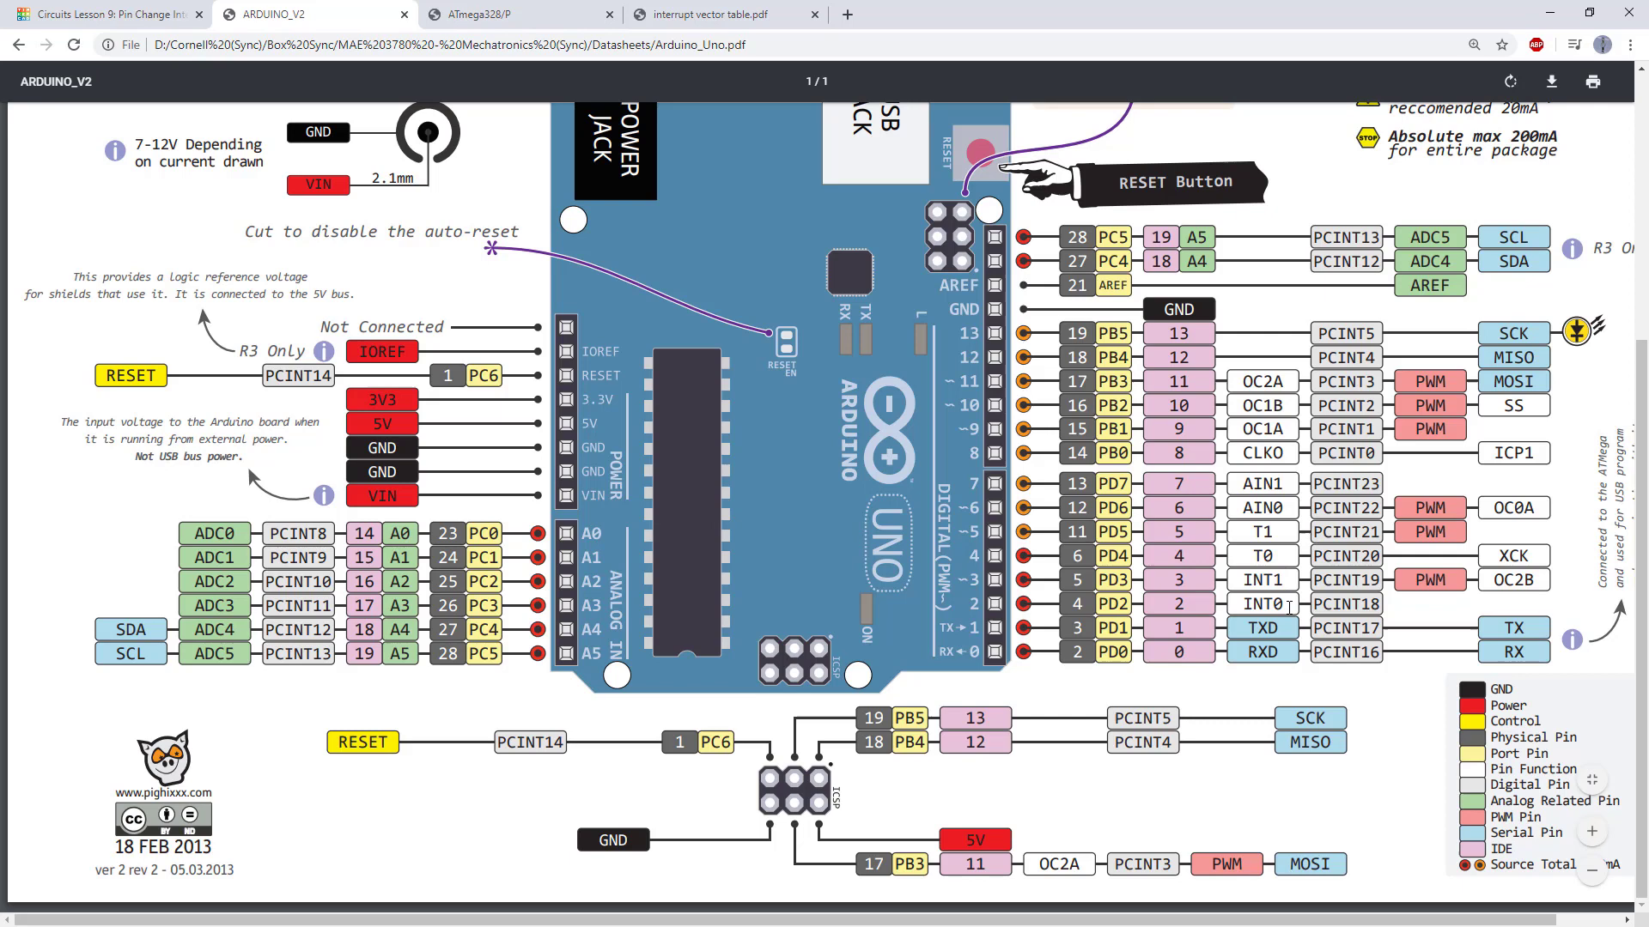
{"action": "mouse_move", "coordinate": [1288, 608]}
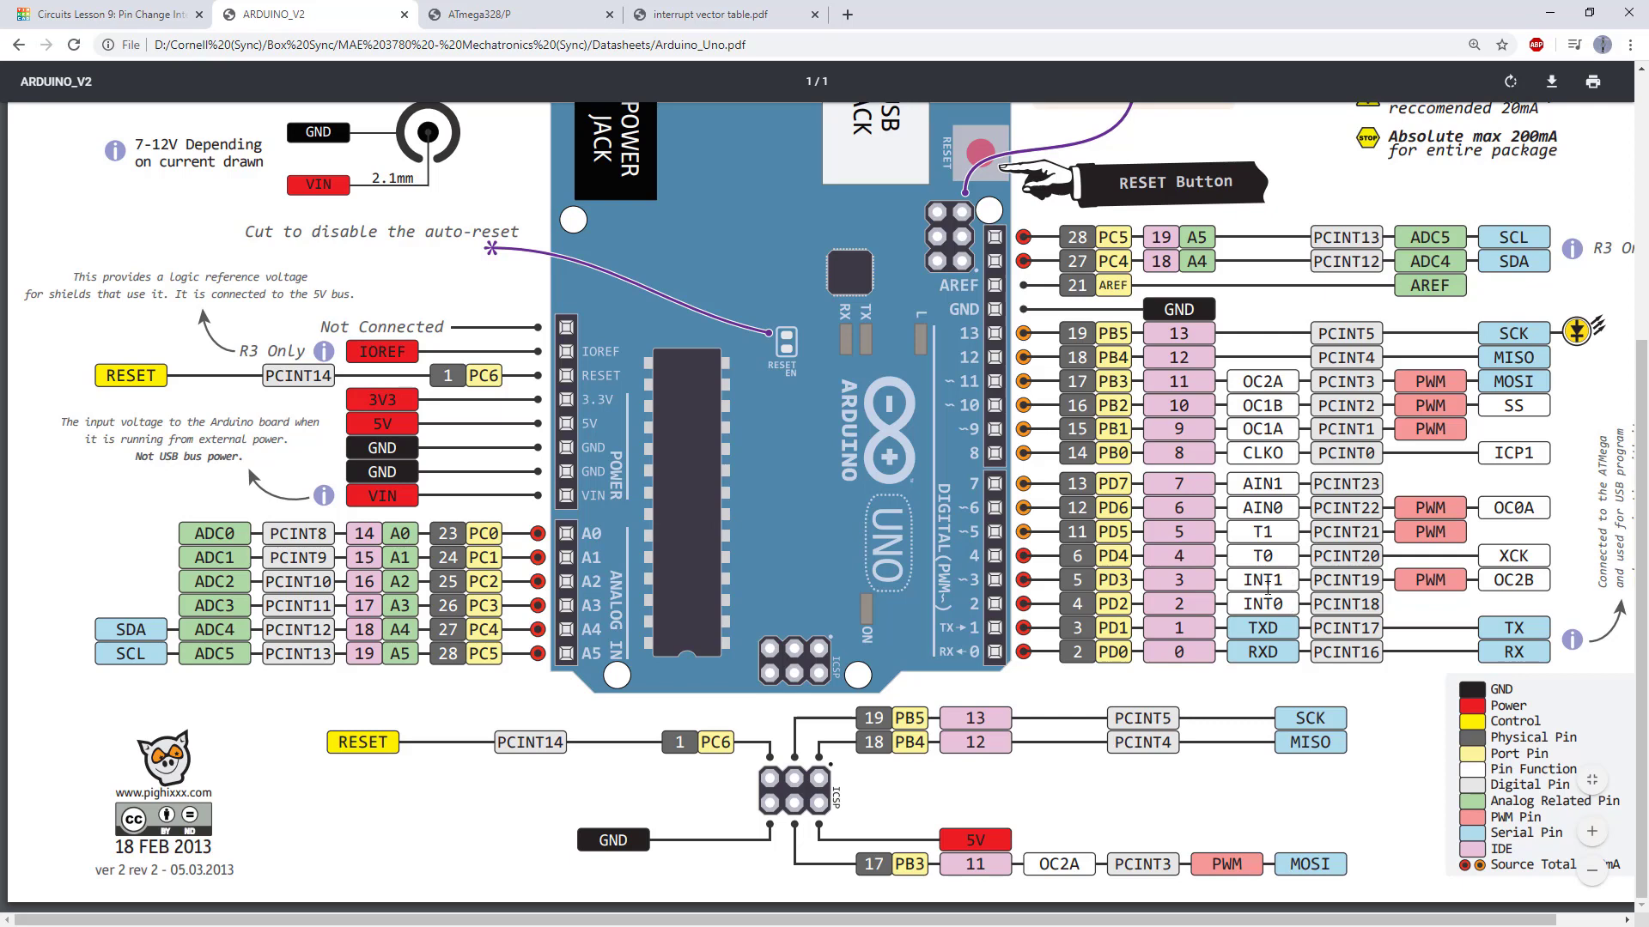
{"action": "mouse_move", "coordinate": [1025, 587]}
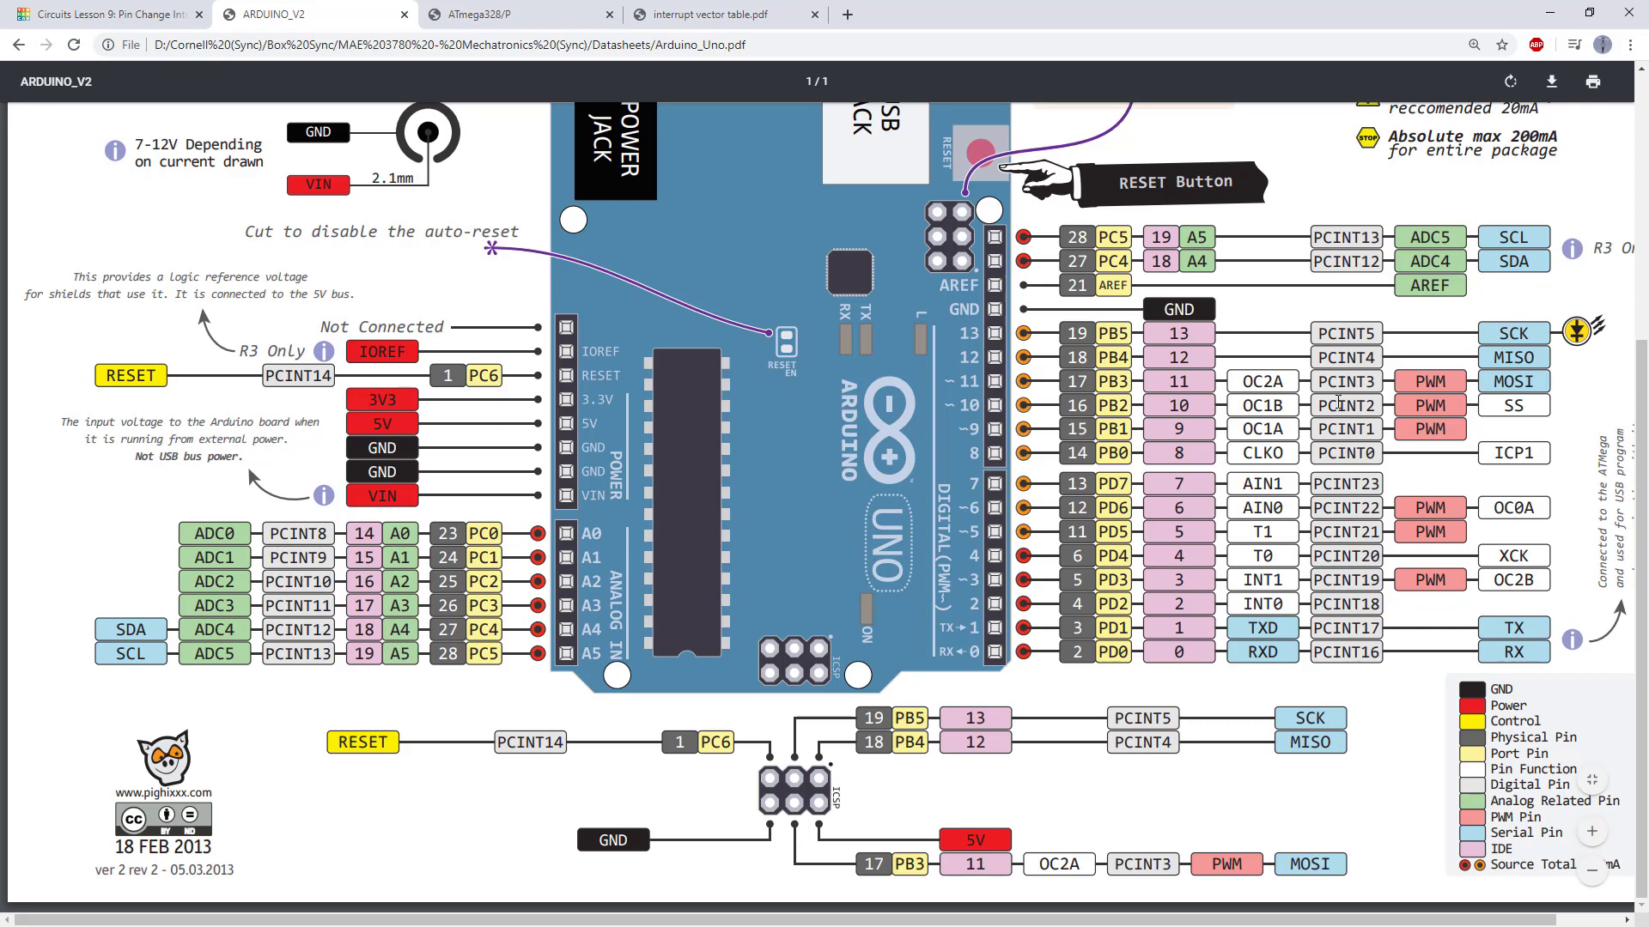
{"action": "mouse_move", "coordinate": [989, 357]}
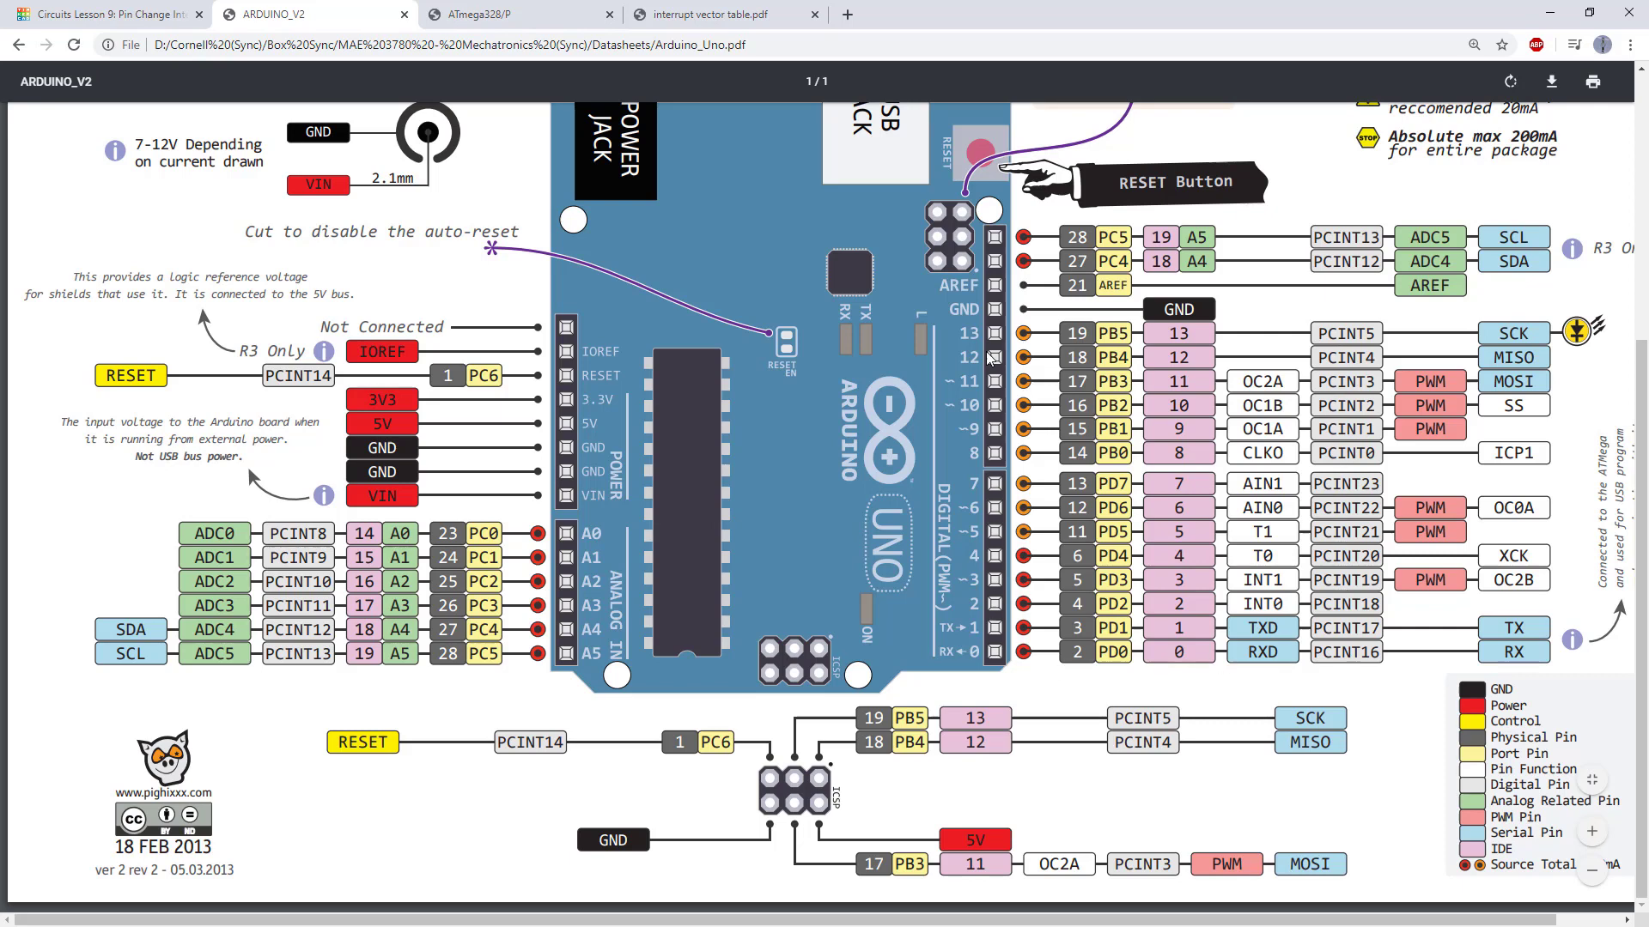
{"action": "mouse_move", "coordinate": [1390, 589]}
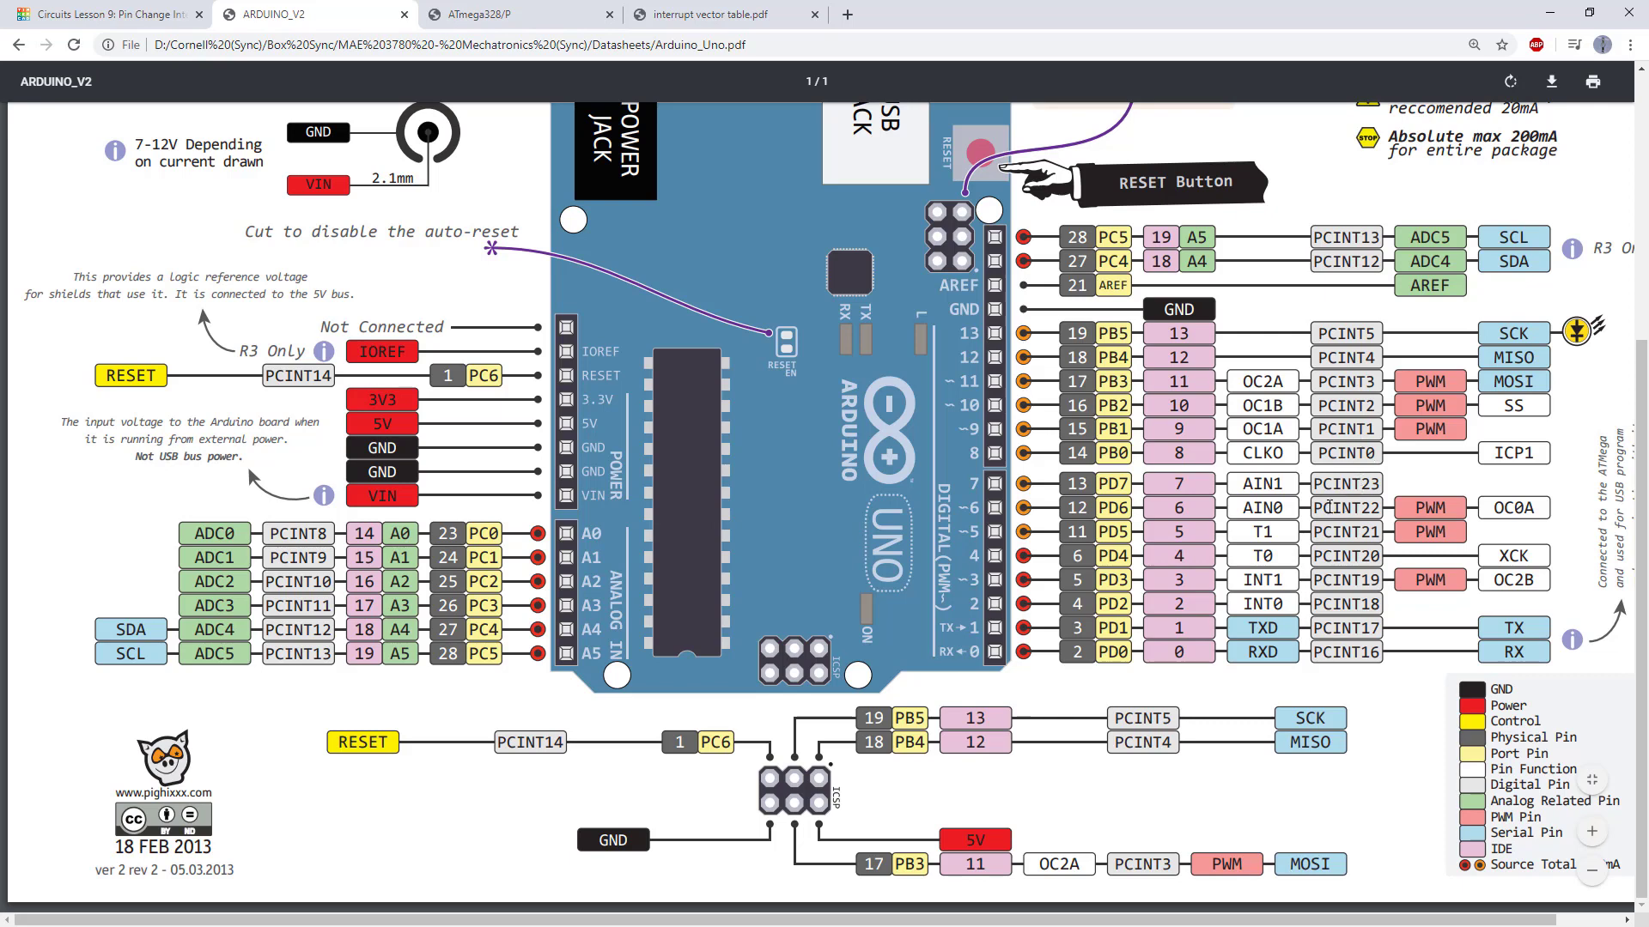
{"action": "mouse_move", "coordinate": [1324, 487]}
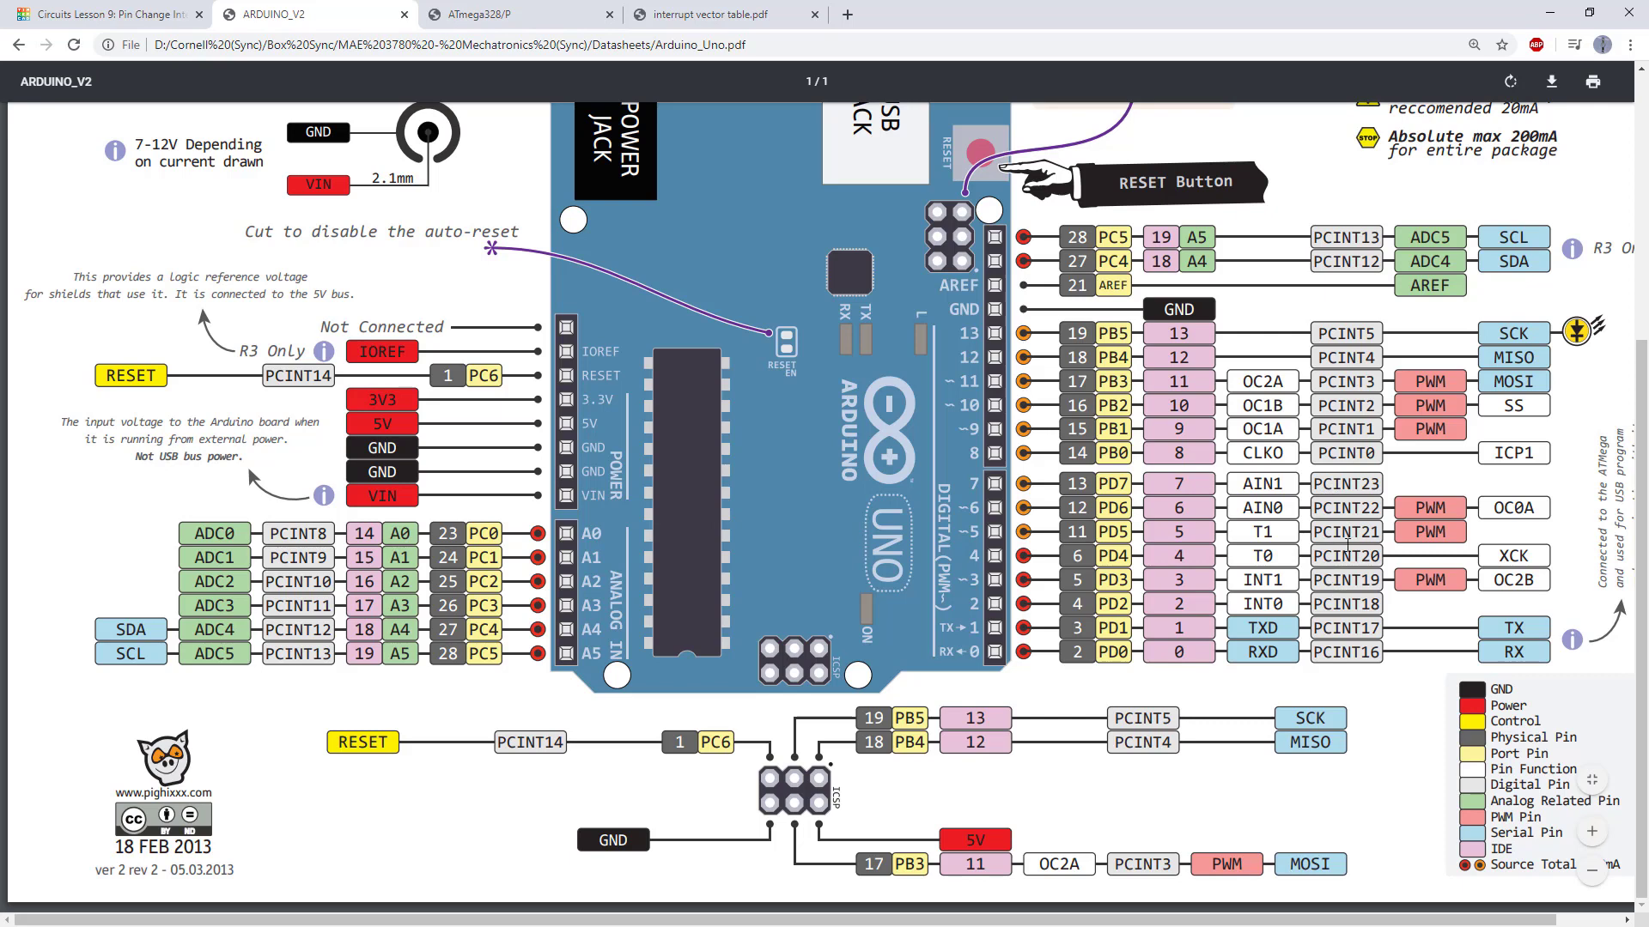
{"action": "mouse_move", "coordinate": [1349, 544]}
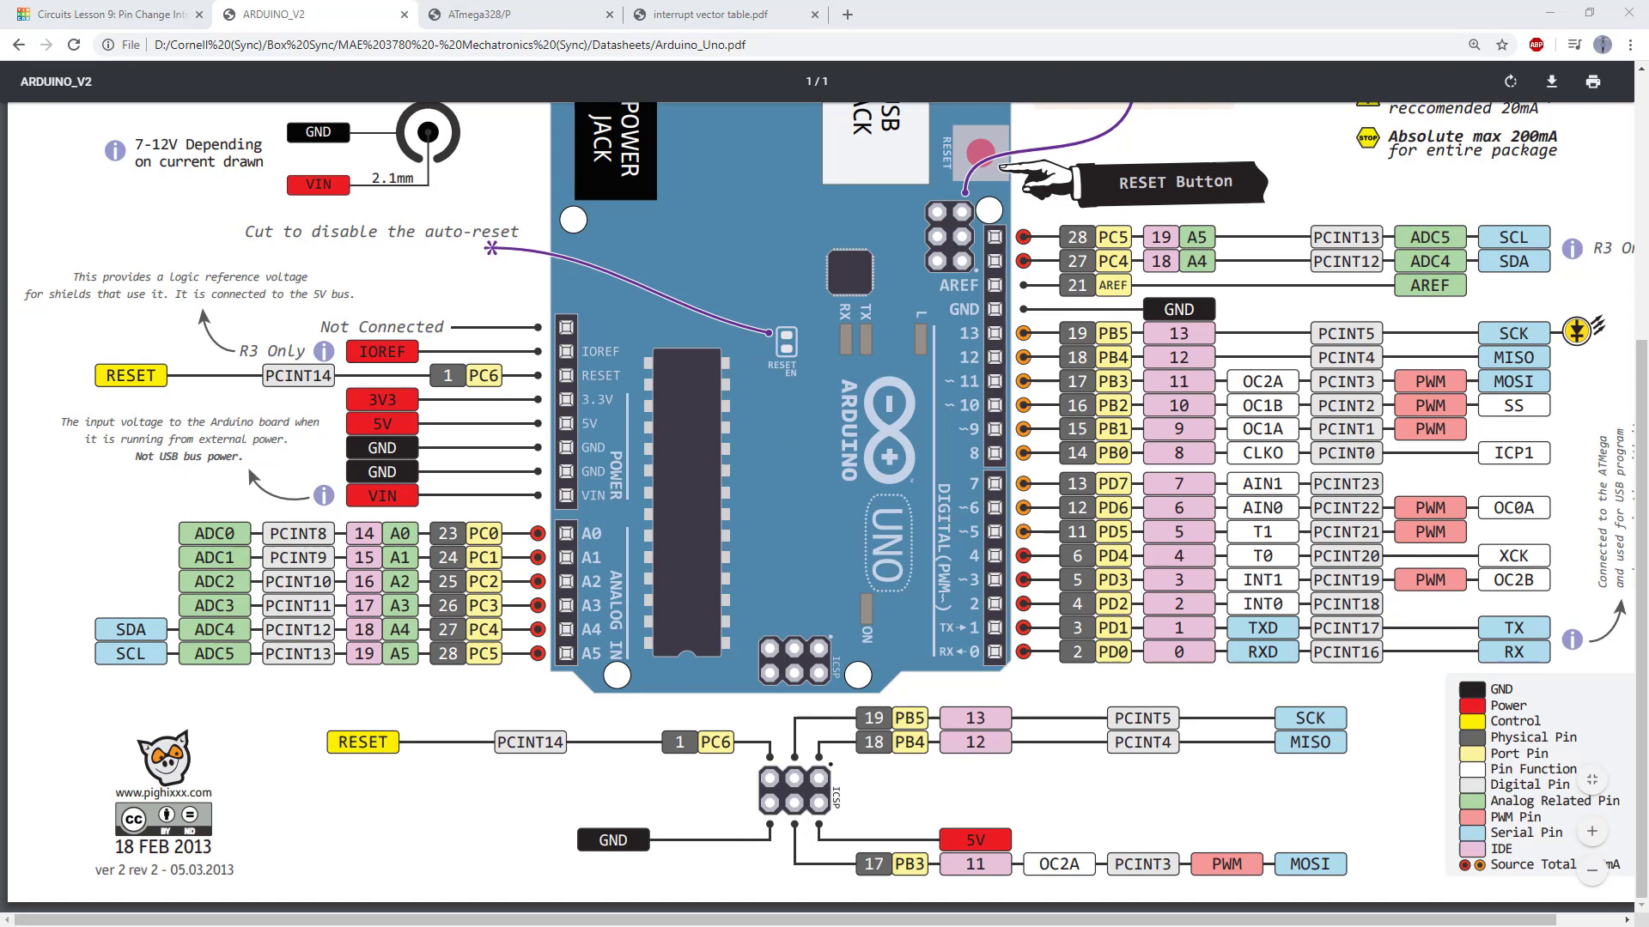
Step: In the ATmega328/P datasheet, mark PCICR and the PCIE2 sentences enabling PCINT[23:16] interrupts
{"action": "left_click", "coordinate": [515, 13]}
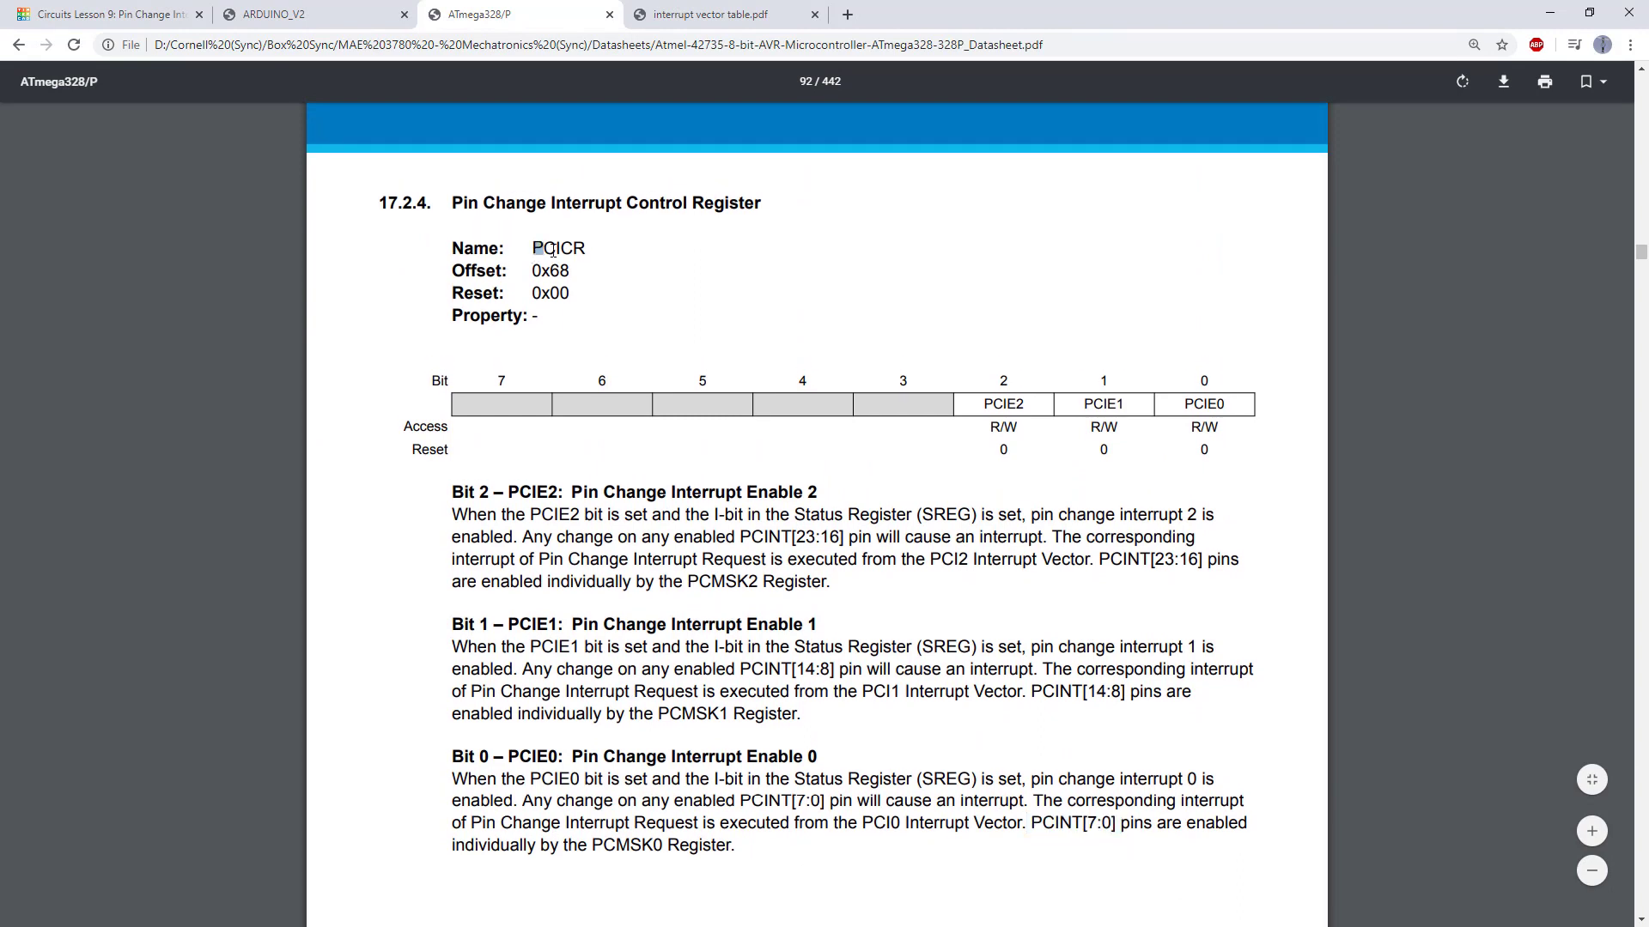
{"action": "double_click", "coordinate": [559, 249]}
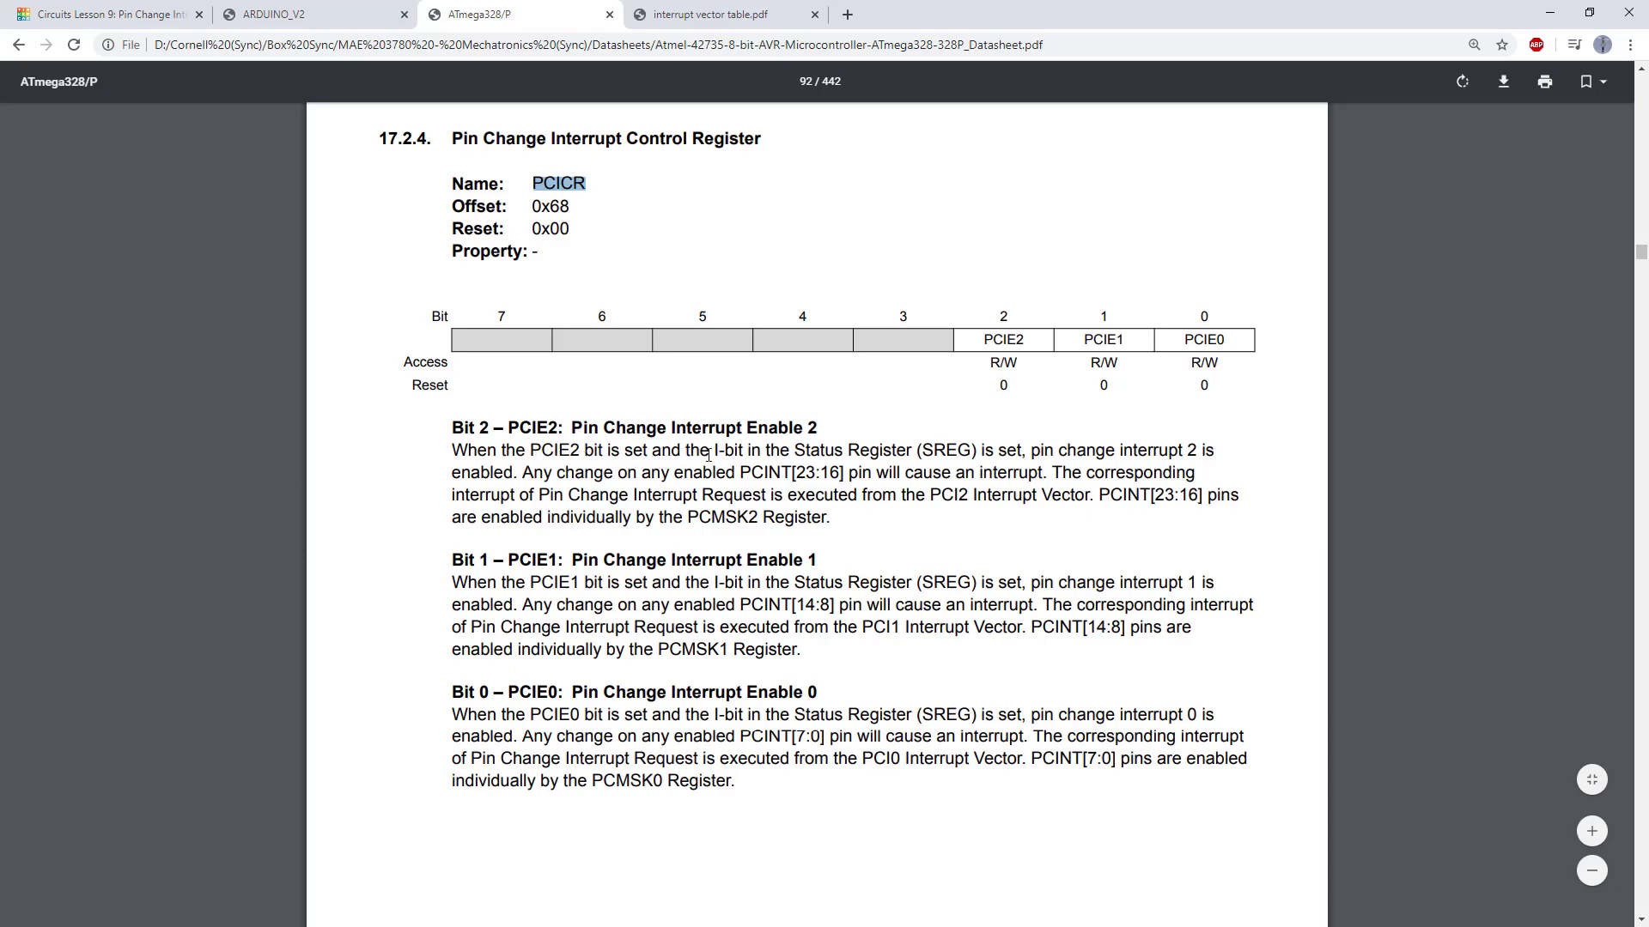
{"action": "left_click_drag", "start_coordinate": [711, 450], "coordinate": [1005, 450]}
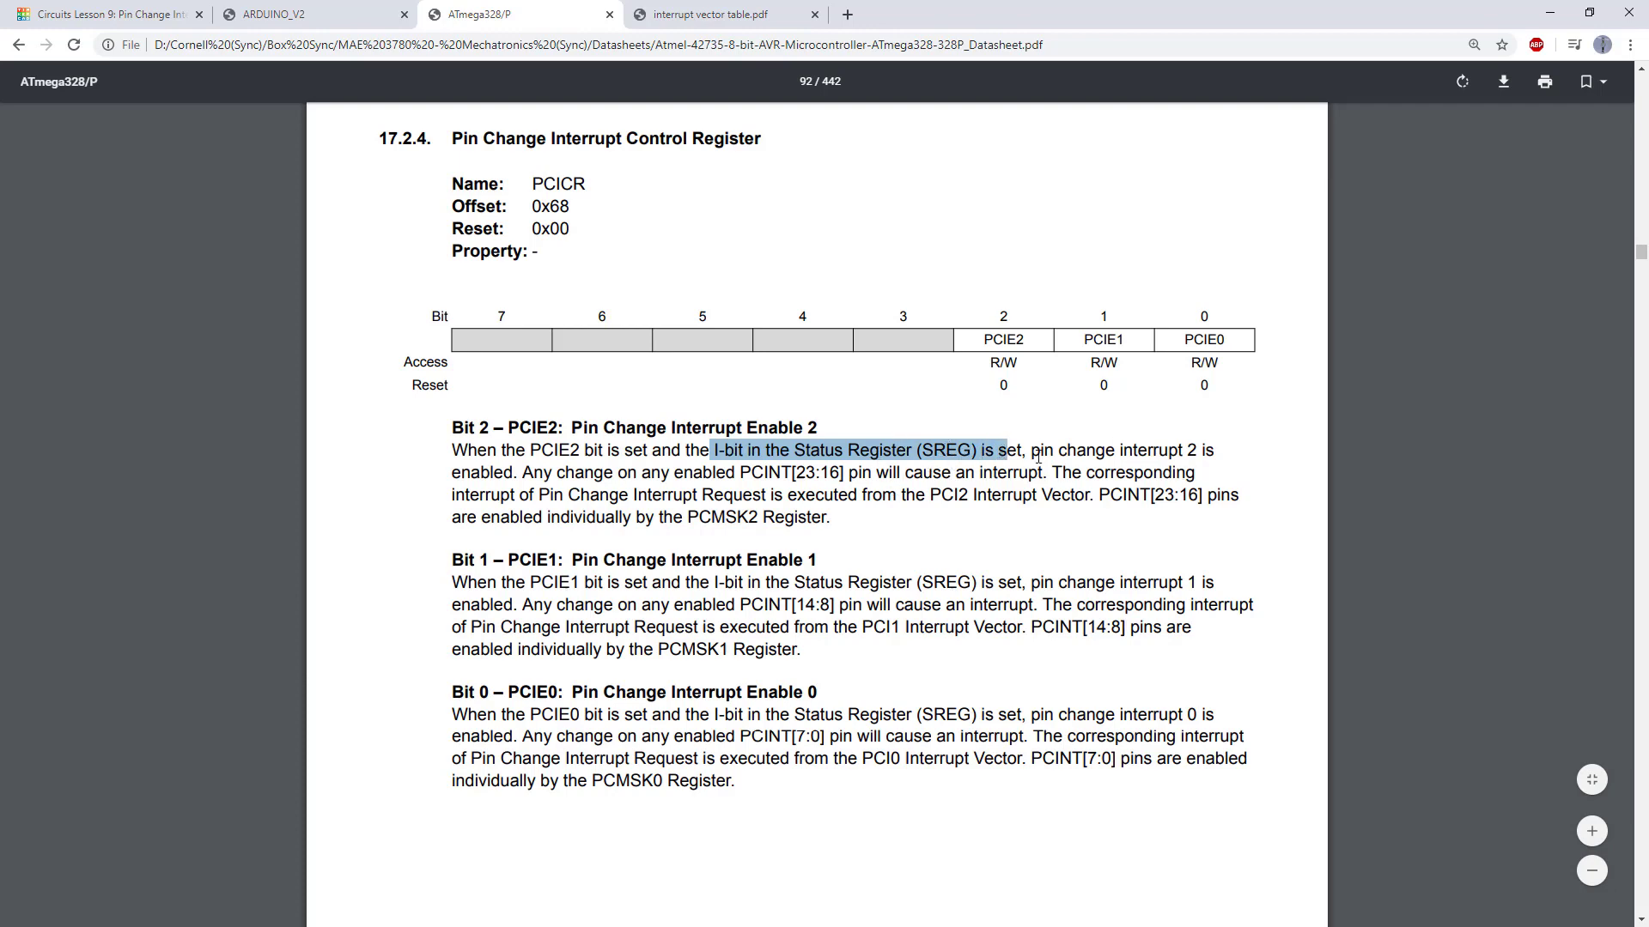
{"action": "left_click_drag", "start_coordinate": [1034, 450], "coordinate": [514, 472]}
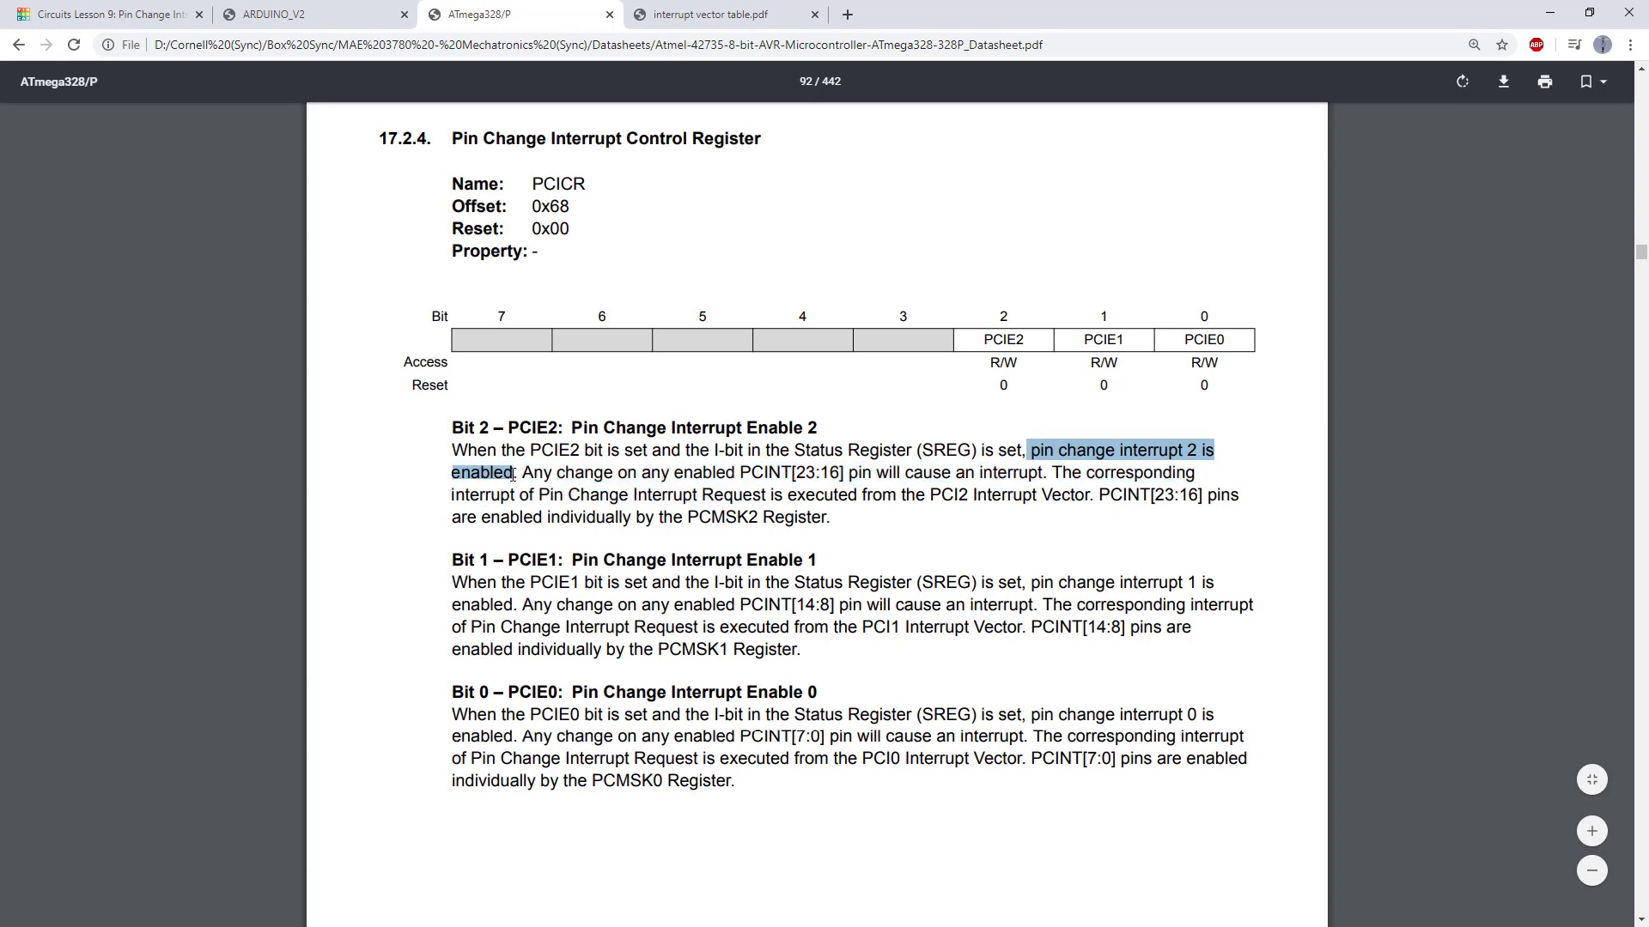
{"action": "mouse_move", "coordinate": [524, 474]}
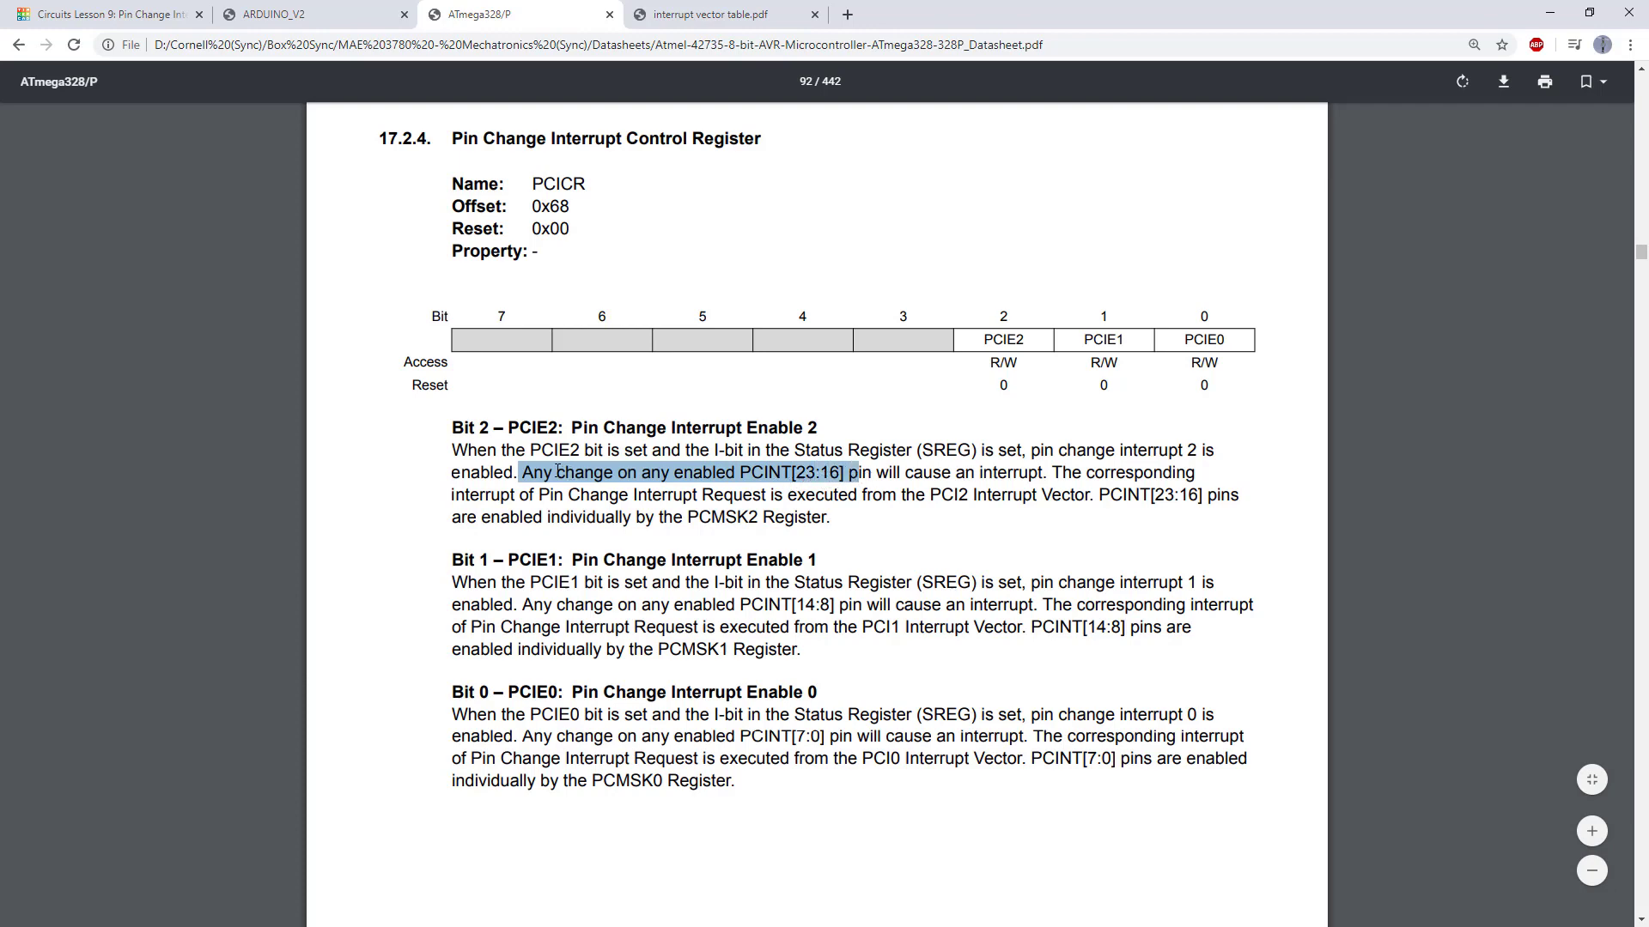
{"action": "left_click_drag", "start_coordinate": [857, 472], "coordinate": [1045, 472]}
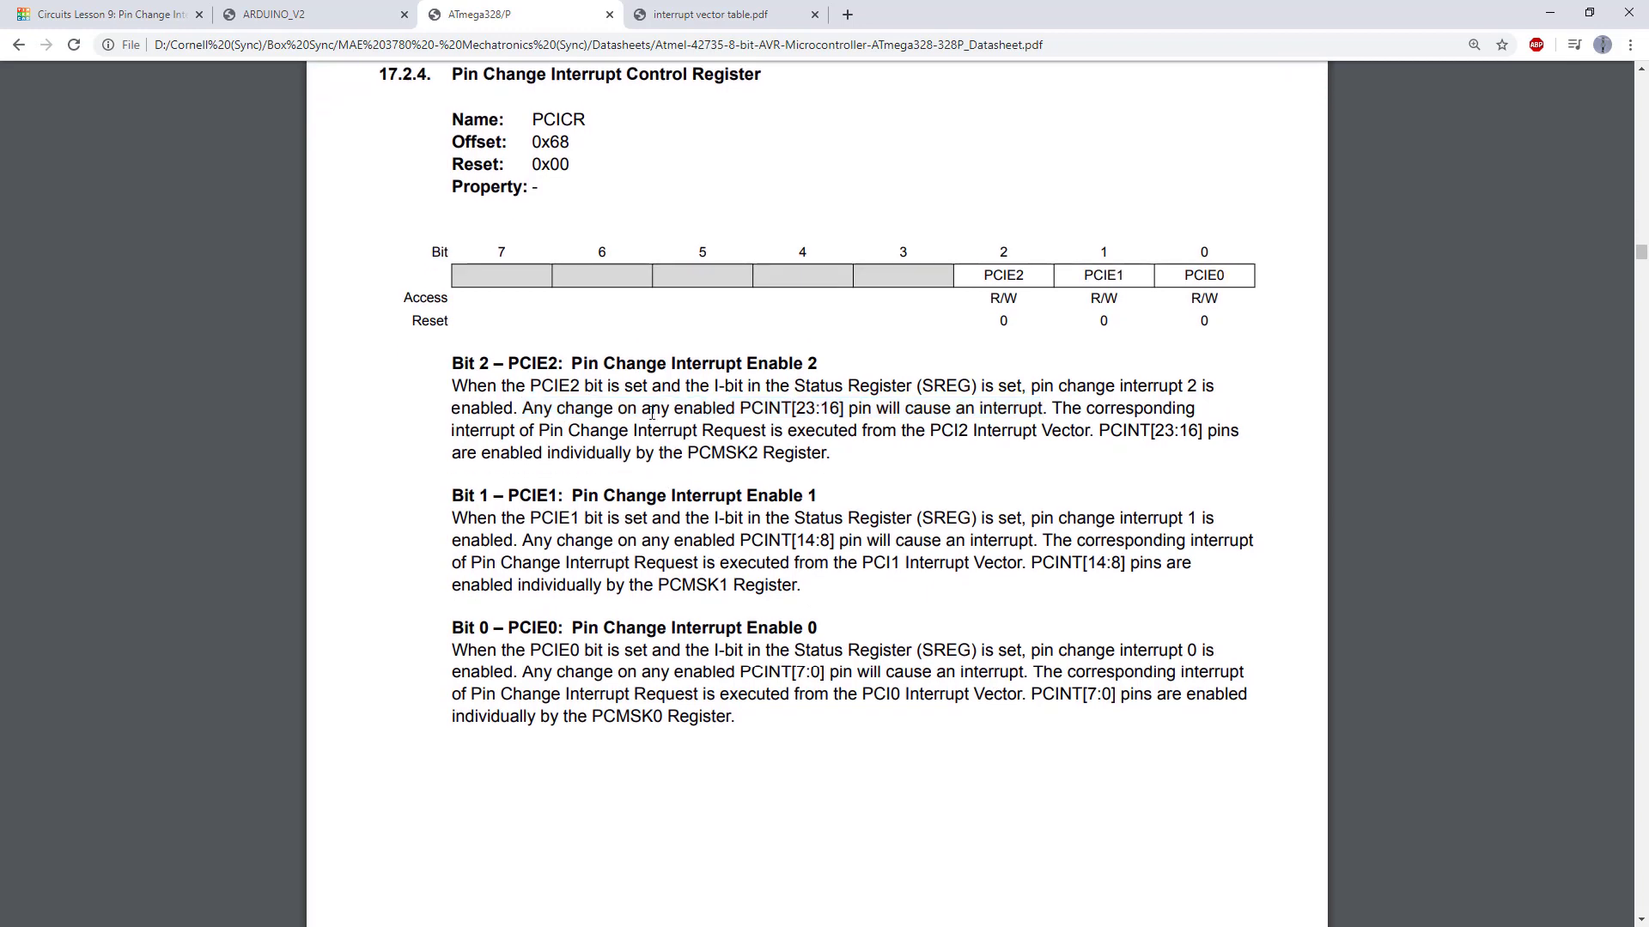
{"action": "left_click_drag", "start_coordinate": [642, 408], "coordinate": [1004, 408]}
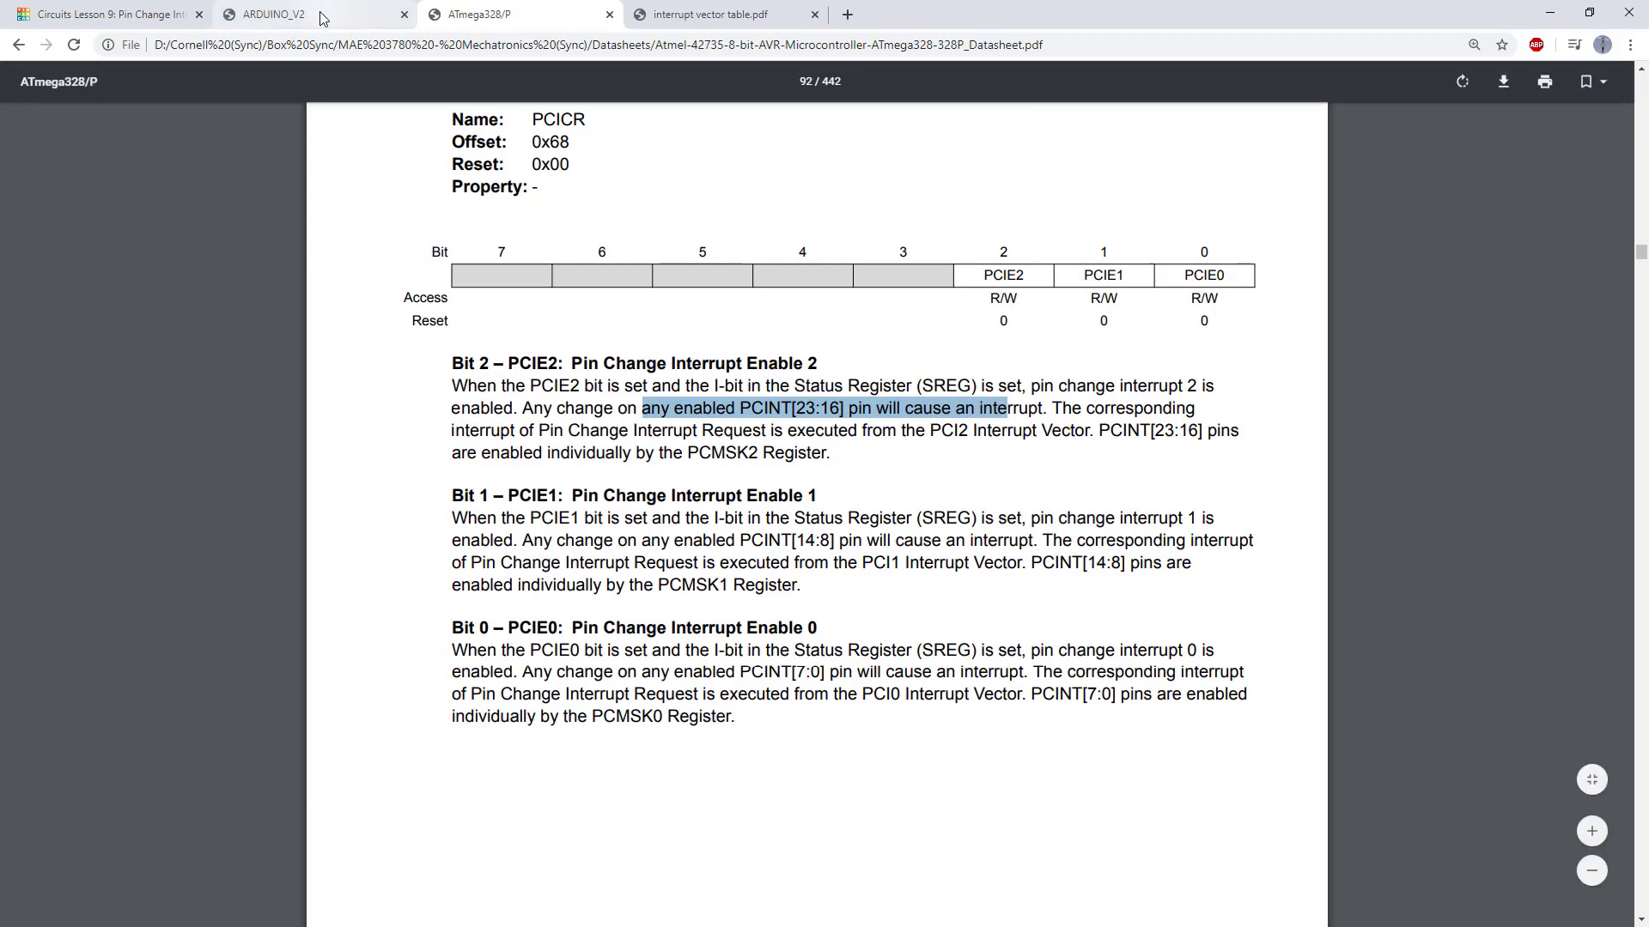
{"action": "left_click", "coordinate": [268, 14]}
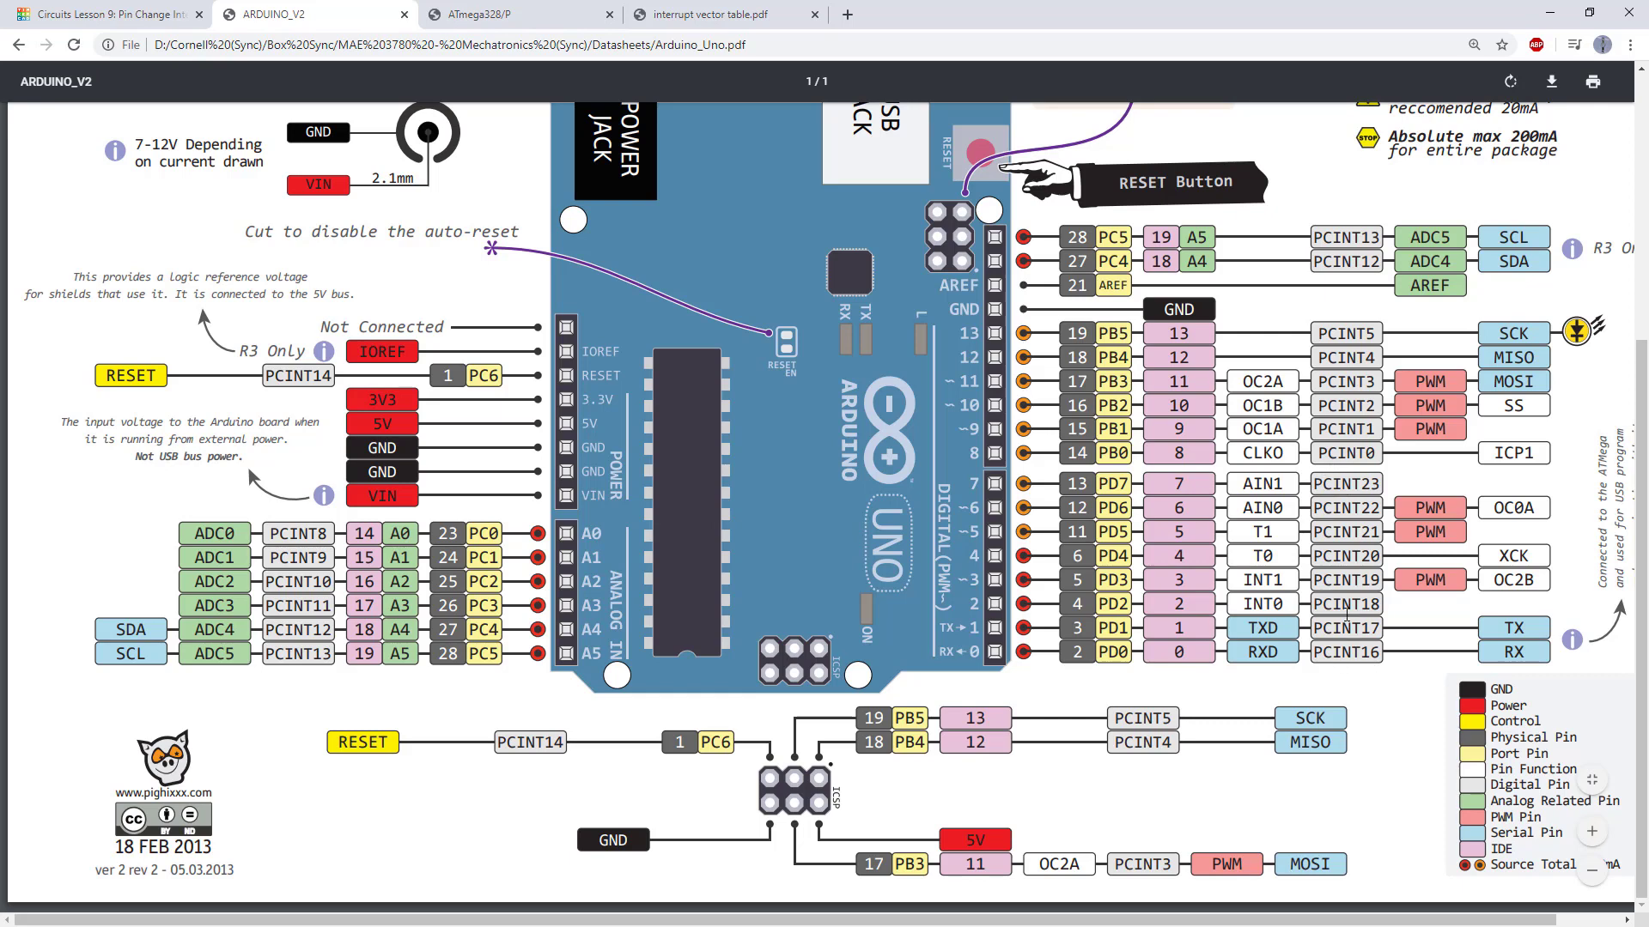
{"action": "left_click", "coordinate": [517, 14]}
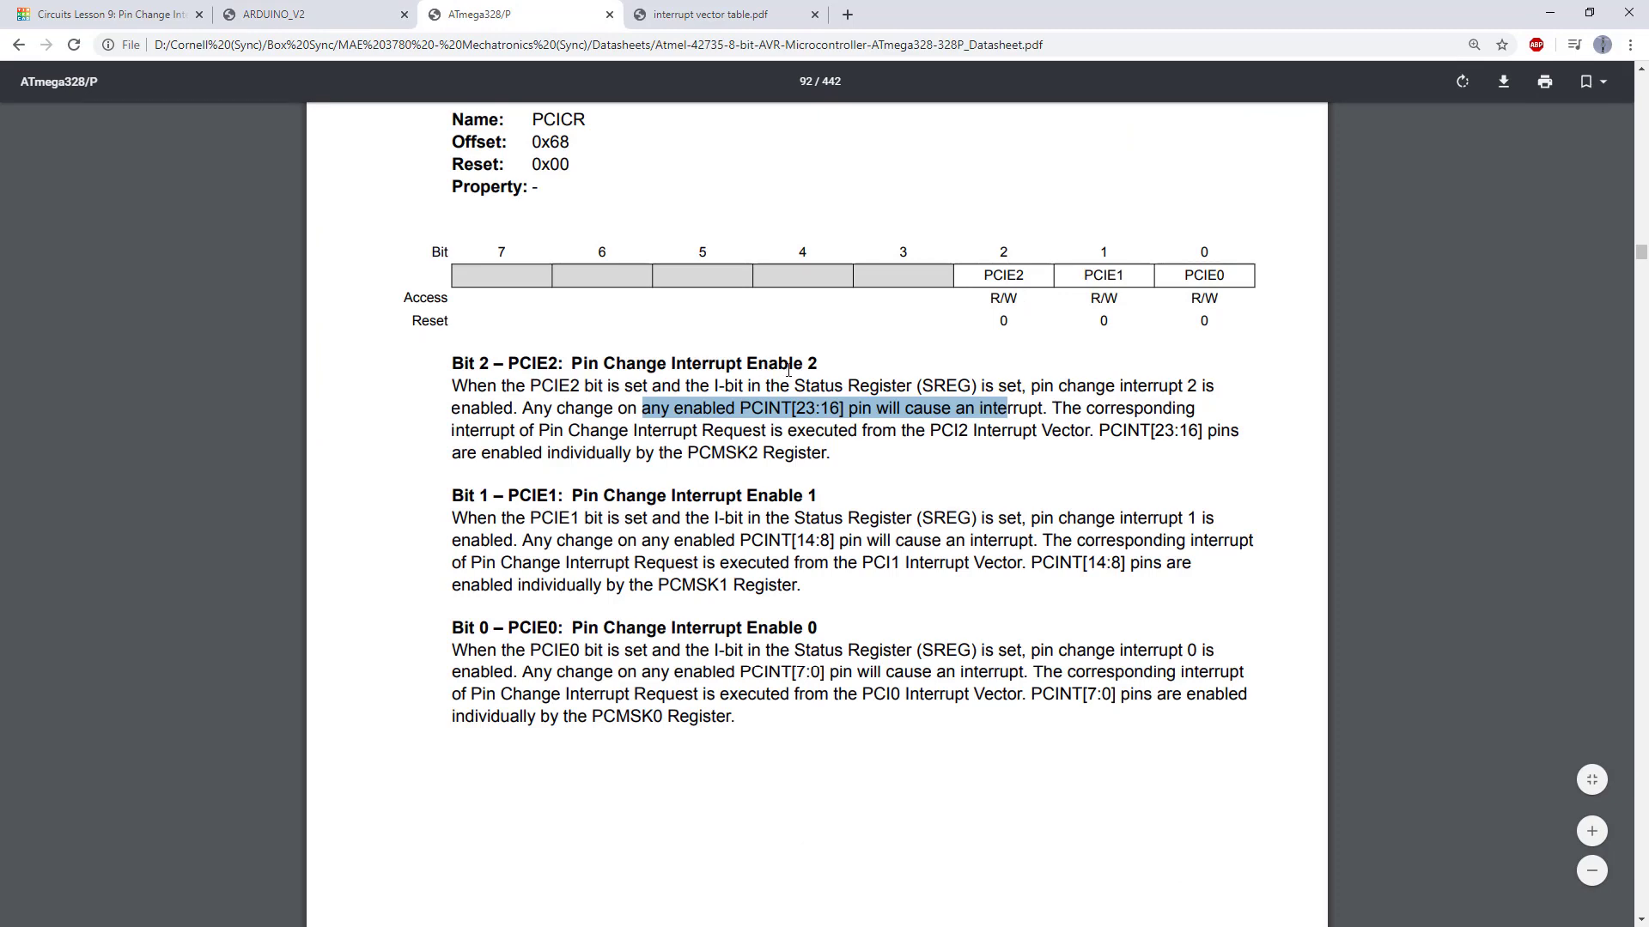
{"action": "mouse_move", "coordinate": [871, 415]}
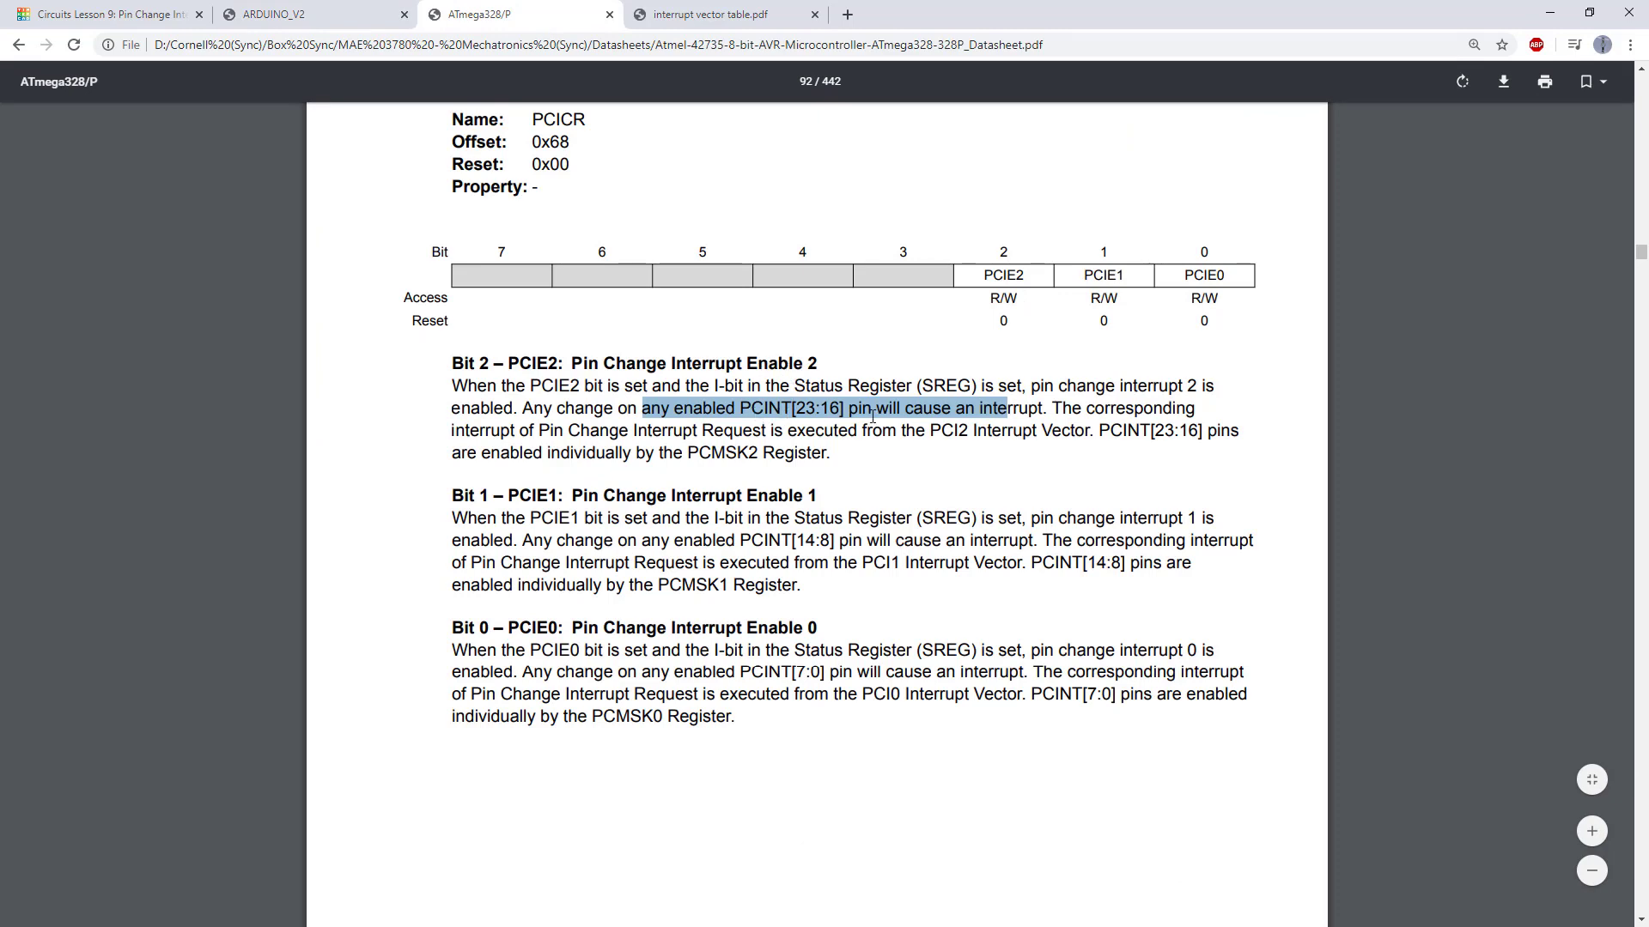
{"action": "mouse_move", "coordinate": [872, 416]}
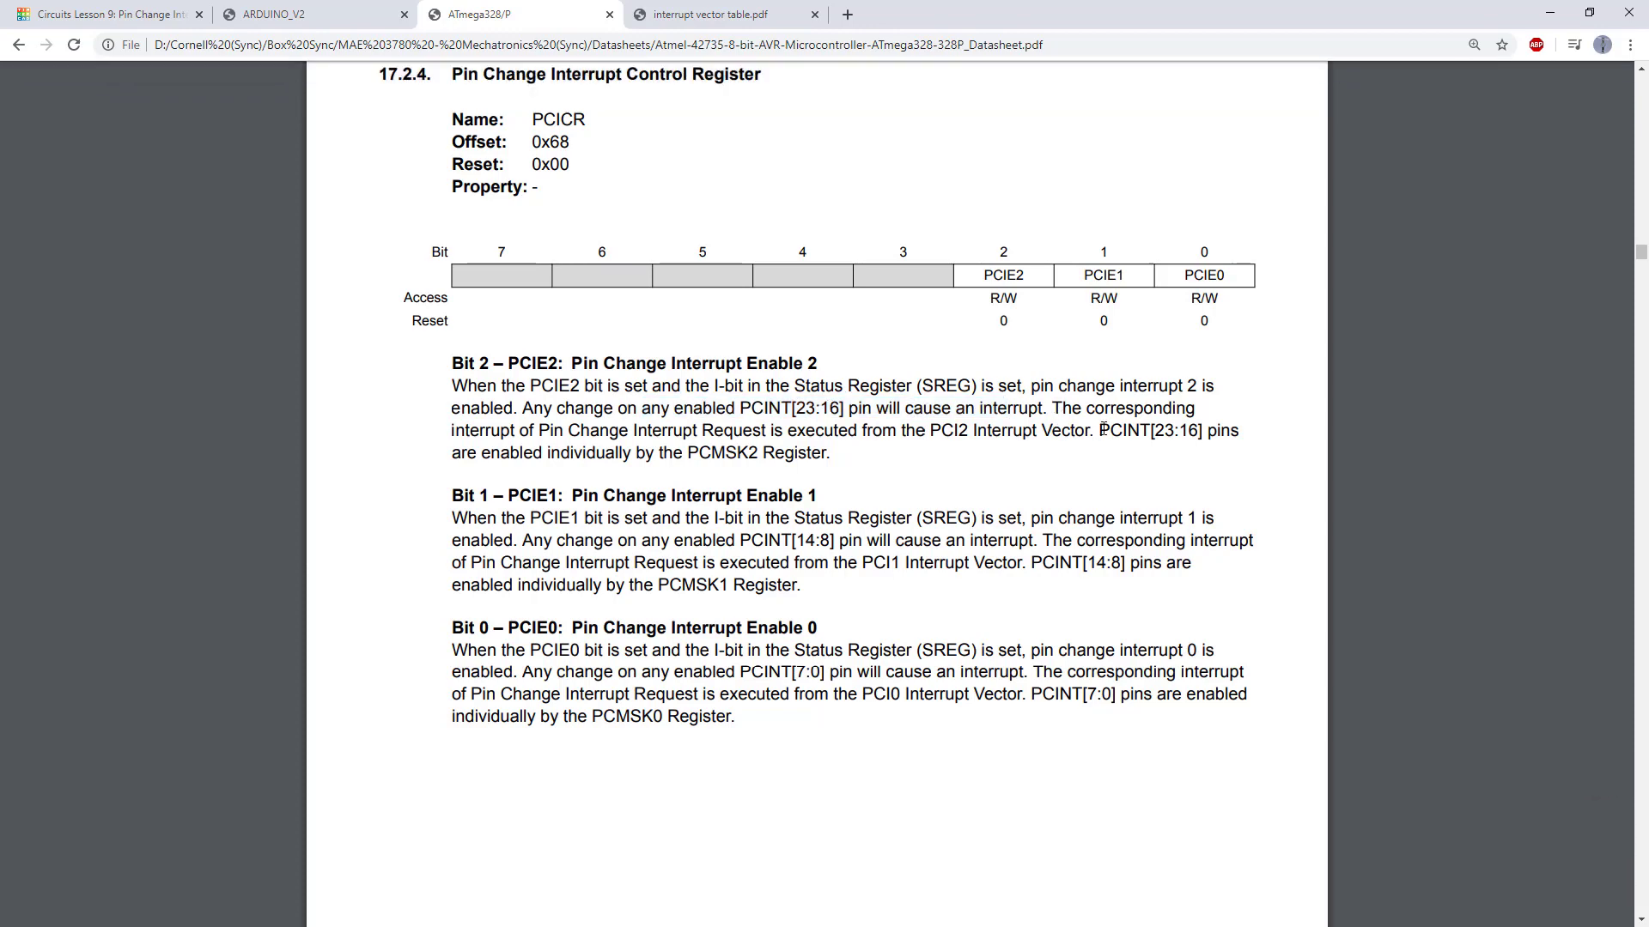
{"action": "left_click_drag", "start_coordinate": [1099, 432], "coordinate": [1202, 432]}
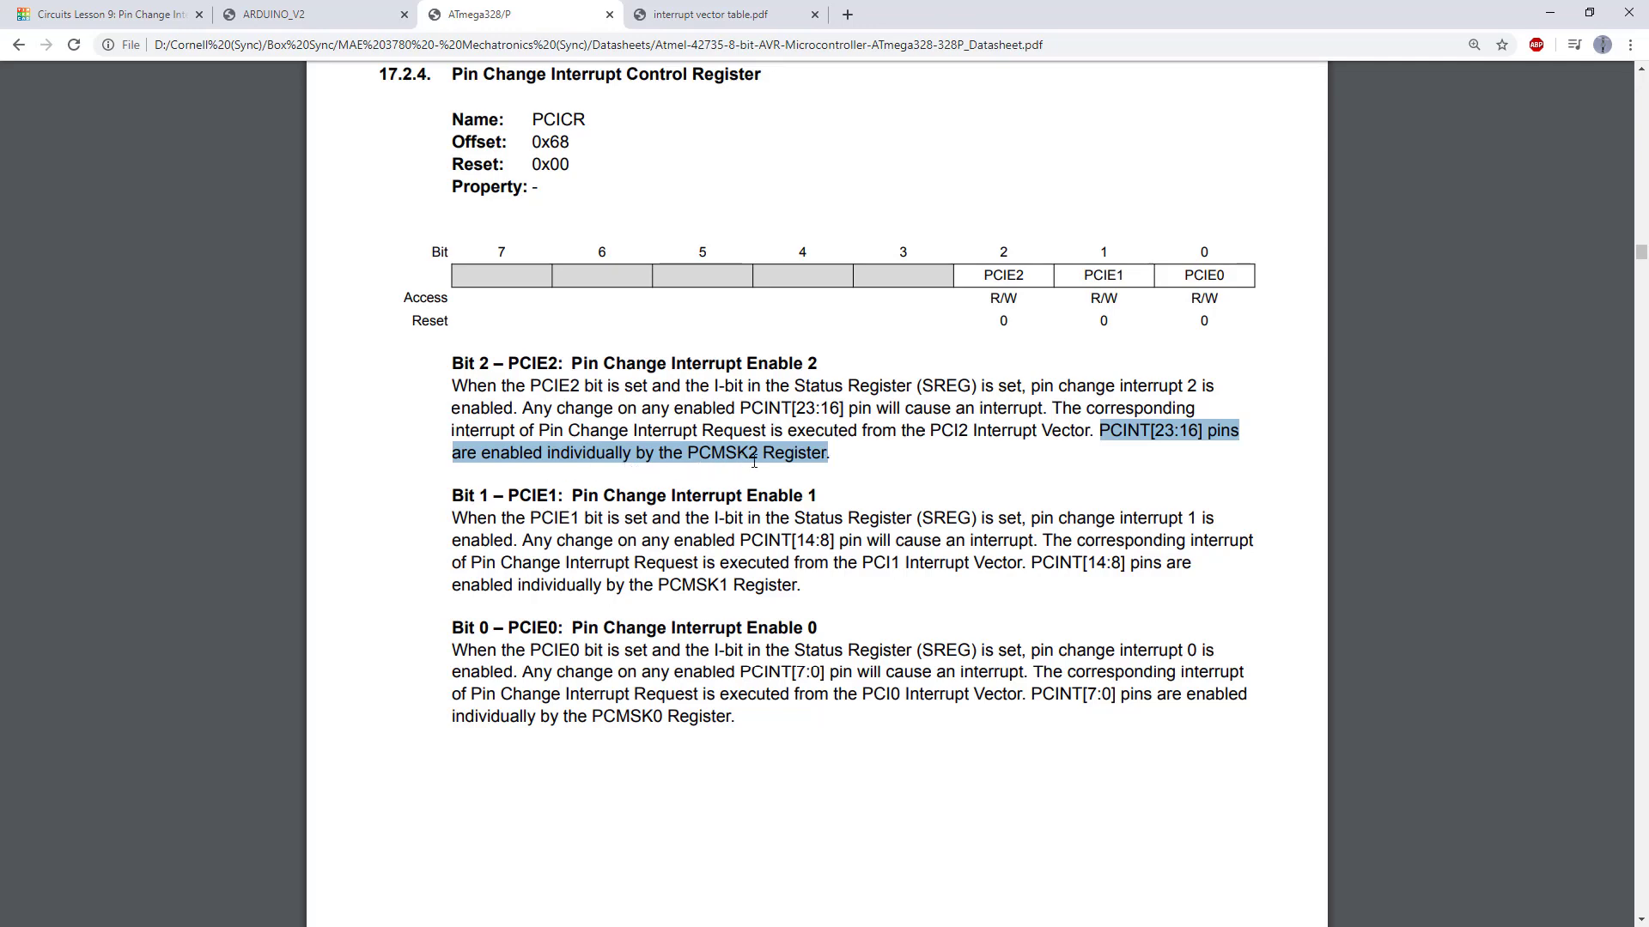
{"action": "mouse_move", "coordinate": [665, 526]}
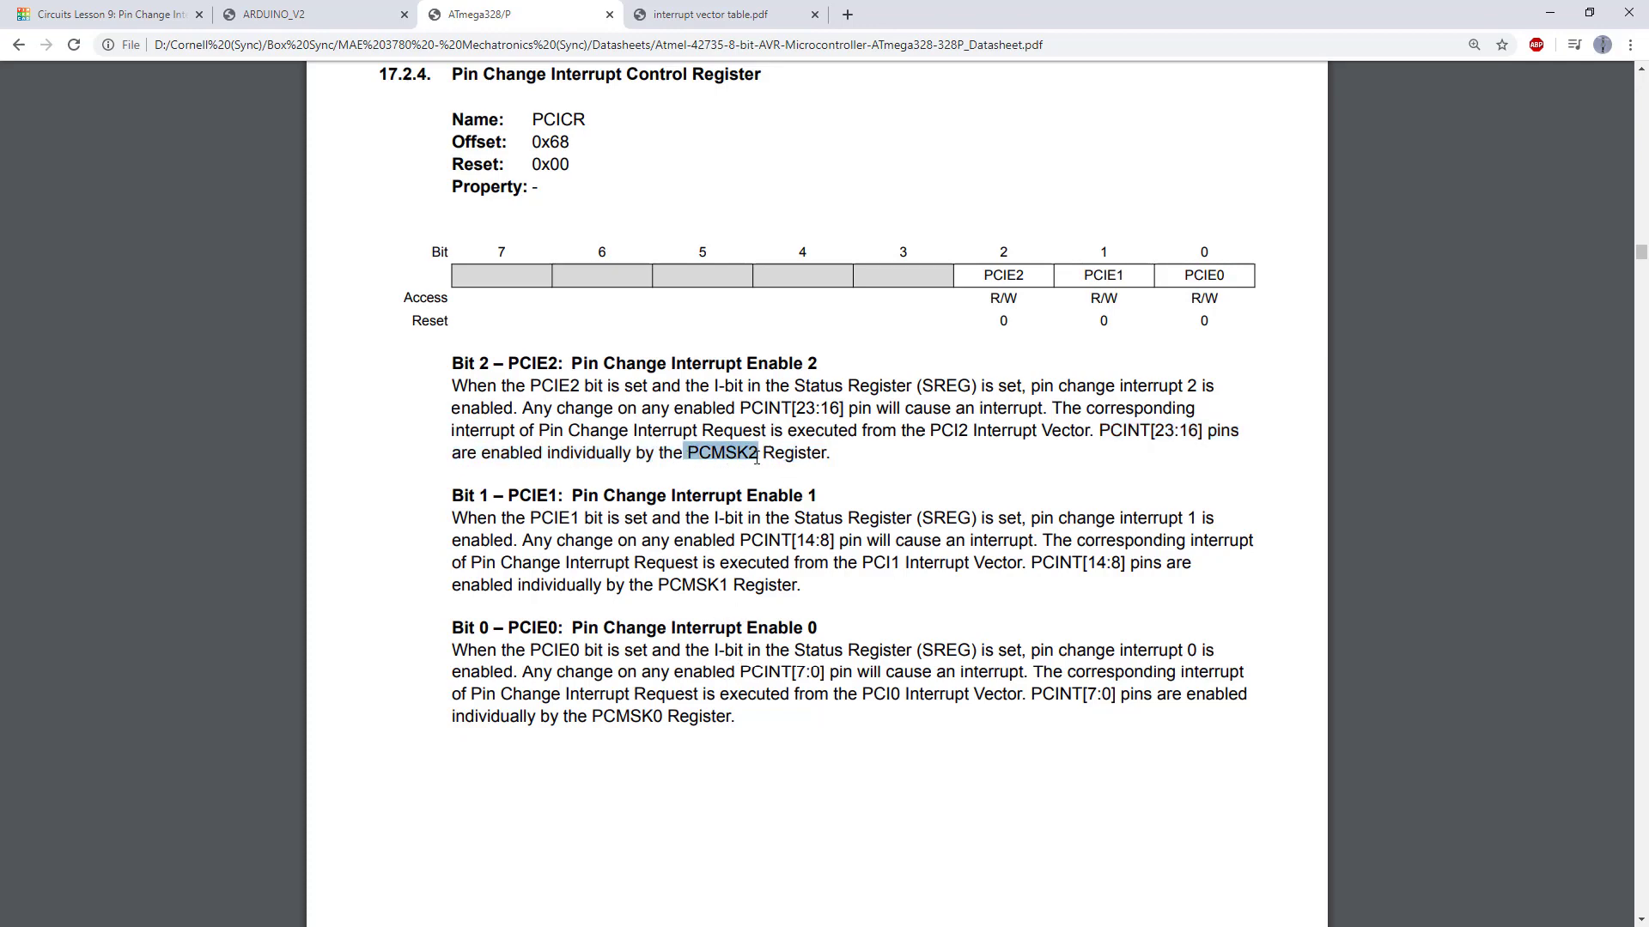
Step: Scroll to Pin Change Mask Register 2 and select the PCINT23 bit name
{"action": "scroll", "scroll_direction": "down", "scroll_amount": 3}
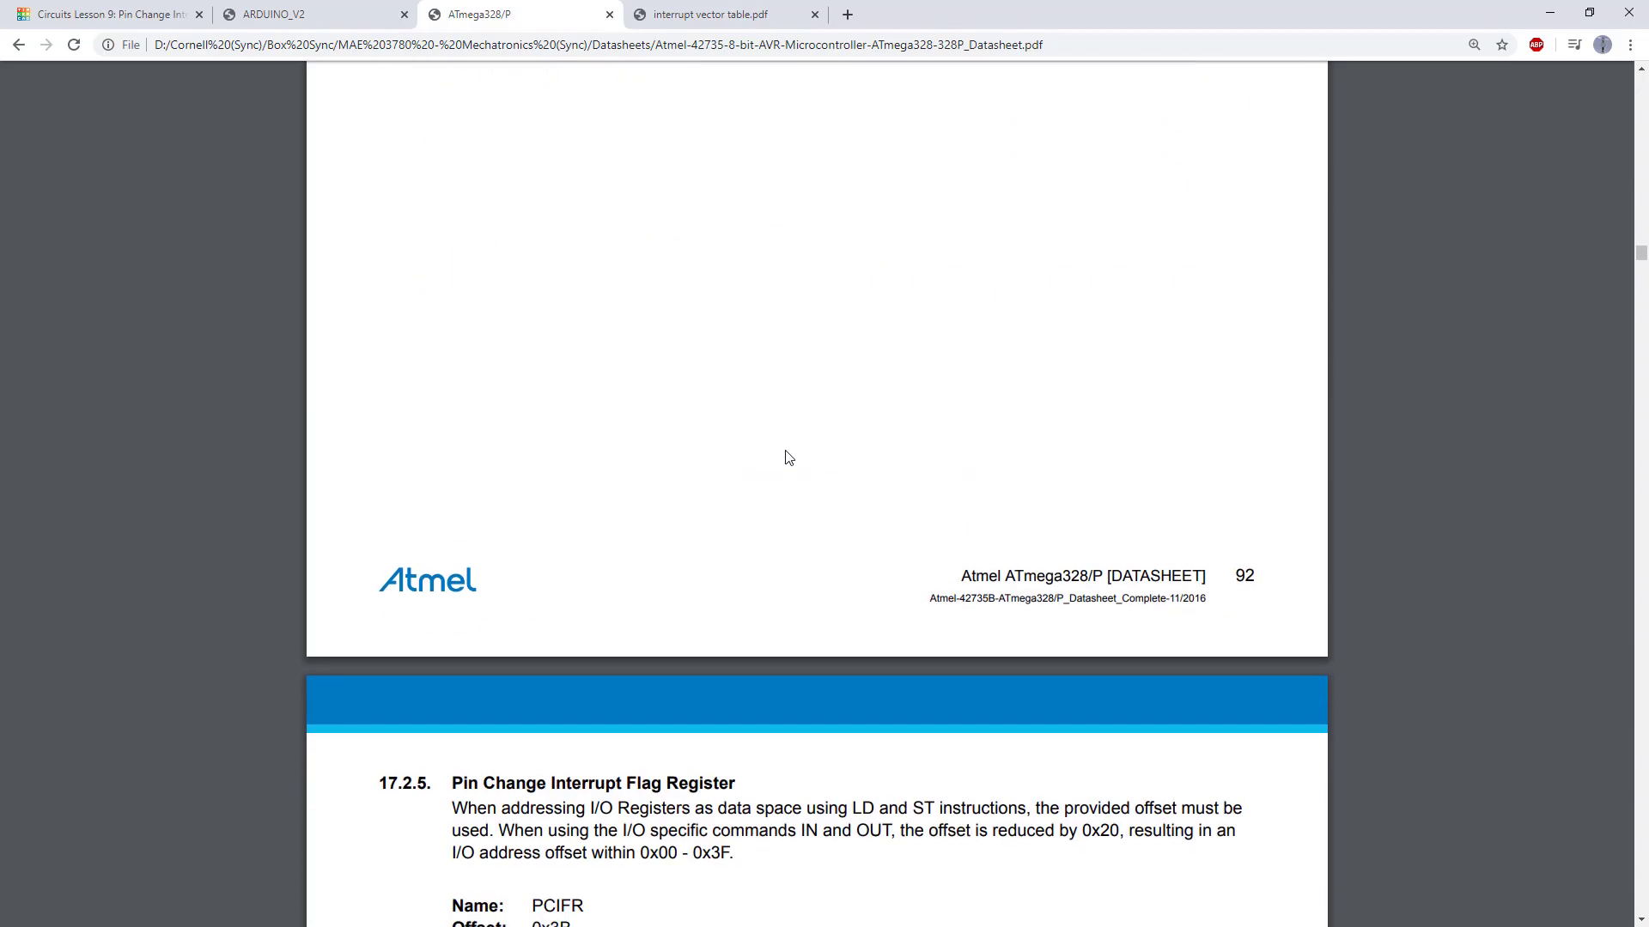
{"action": "scroll", "scroll_direction": "down", "scroll_amount": 3}
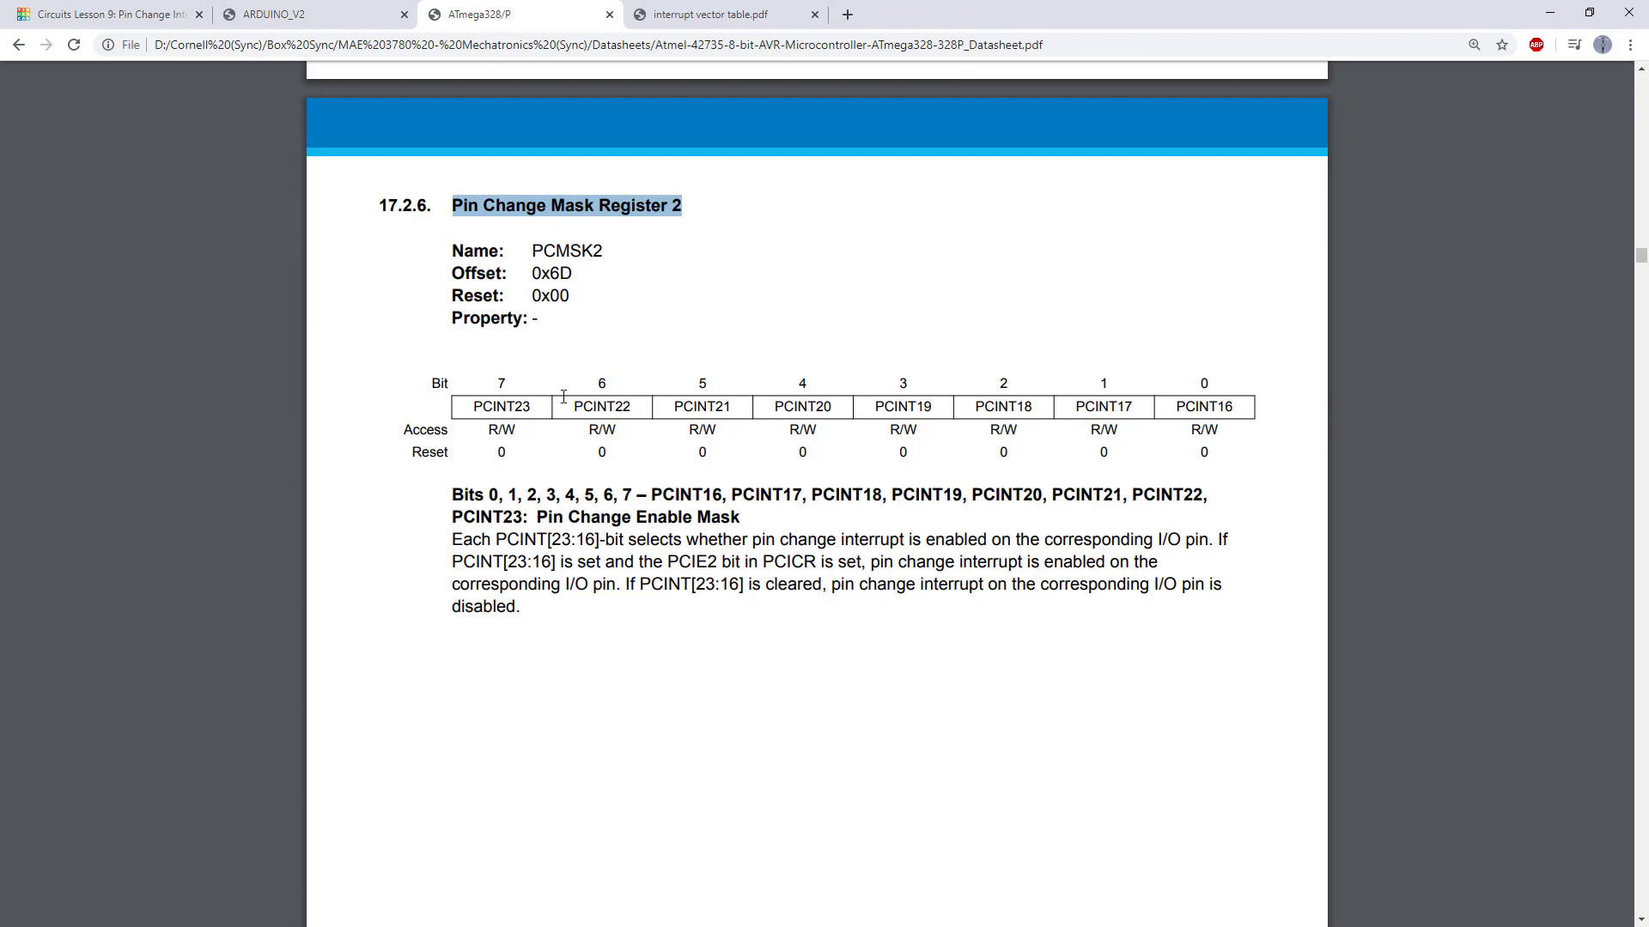
{"action": "mouse_move", "coordinate": [685, 385]}
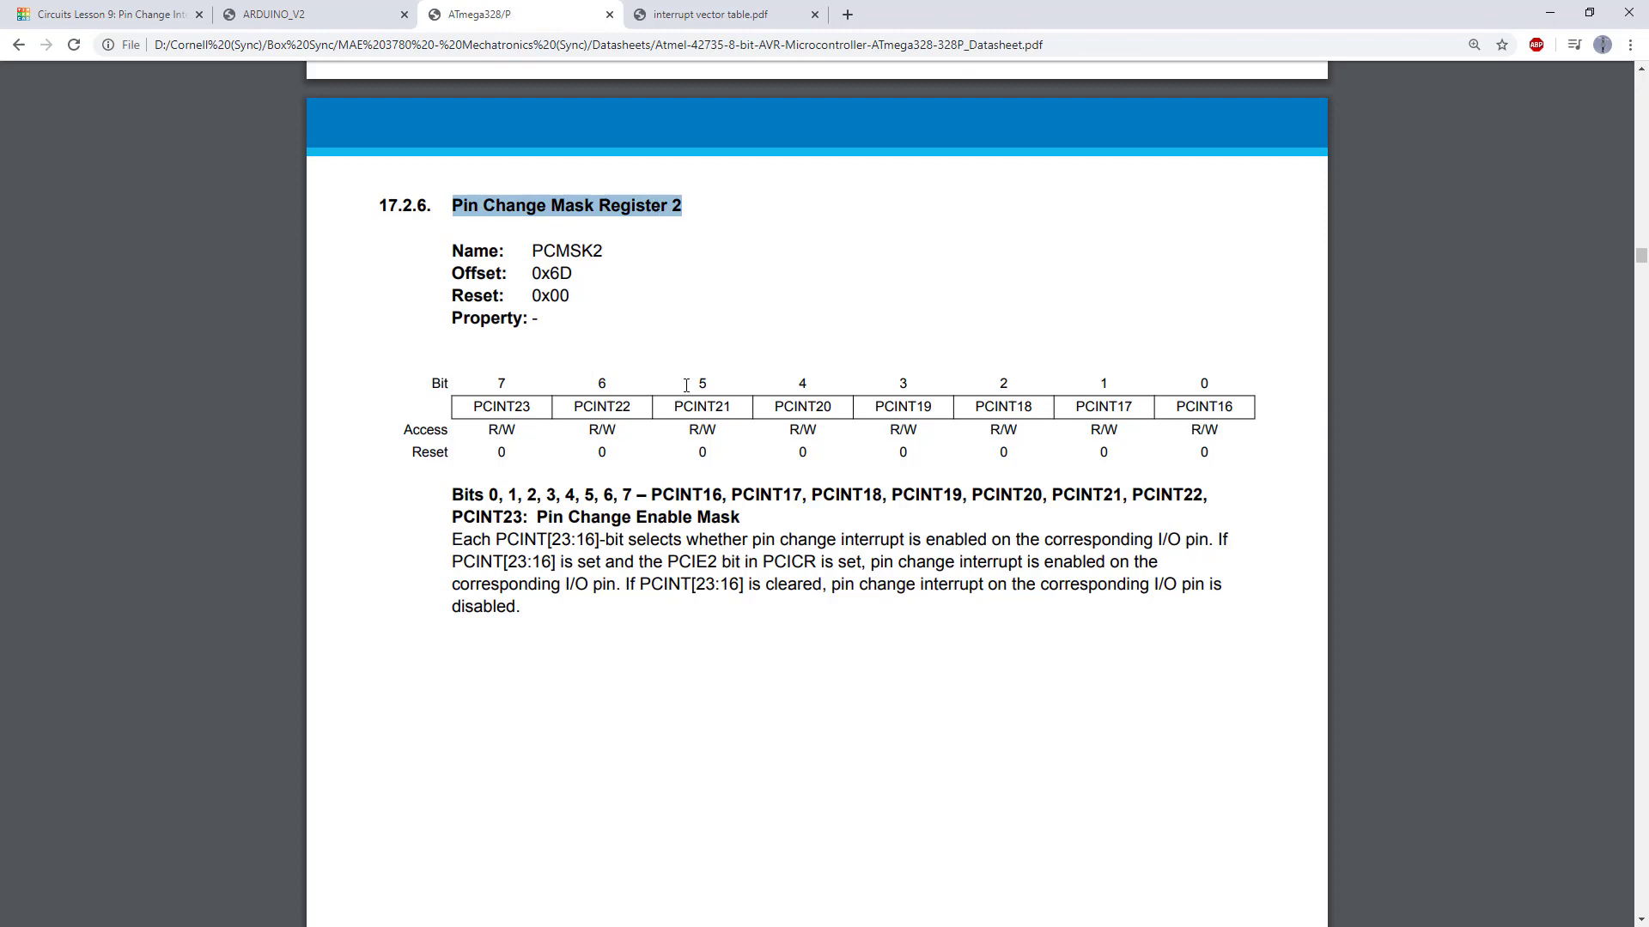
{"action": "mouse_move", "coordinate": [786, 431]}
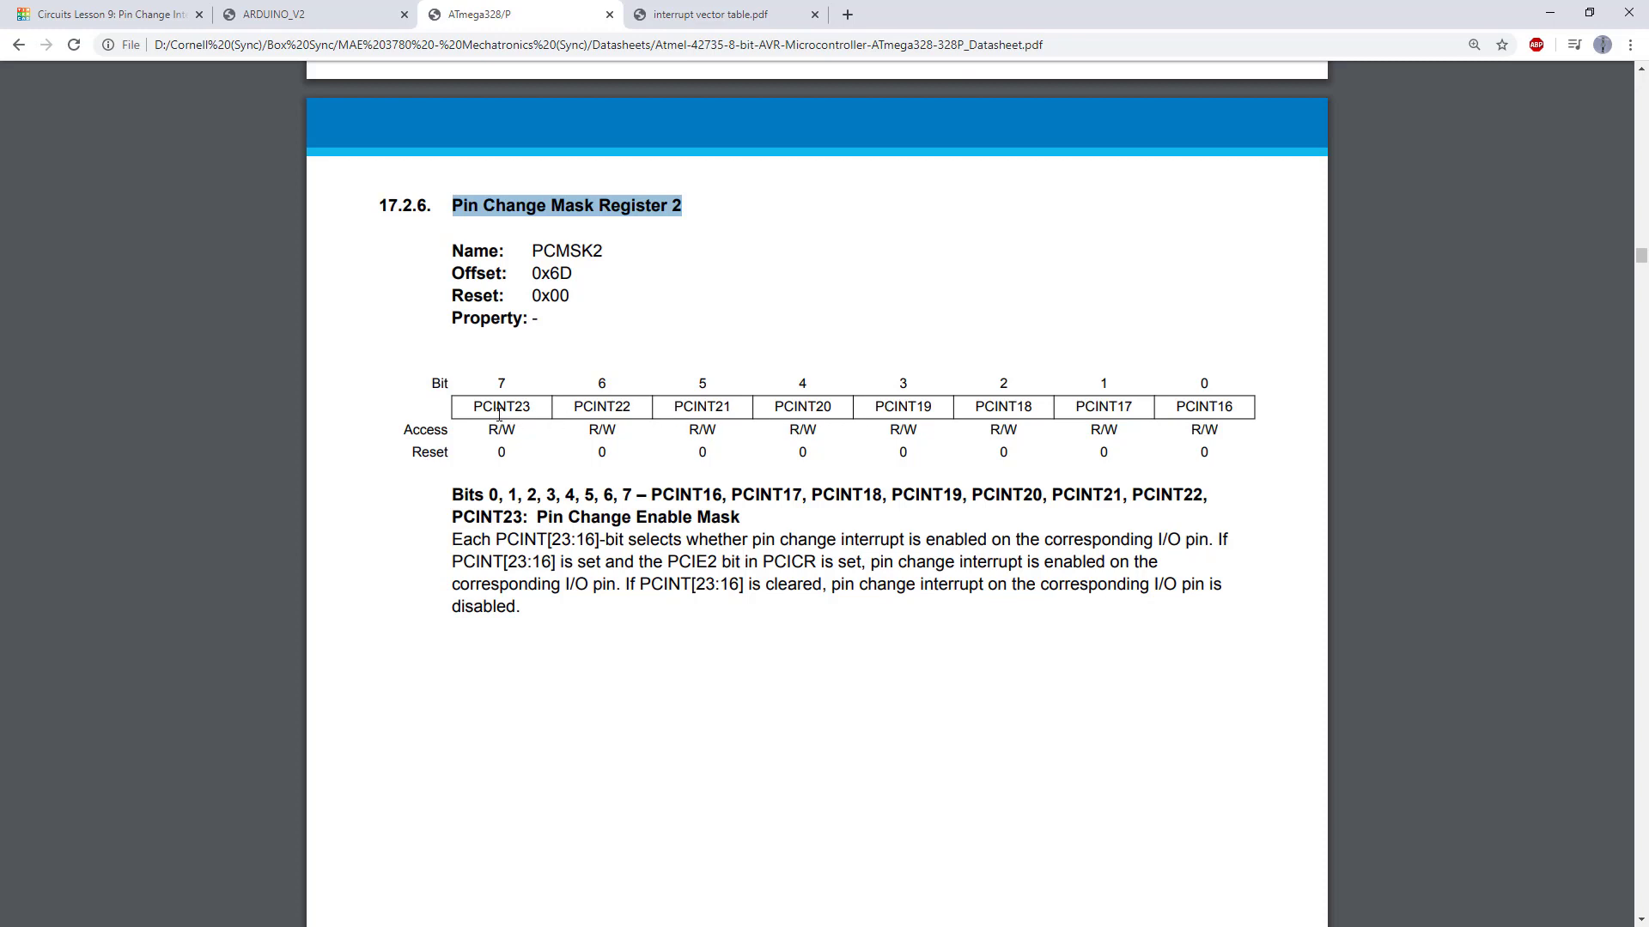
{"action": "double_click", "coordinate": [601, 407]}
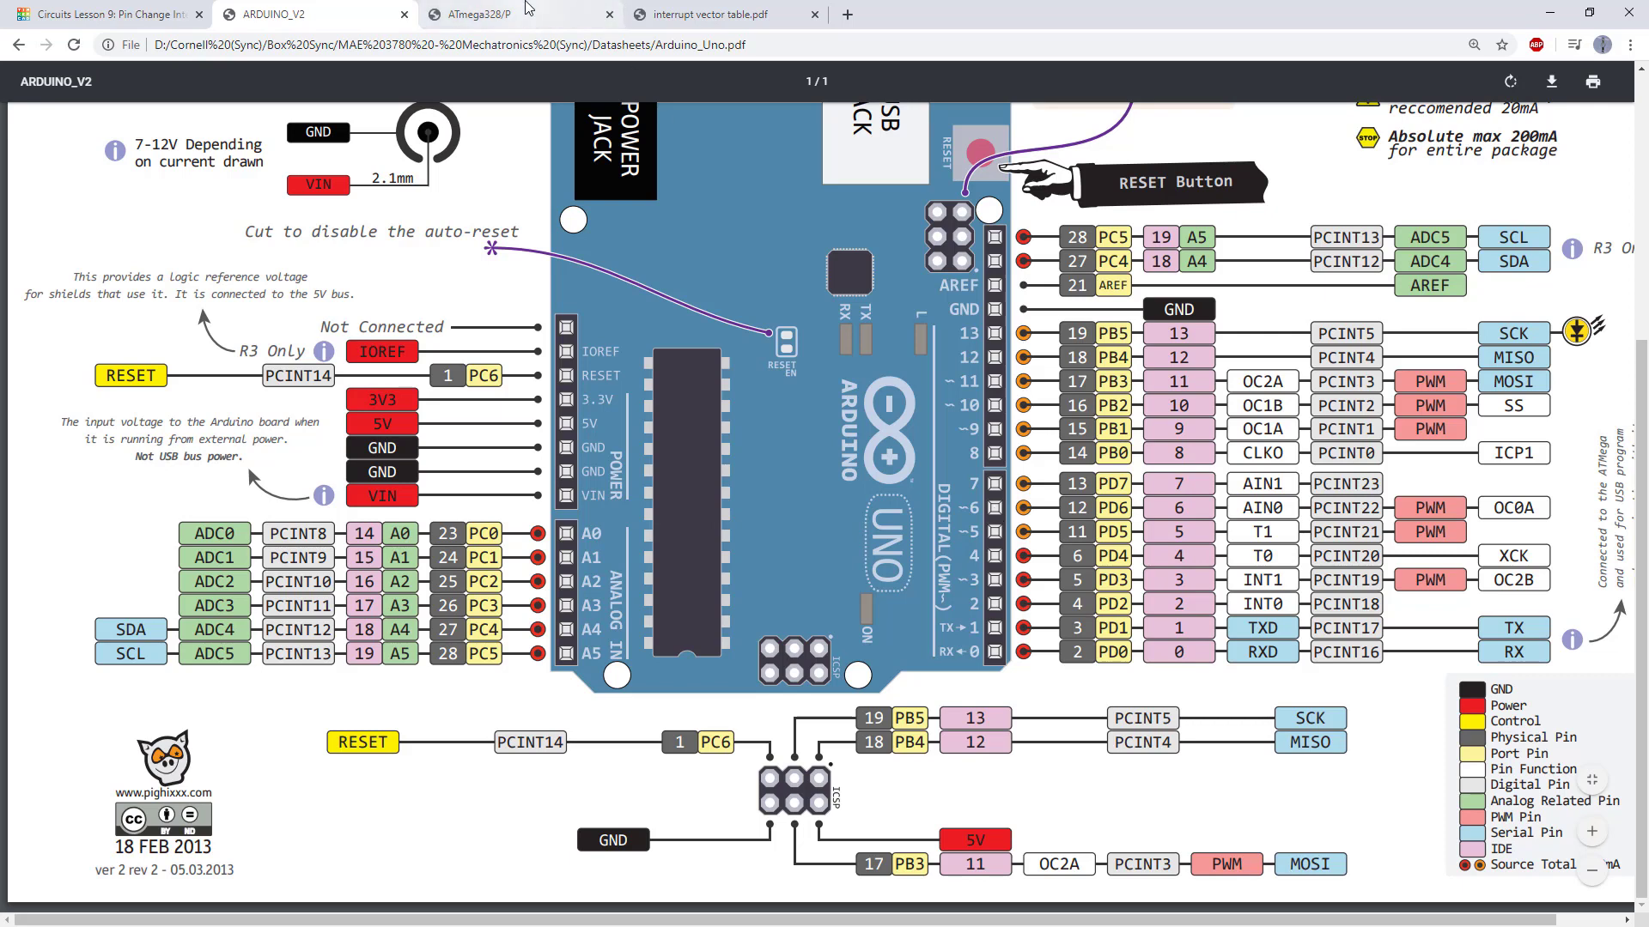
Step: Return to the ATmega328/P datasheet and scroll to the PCICR section
{"action": "left_click", "coordinate": [494, 13]}
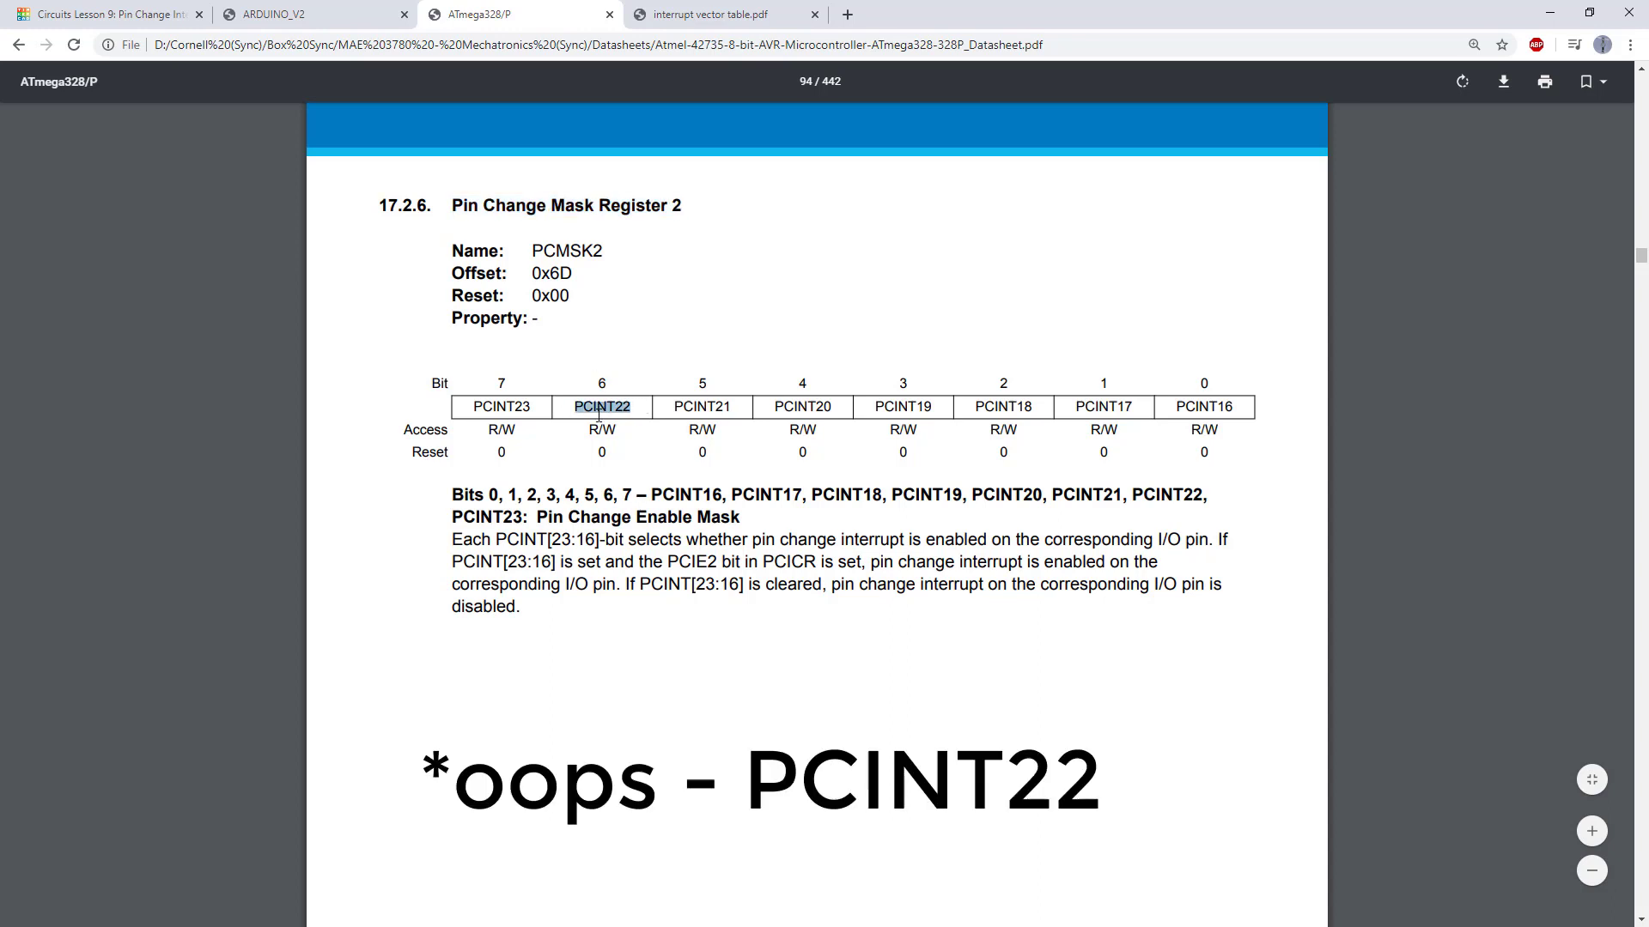
{"action": "mouse_move", "coordinate": [664, 215]}
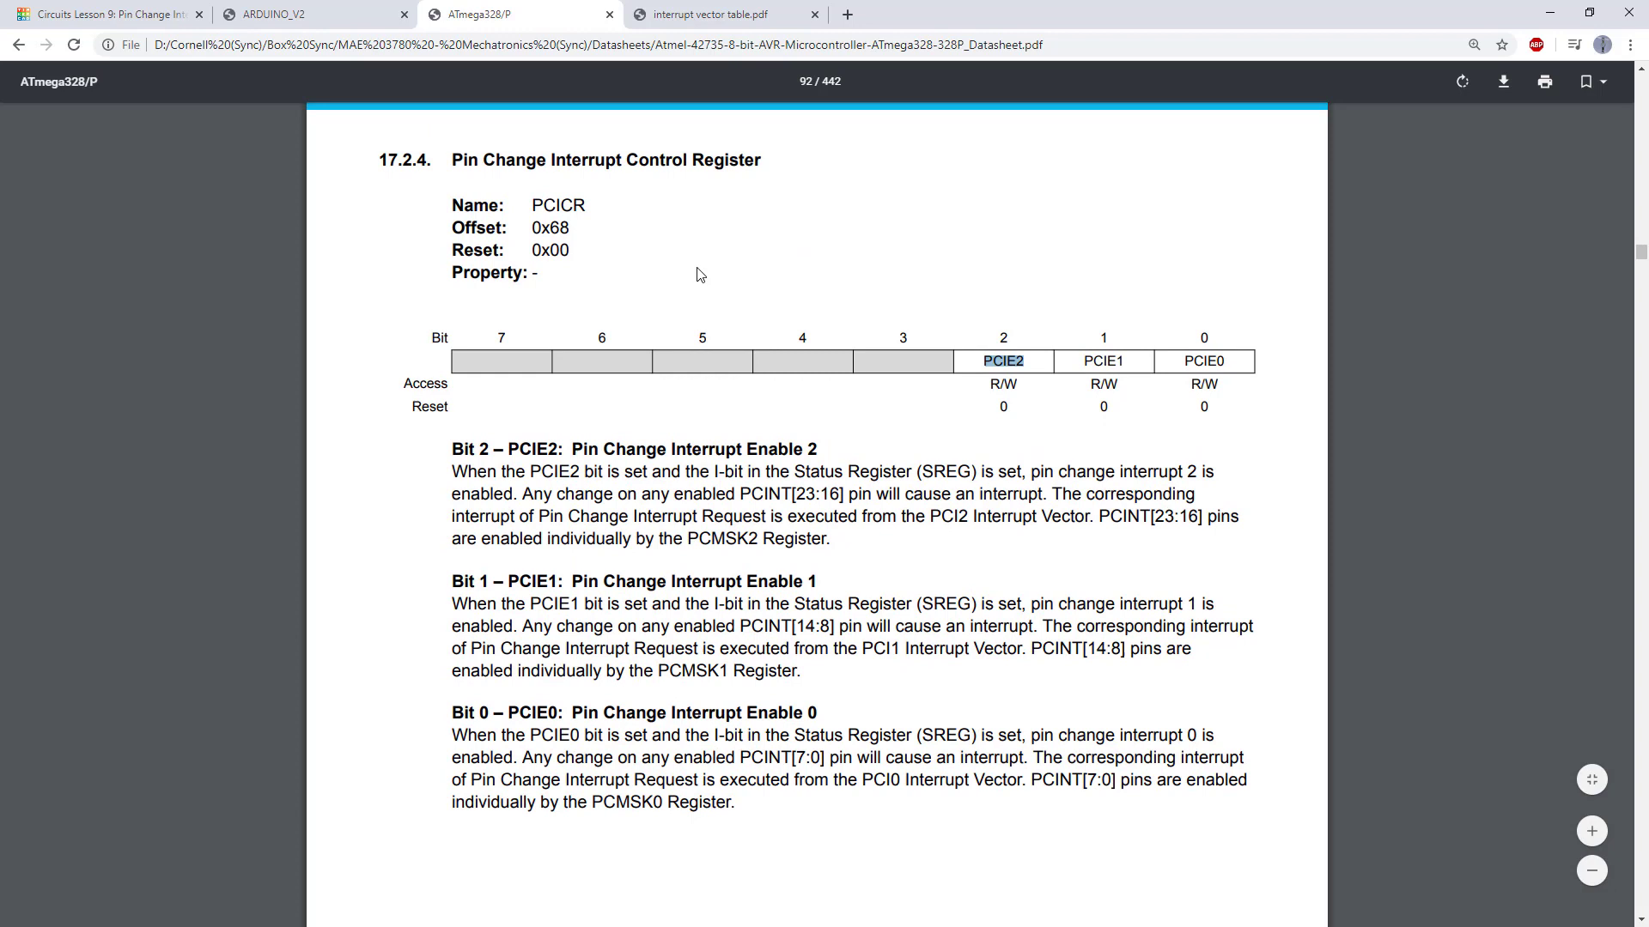
{"action": "mouse_move", "coordinate": [968, 399]}
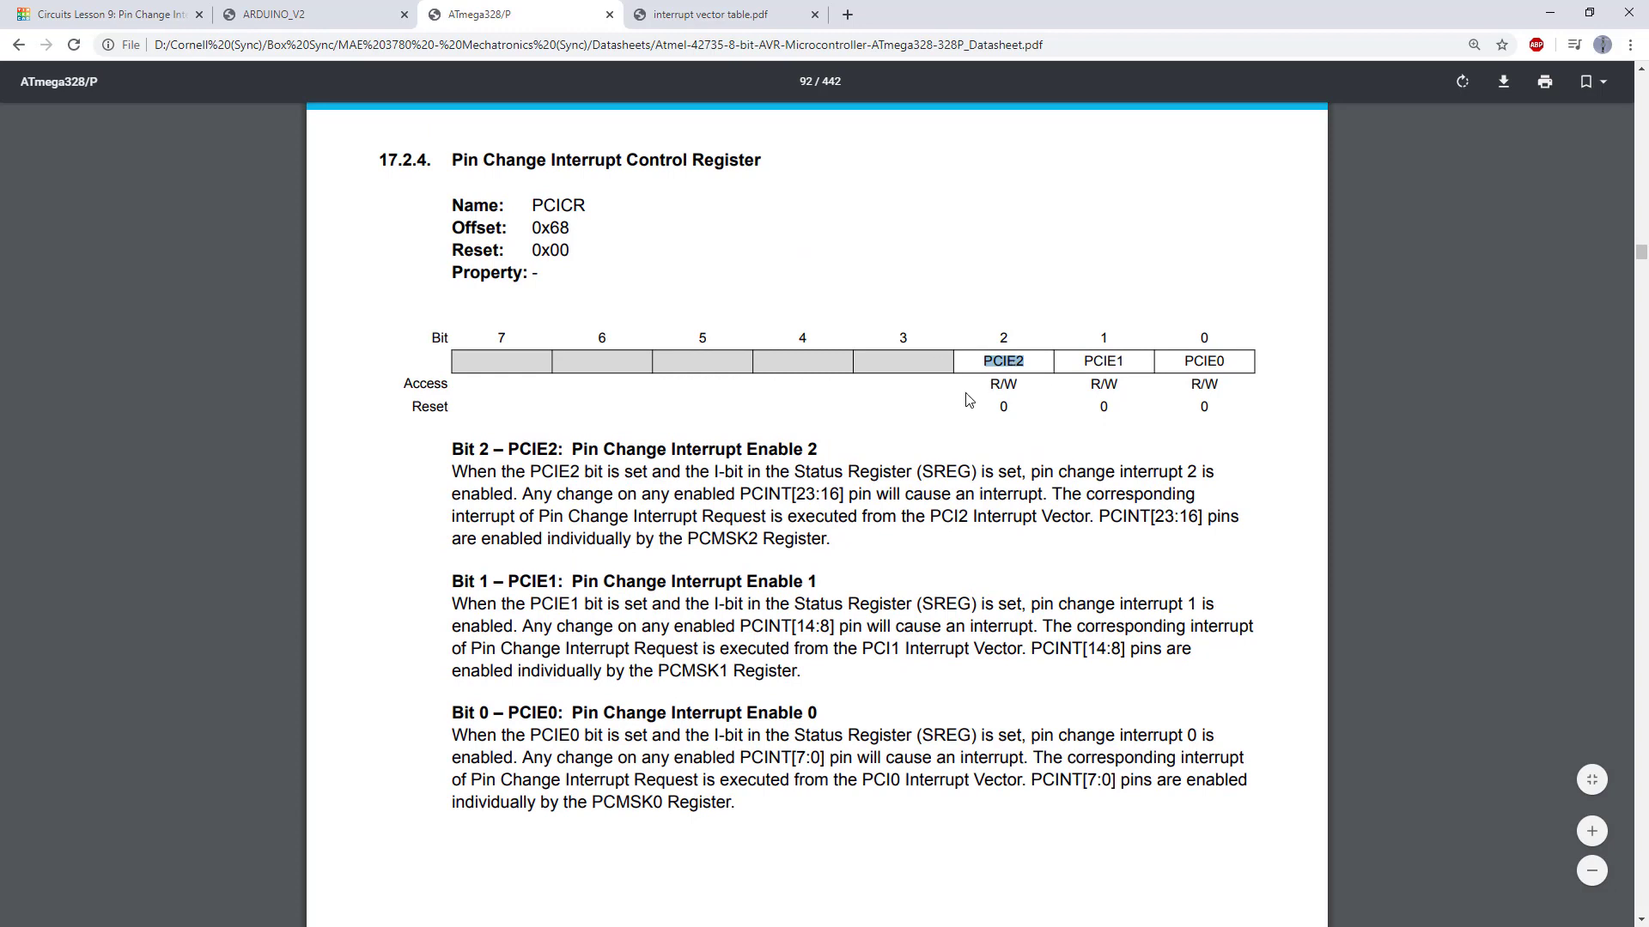
{"action": "scroll", "scroll_direction": "down", "scroll_amount": 3}
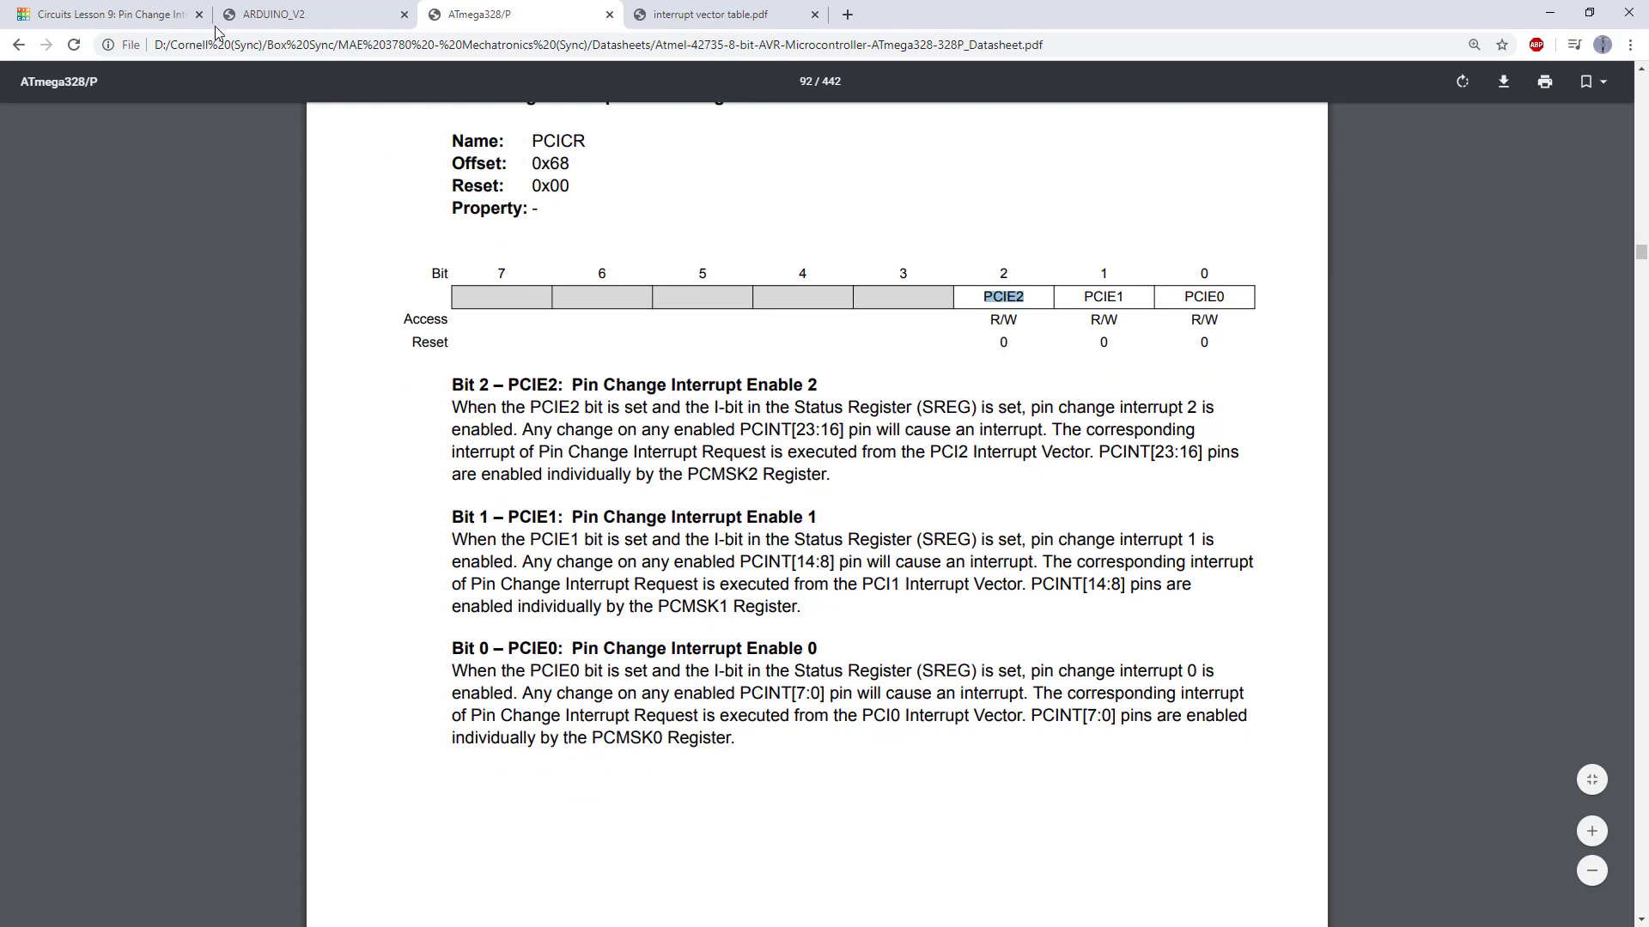
{"action": "mouse_move", "coordinate": [105, 13]}
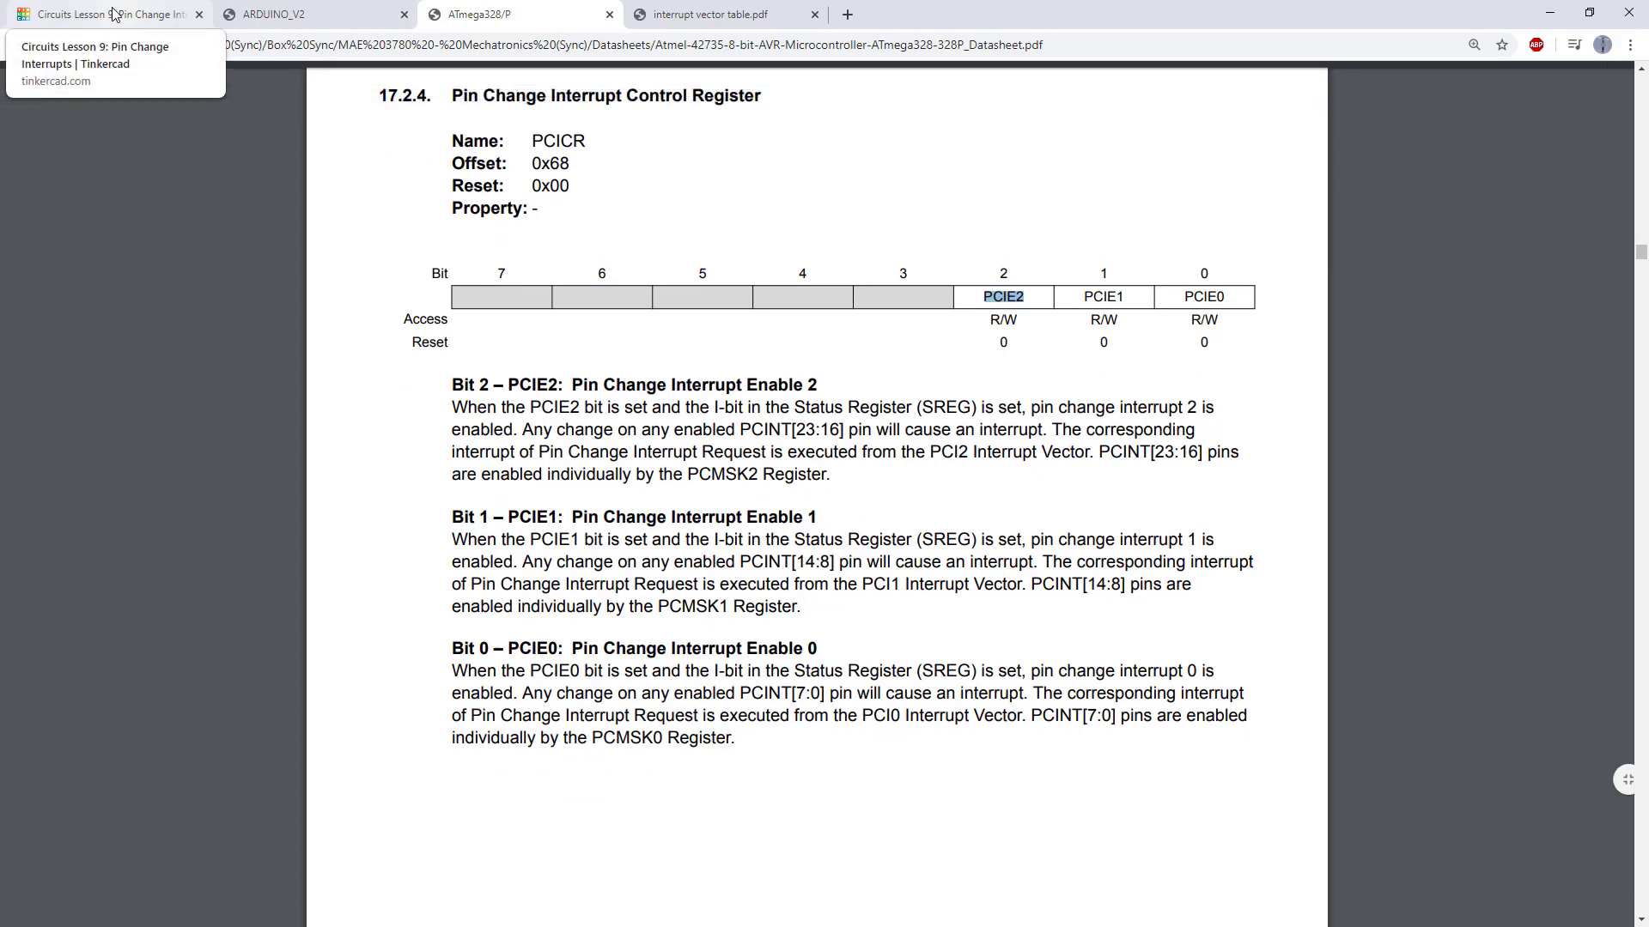
Step: Start the two-button pin change interrupt simulation from the Tinkercad lesson tab
{"action": "left_click", "coordinate": [105, 14]}
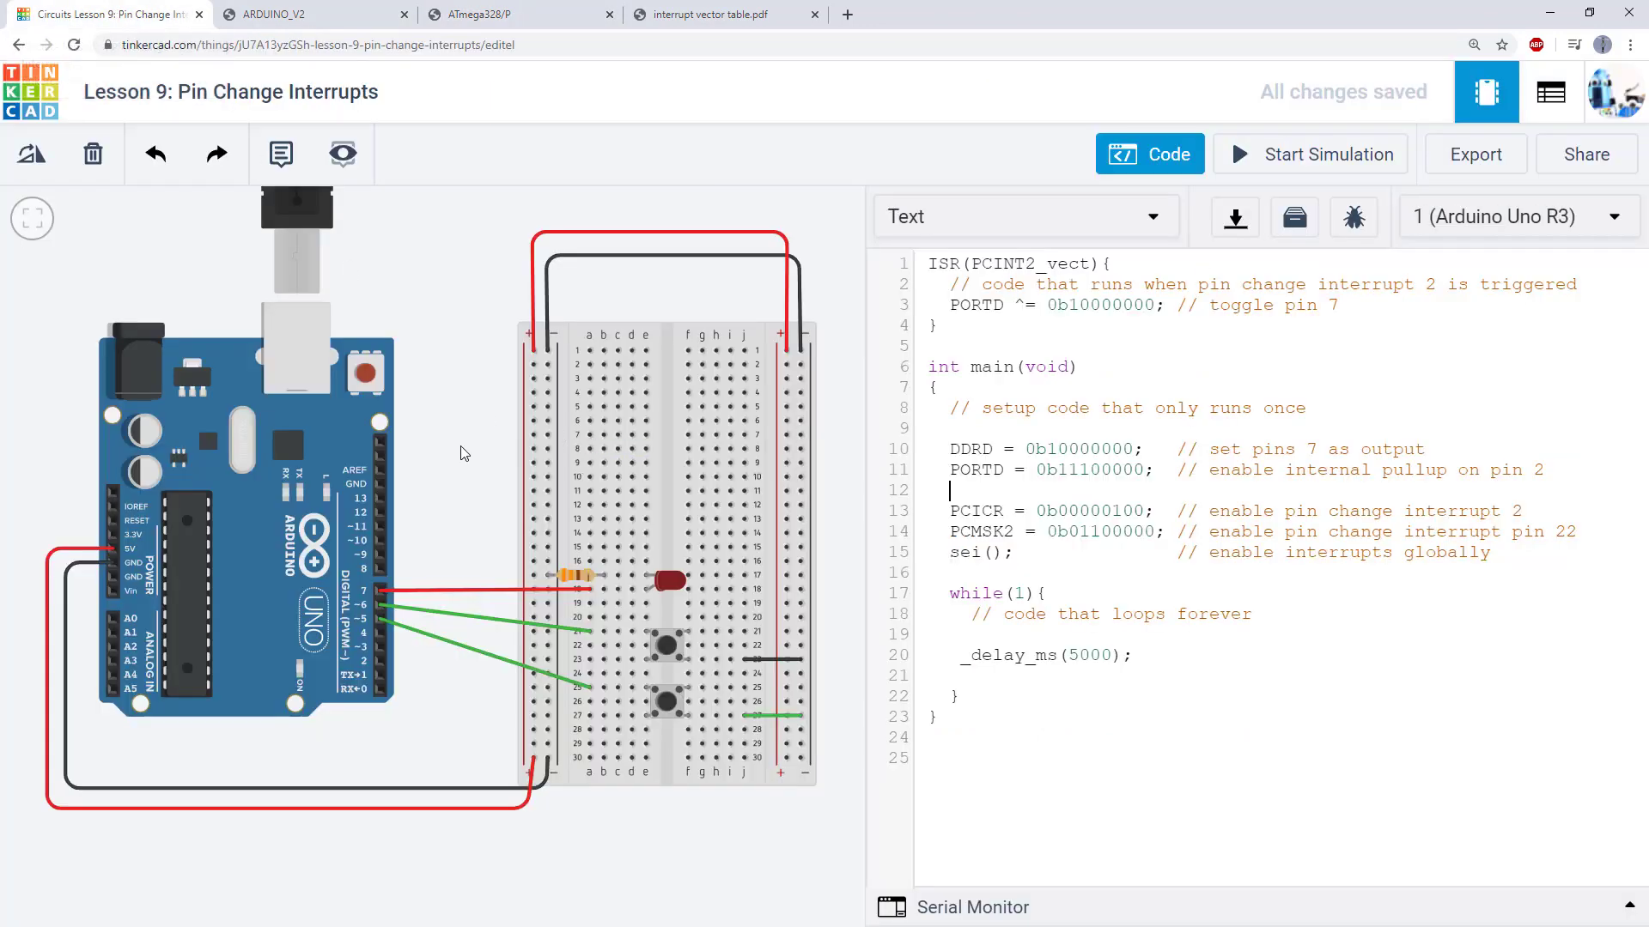
{"action": "left_click", "coordinate": [618, 646]}
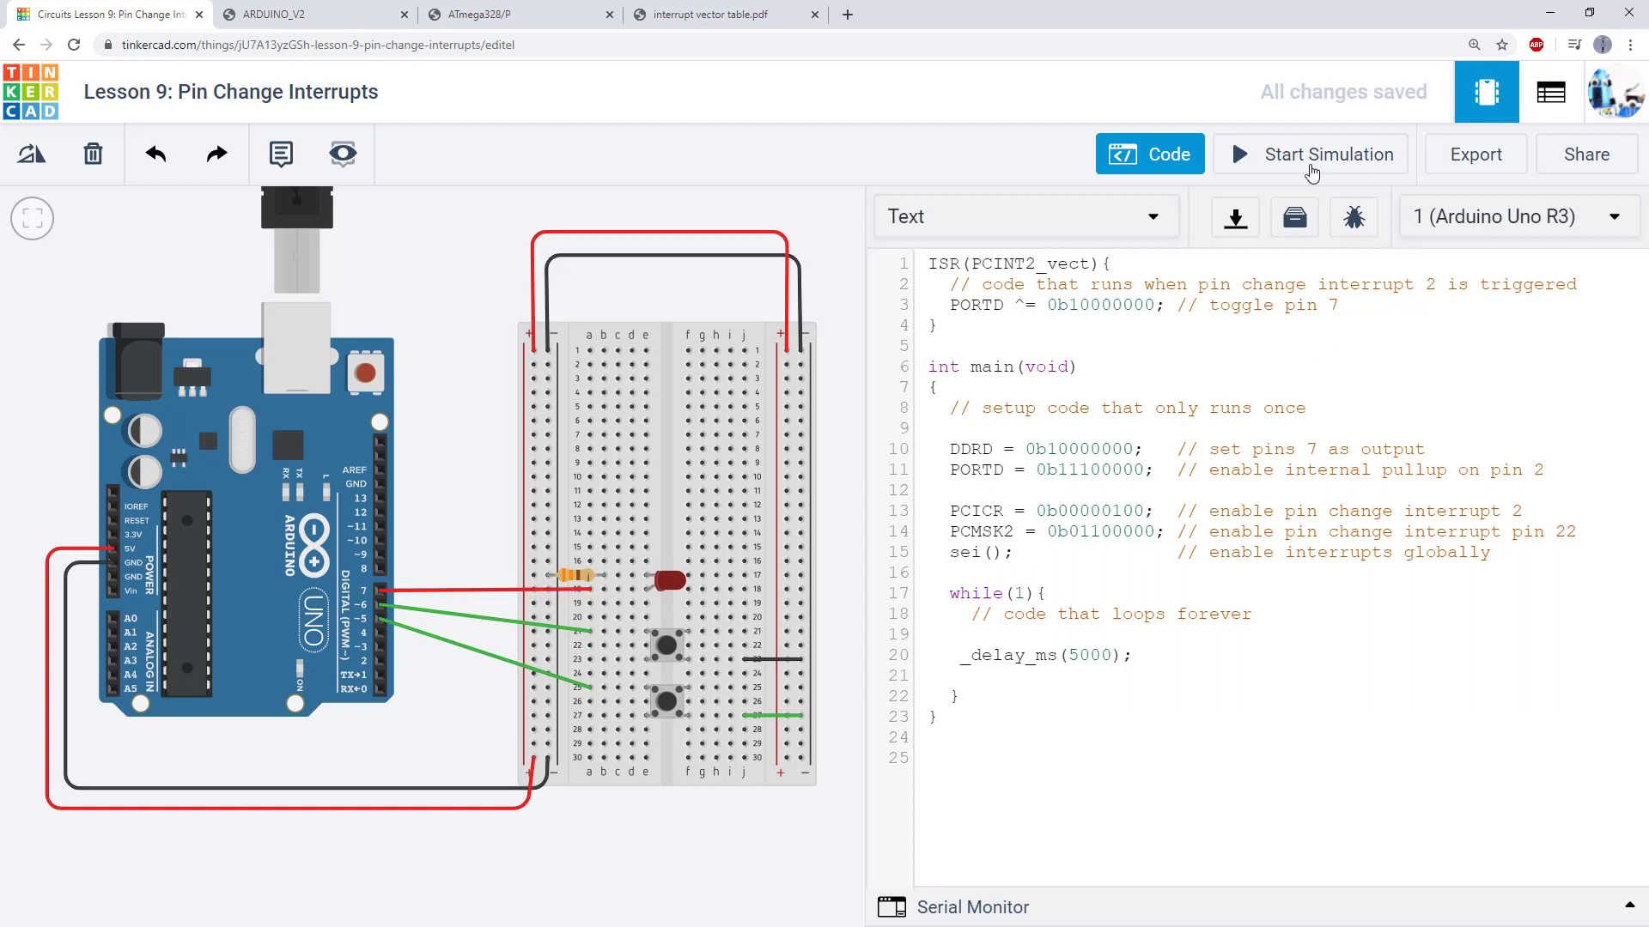
{"action": "left_click", "coordinate": [1311, 154]}
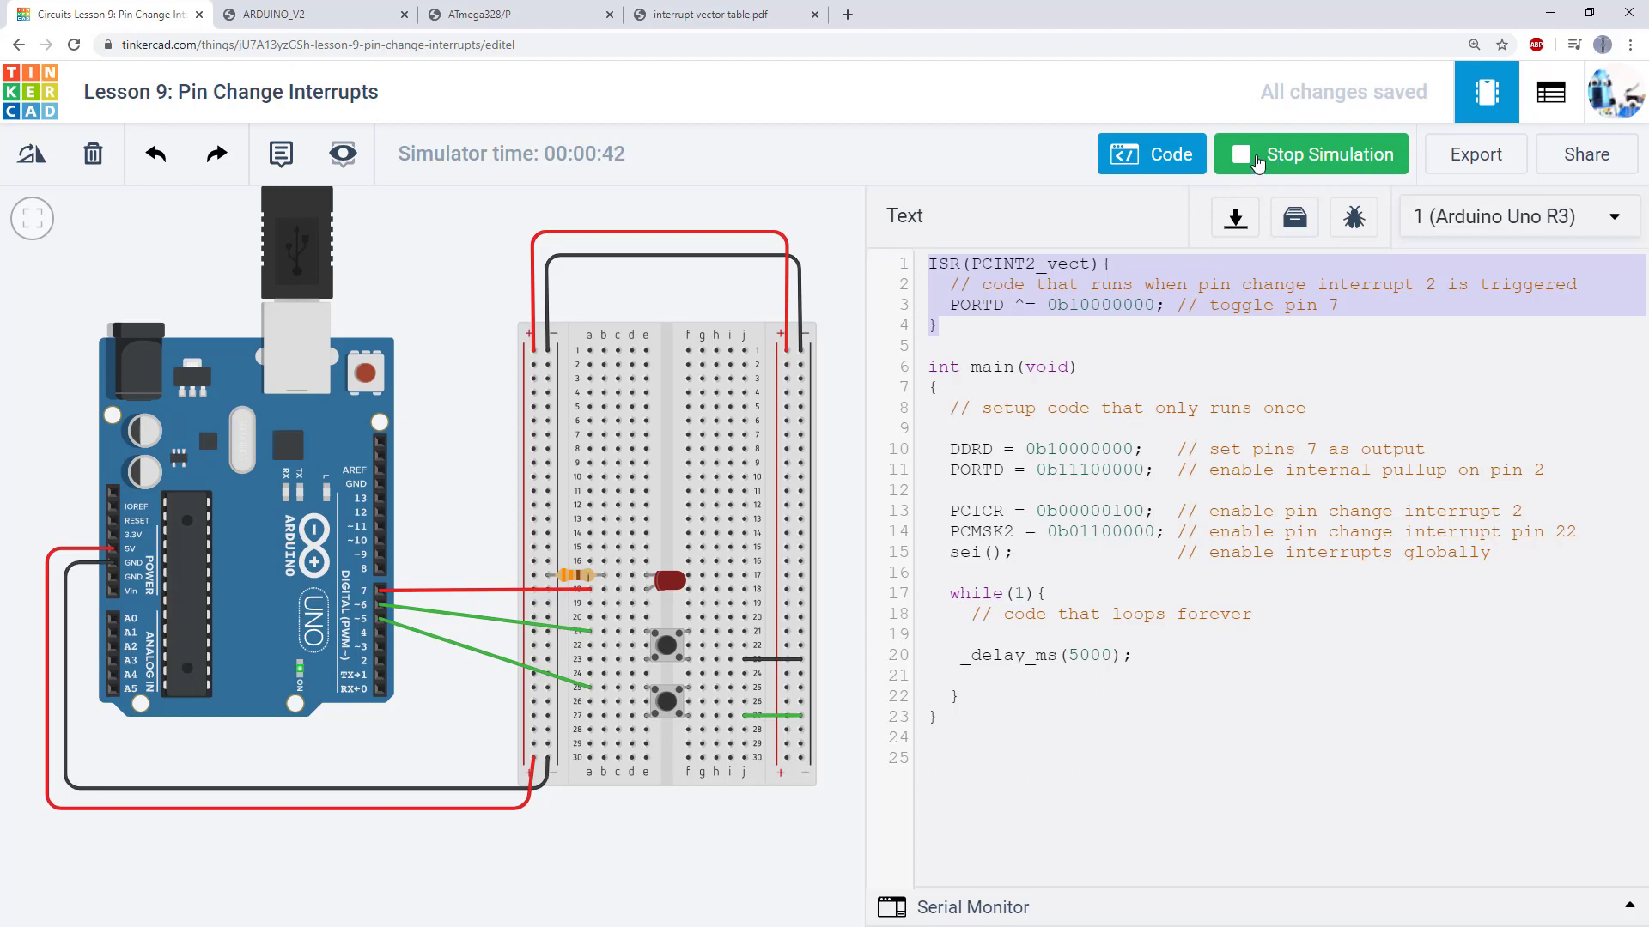
Step: Stop the simulation and go back to the ATmega328/P datasheet's PCICR page
{"action": "left_click", "coordinate": [1311, 153]}
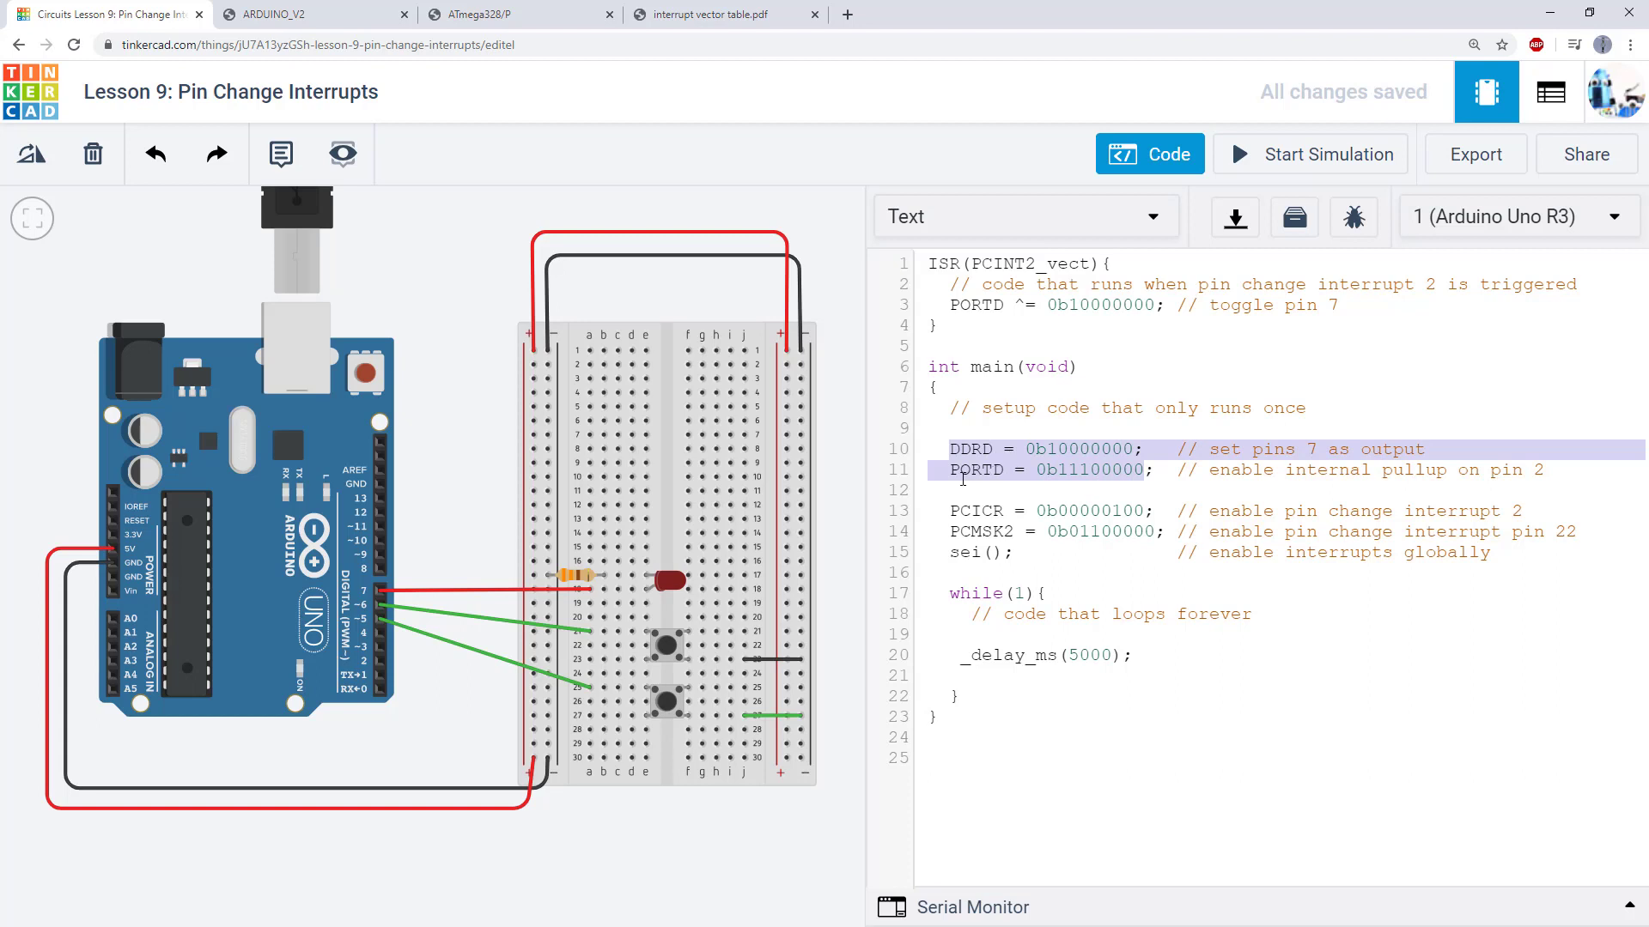
{"action": "mouse_move", "coordinate": [967, 434]}
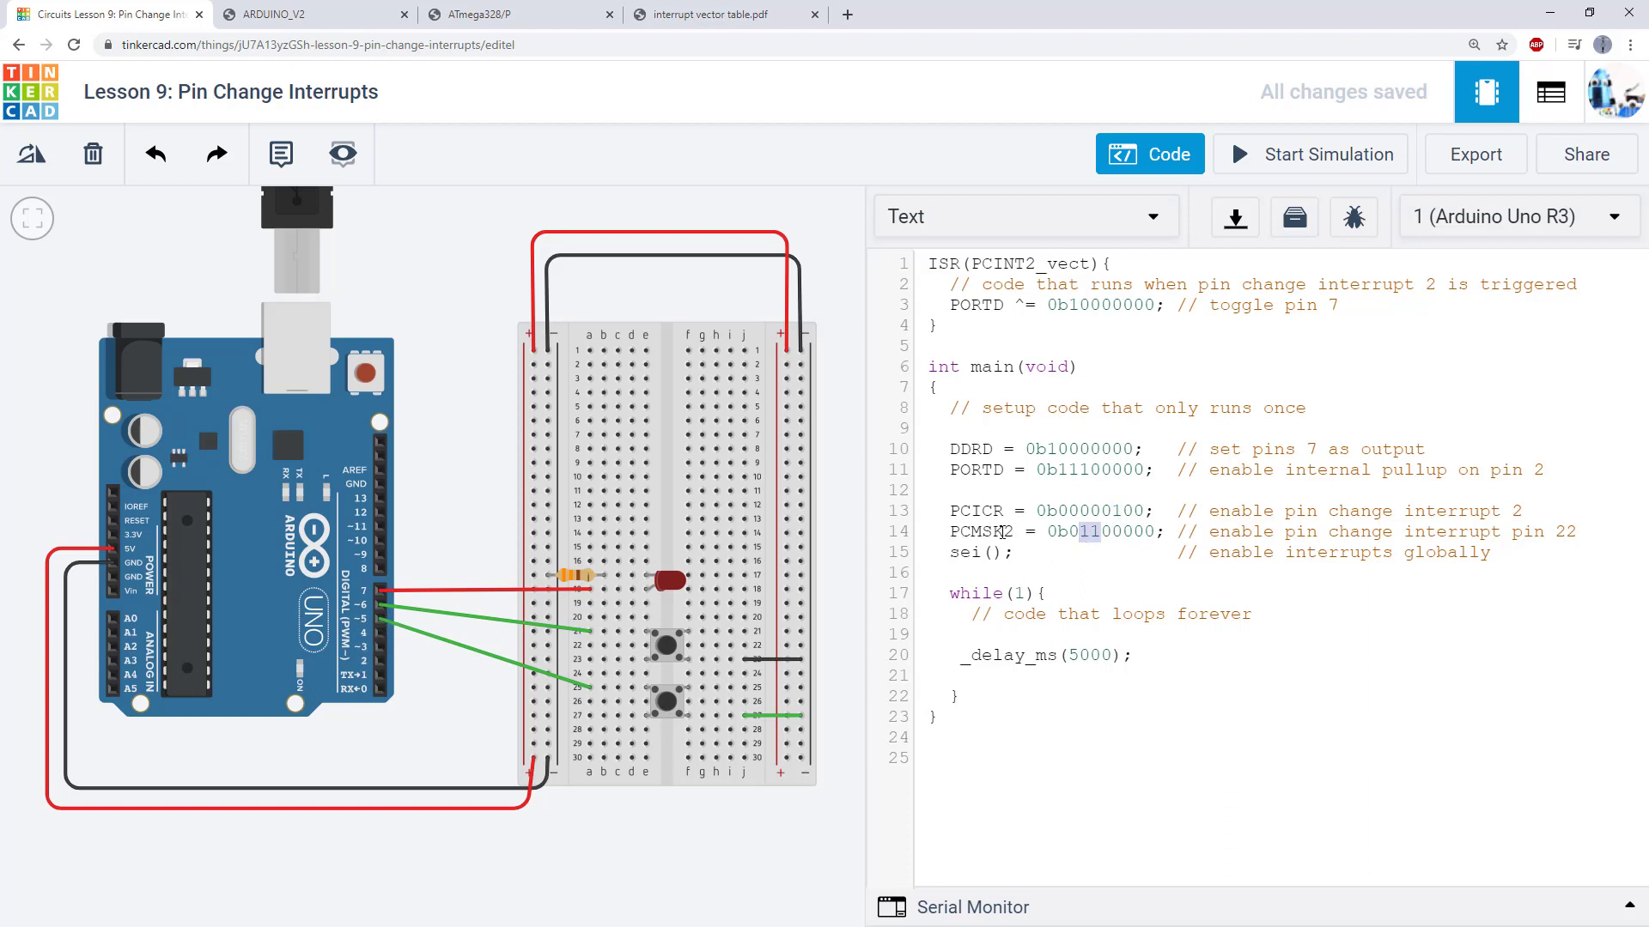
{"action": "left_click", "coordinate": [494, 14]}
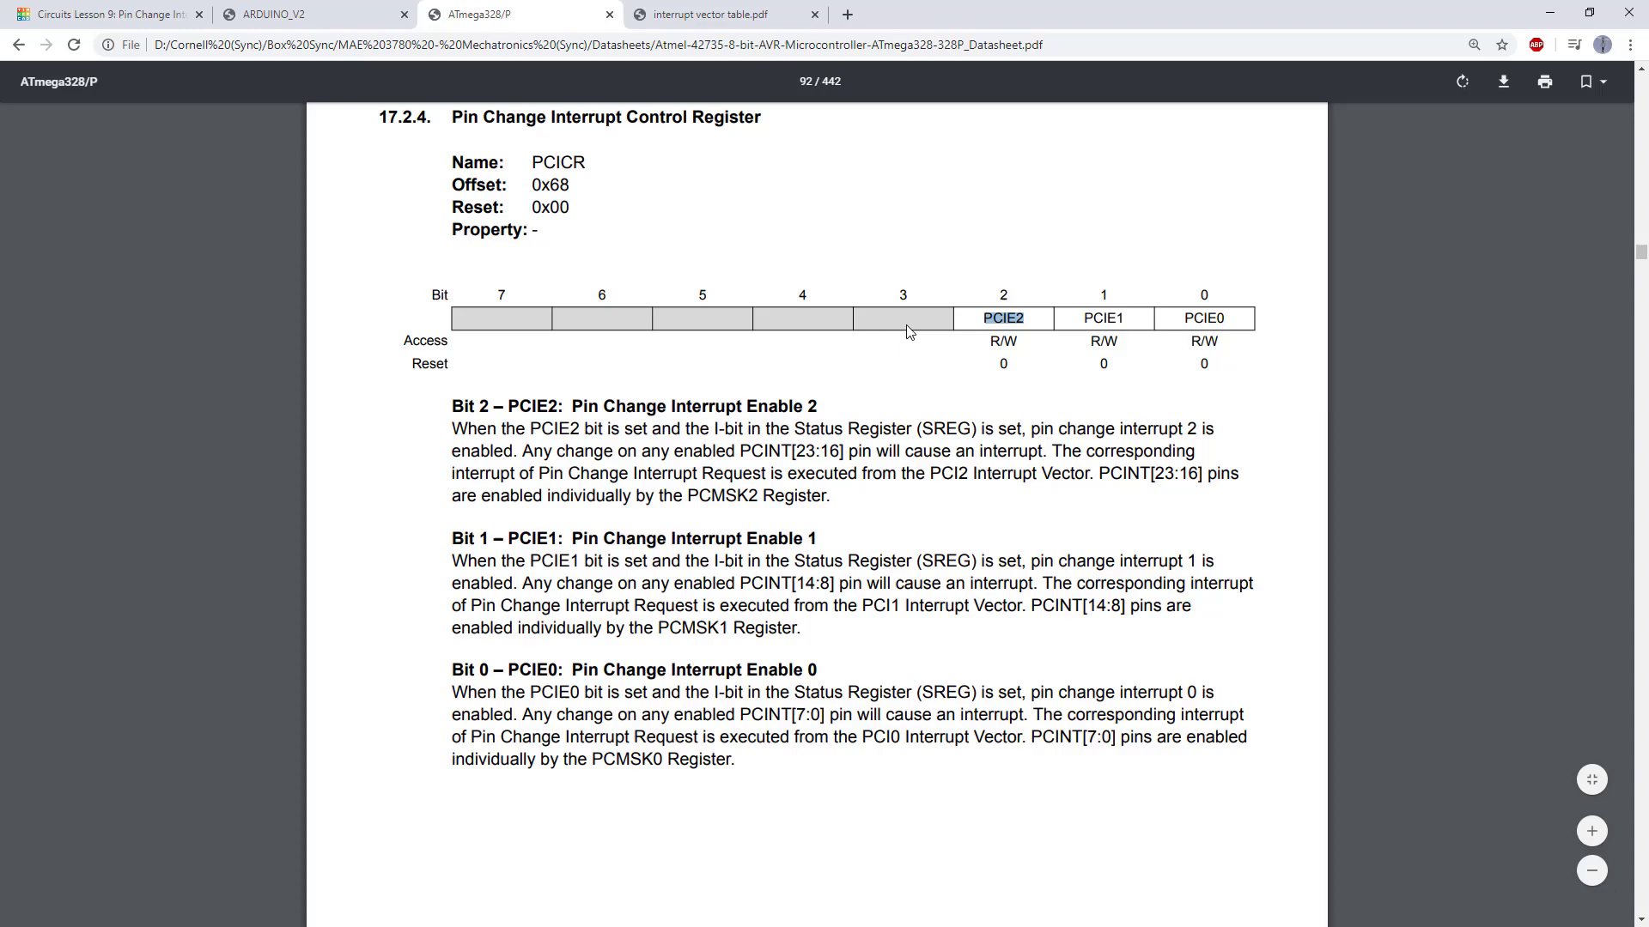
Step: Scroll through PCMSK1 and PCMSK0, cross-checking the Uno pinout, then return to Tinkercad
{"action": "scroll", "scroll_direction": "down", "scroll_amount": 3}
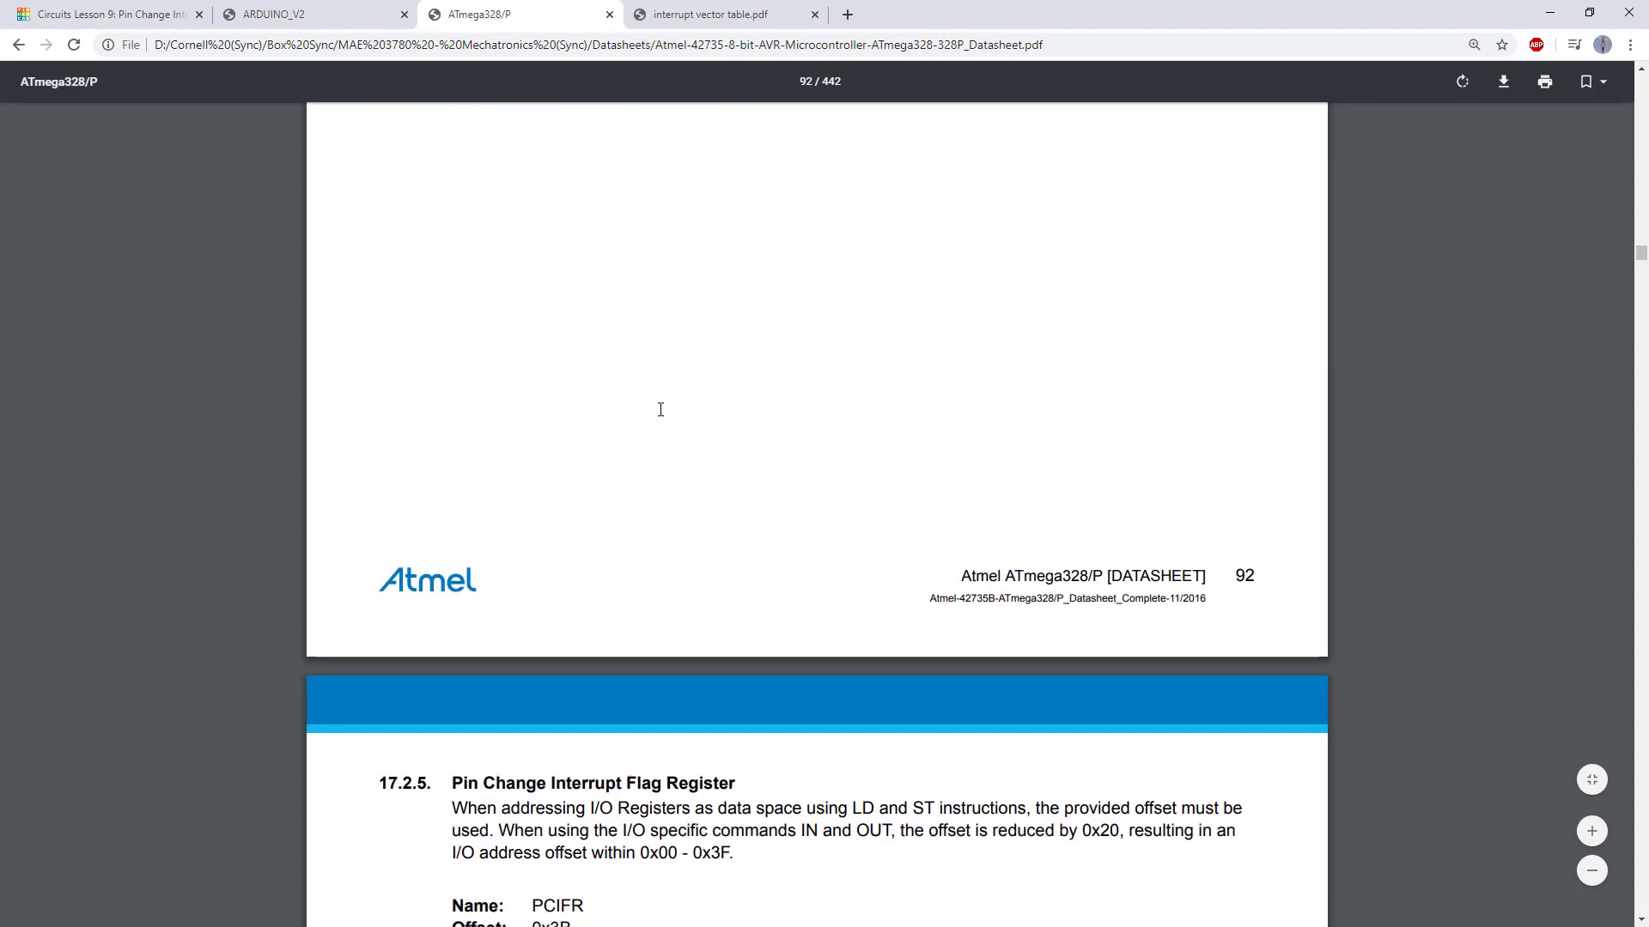
{"action": "scroll", "scroll_direction": "down", "scroll_amount": 3}
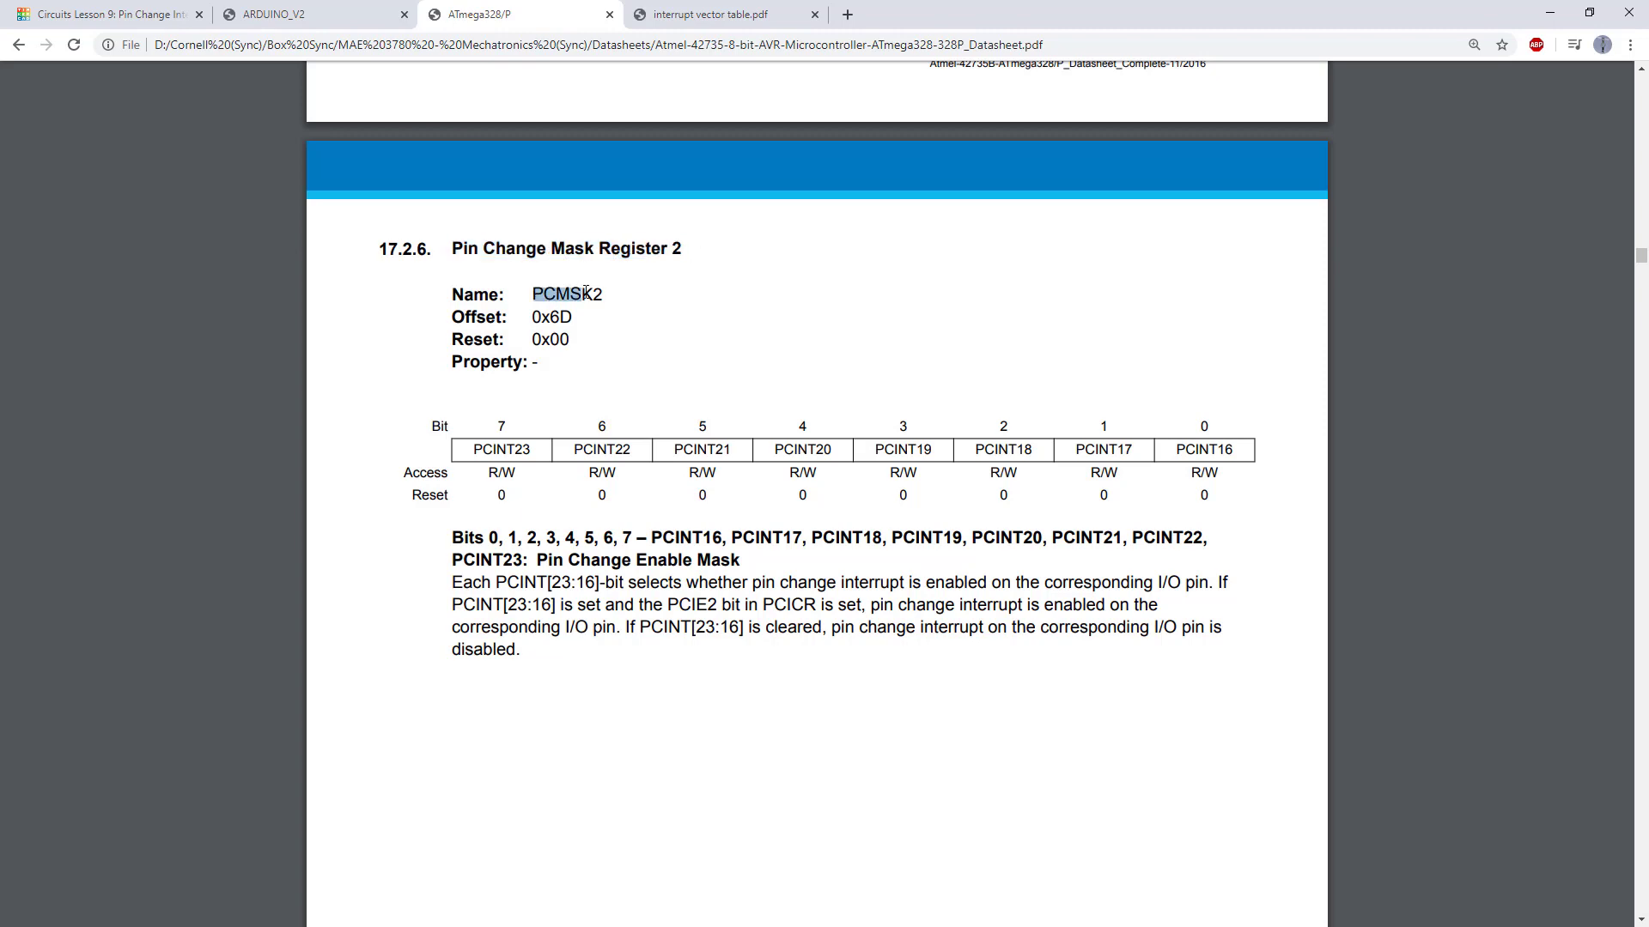
{"action": "scroll", "scroll_direction": "down", "scroll_amount": 3}
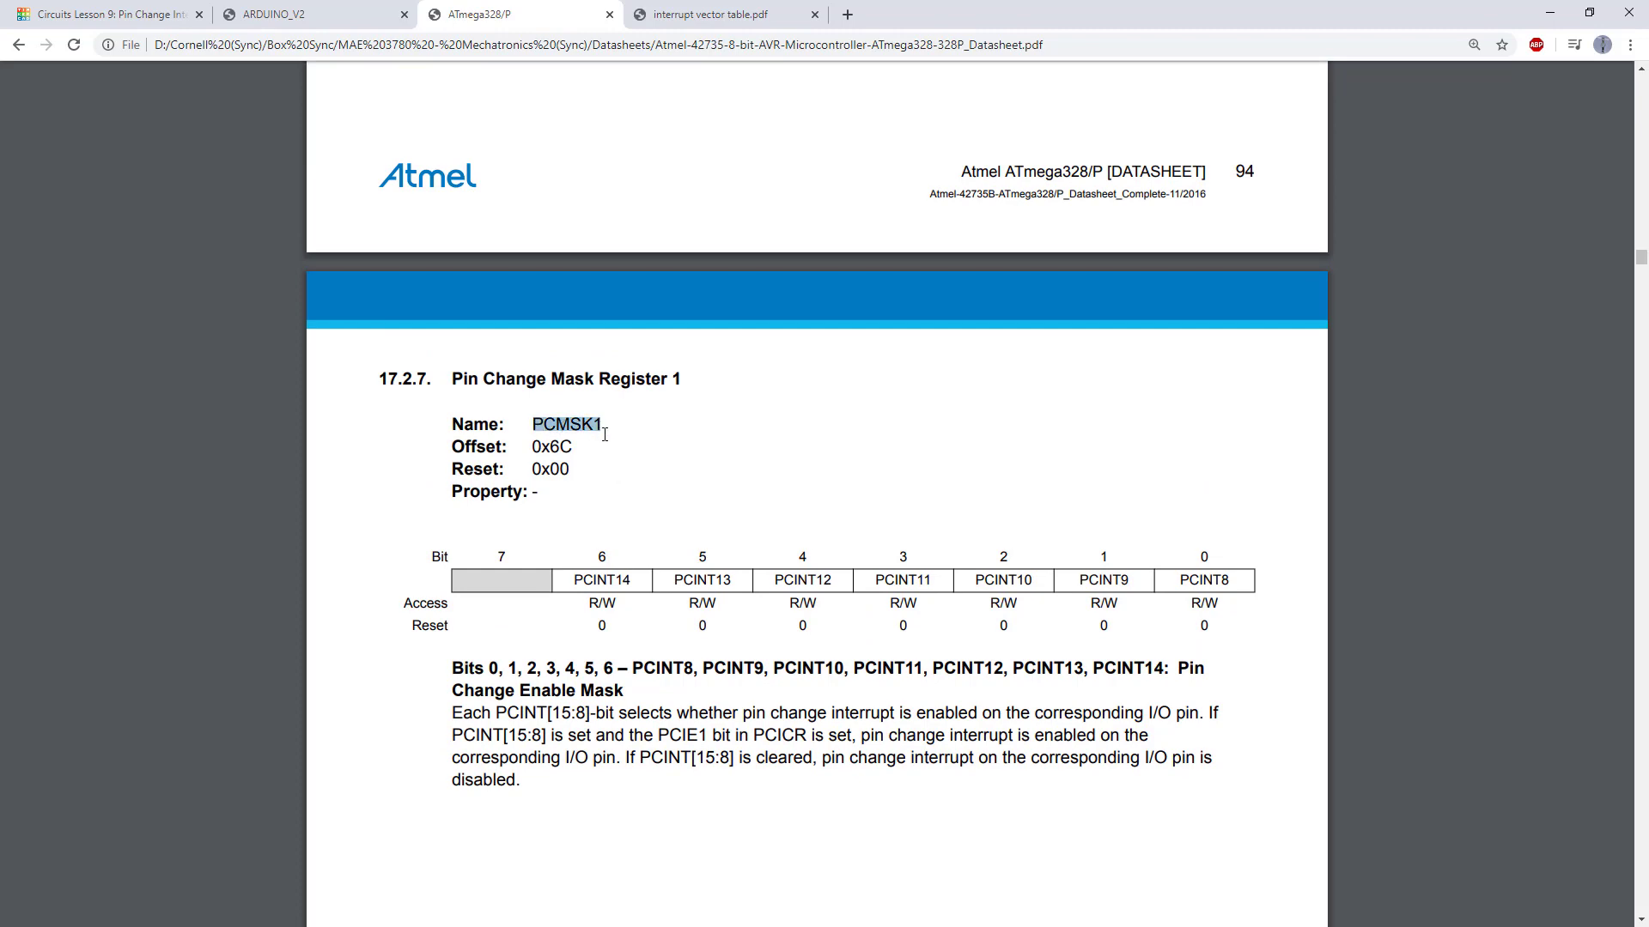
{"action": "left_click", "coordinate": [305, 13]}
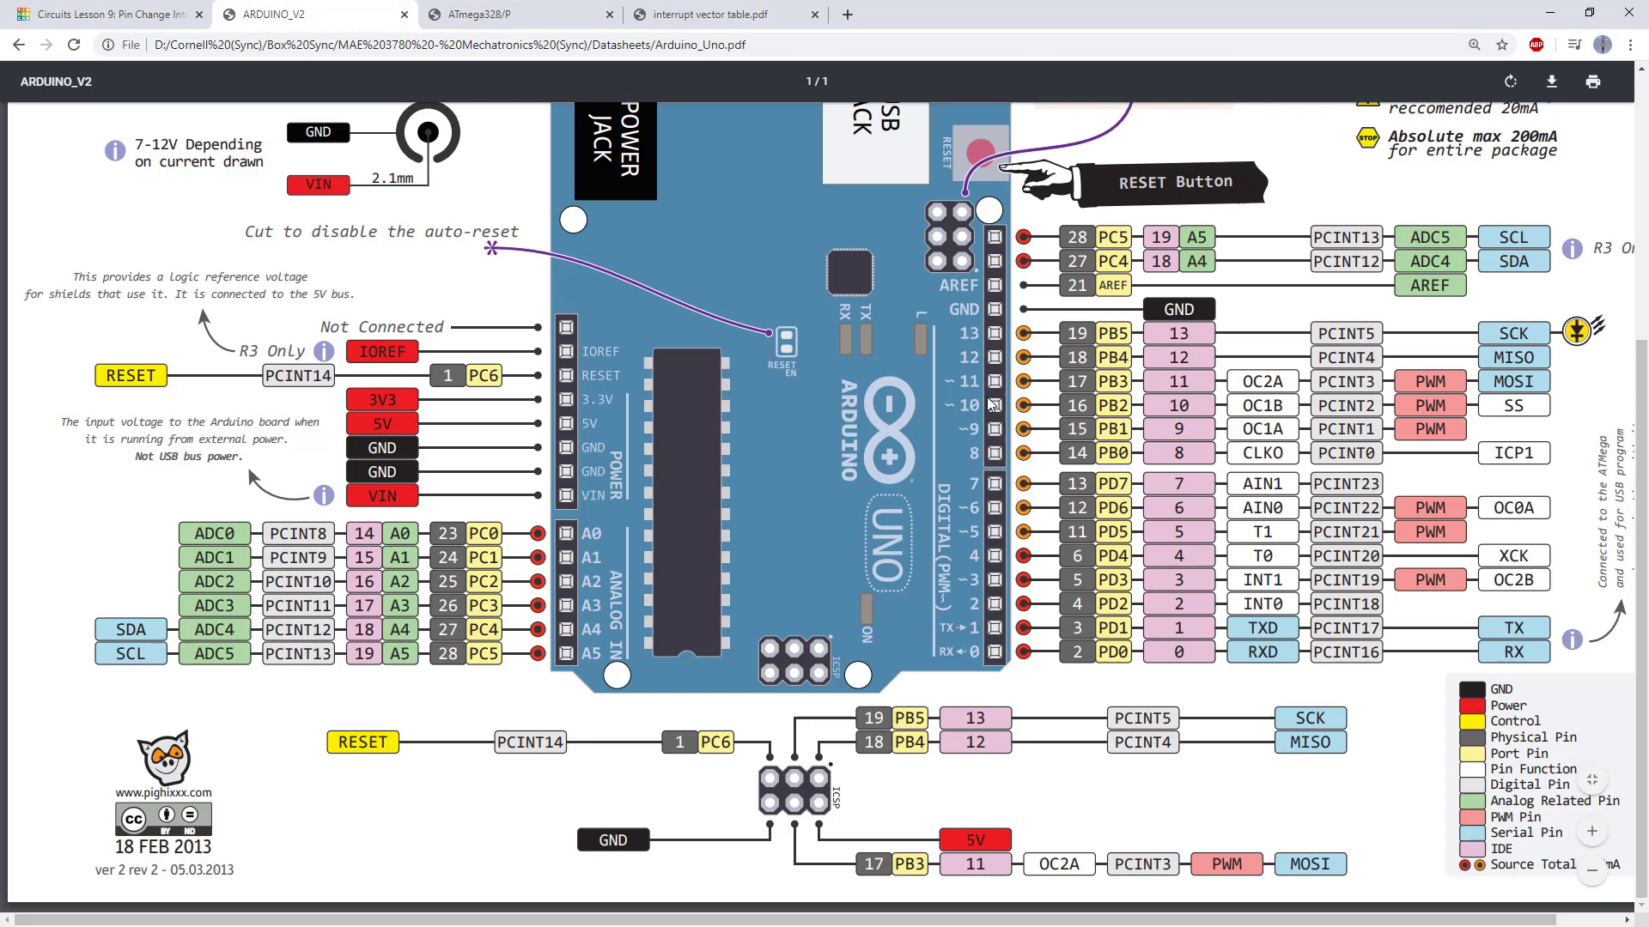
{"action": "mouse_move", "coordinate": [989, 392]}
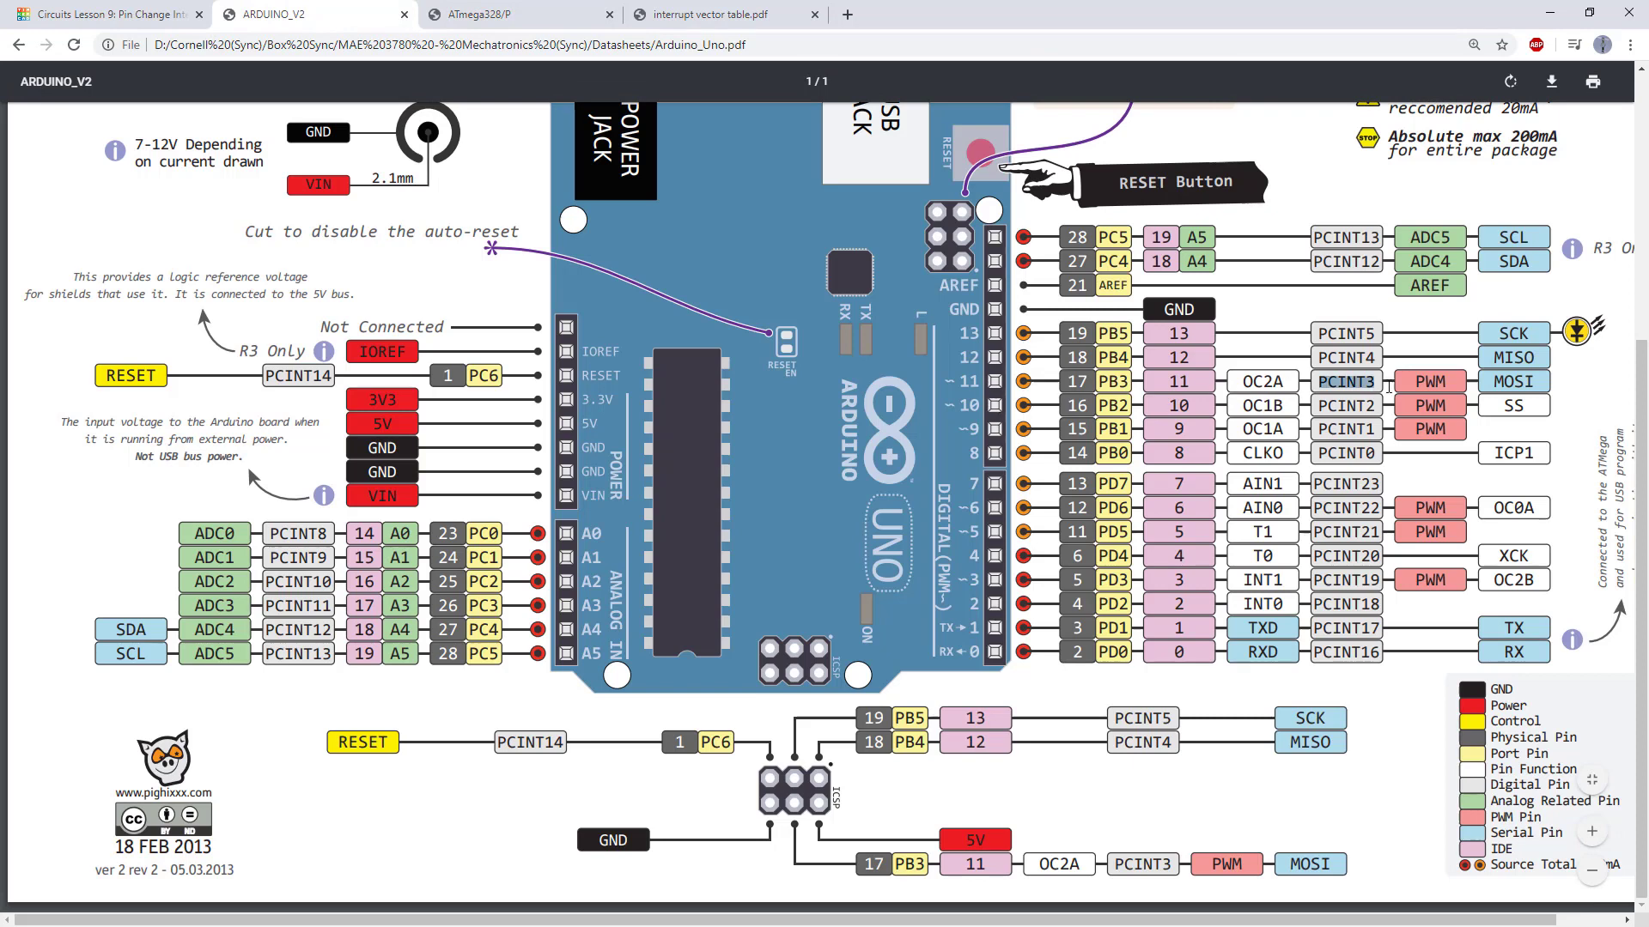
{"action": "left_click", "coordinate": [495, 14]}
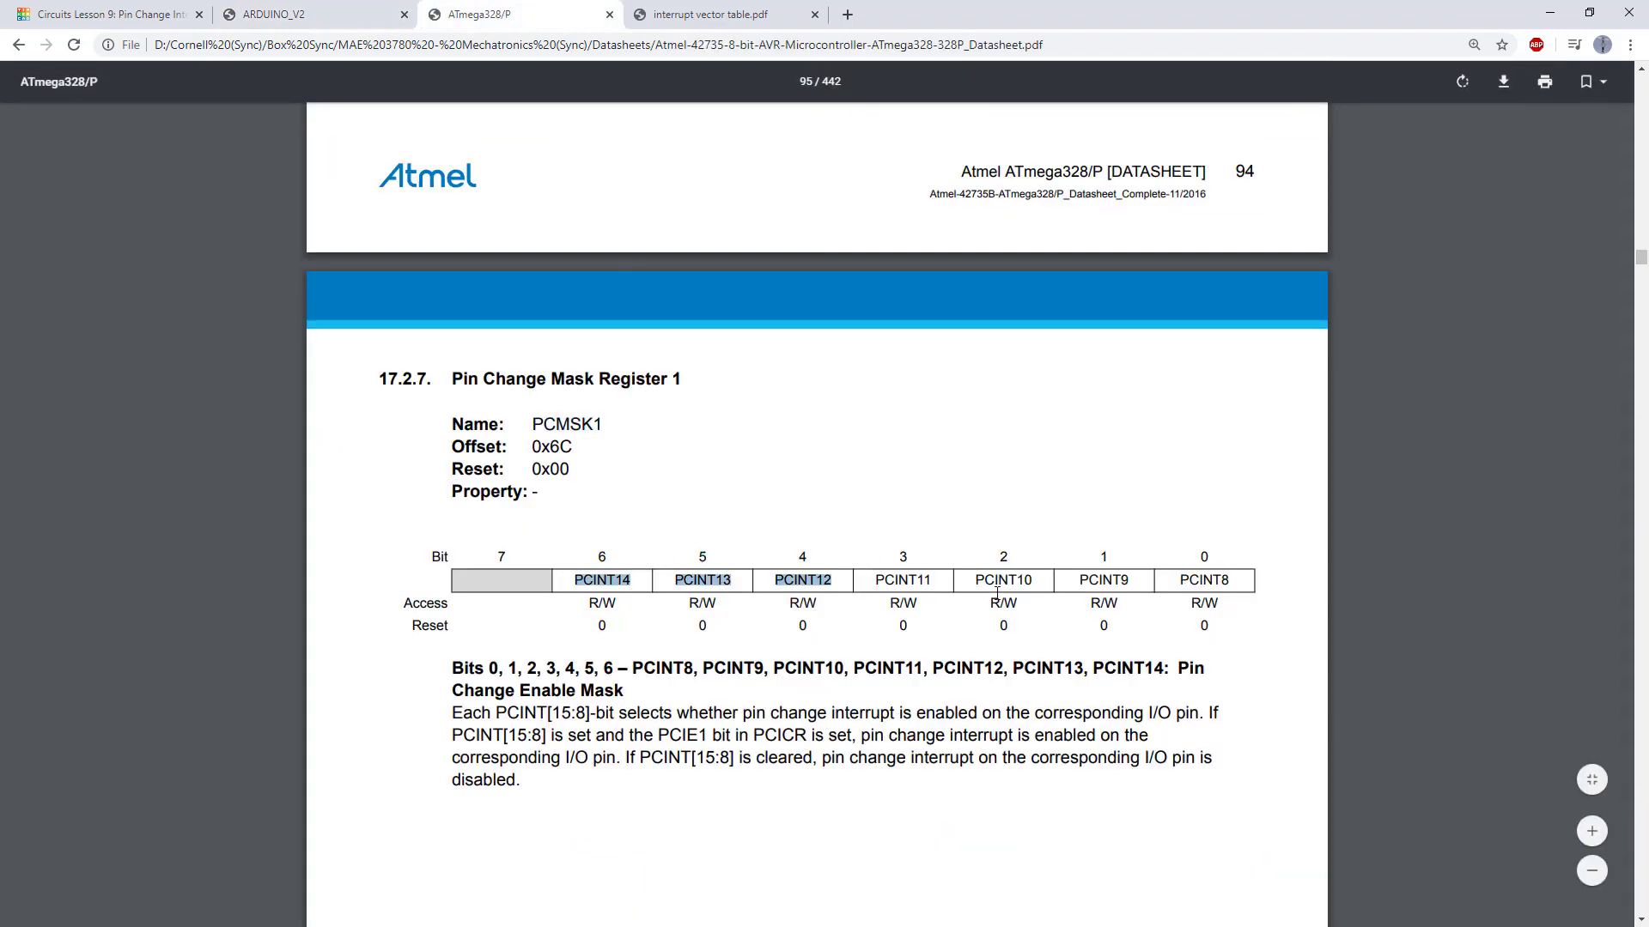
{"action": "scroll", "scroll_direction": "down", "scroll_amount": 3}
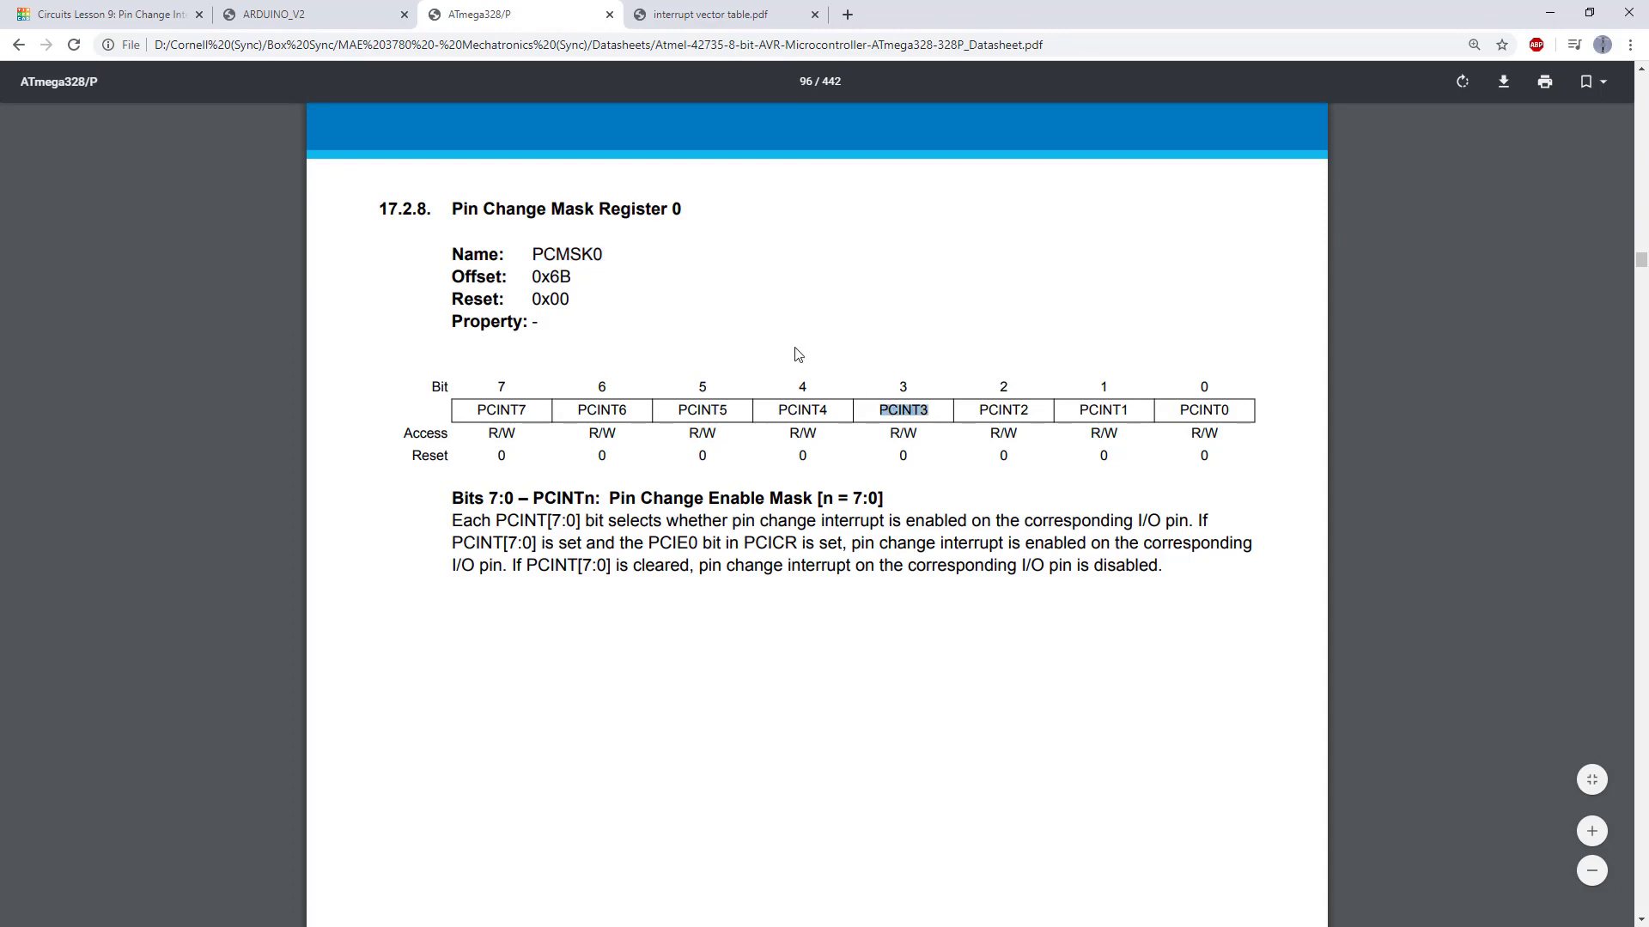
{"action": "mouse_move", "coordinate": [105, 14]}
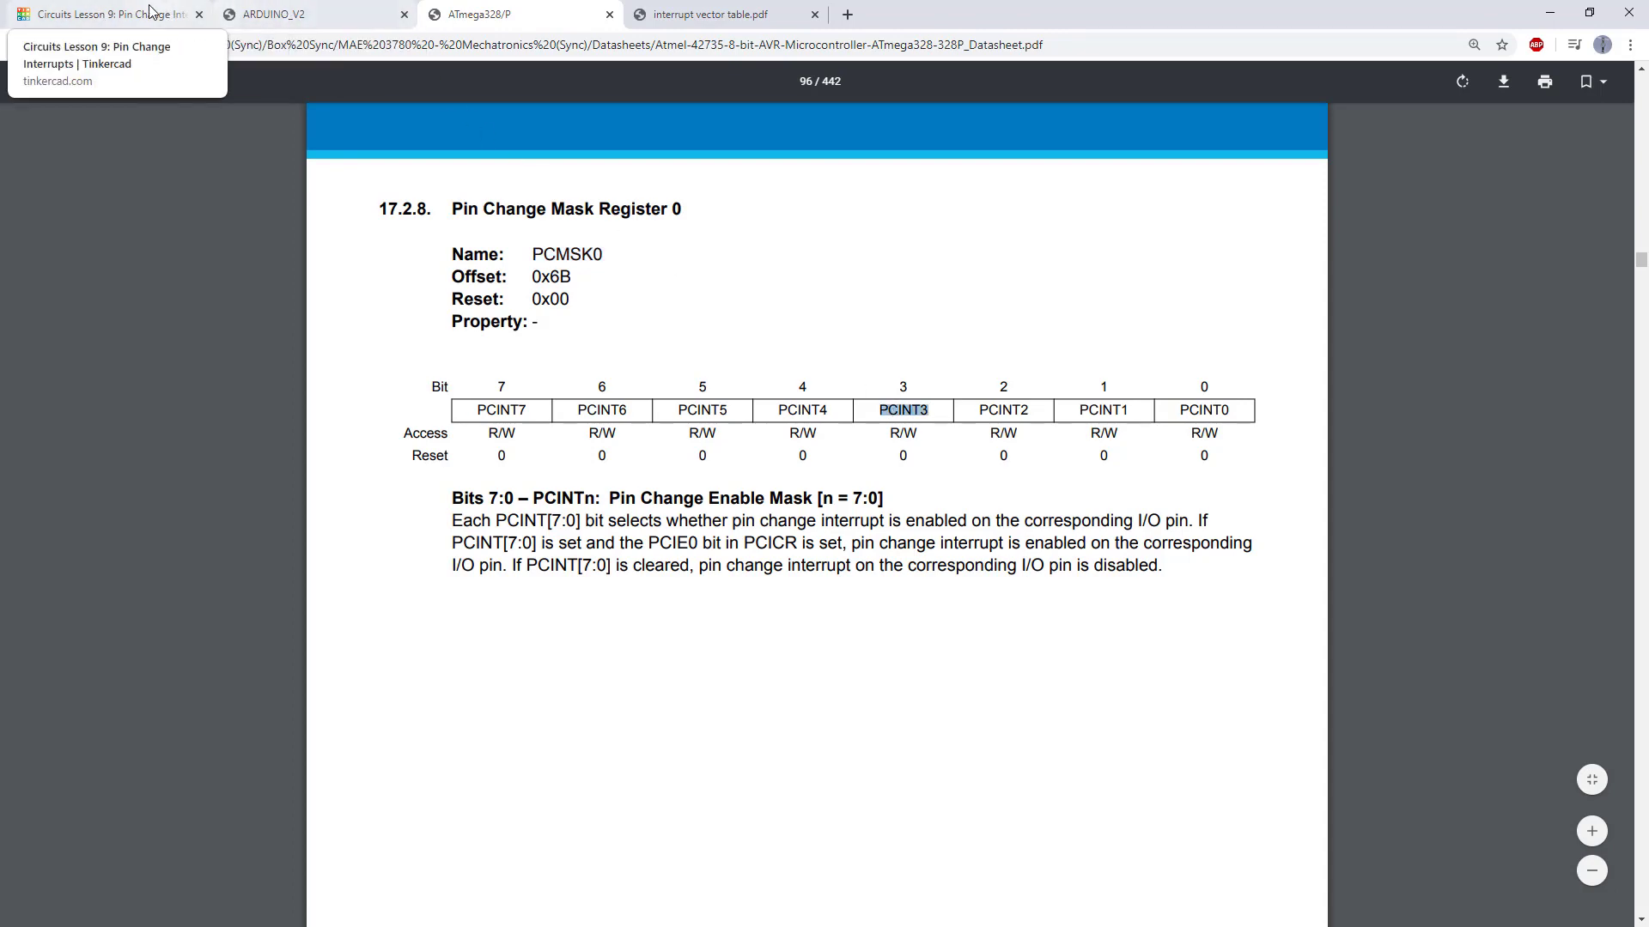
{"action": "left_click", "coordinate": [105, 13]}
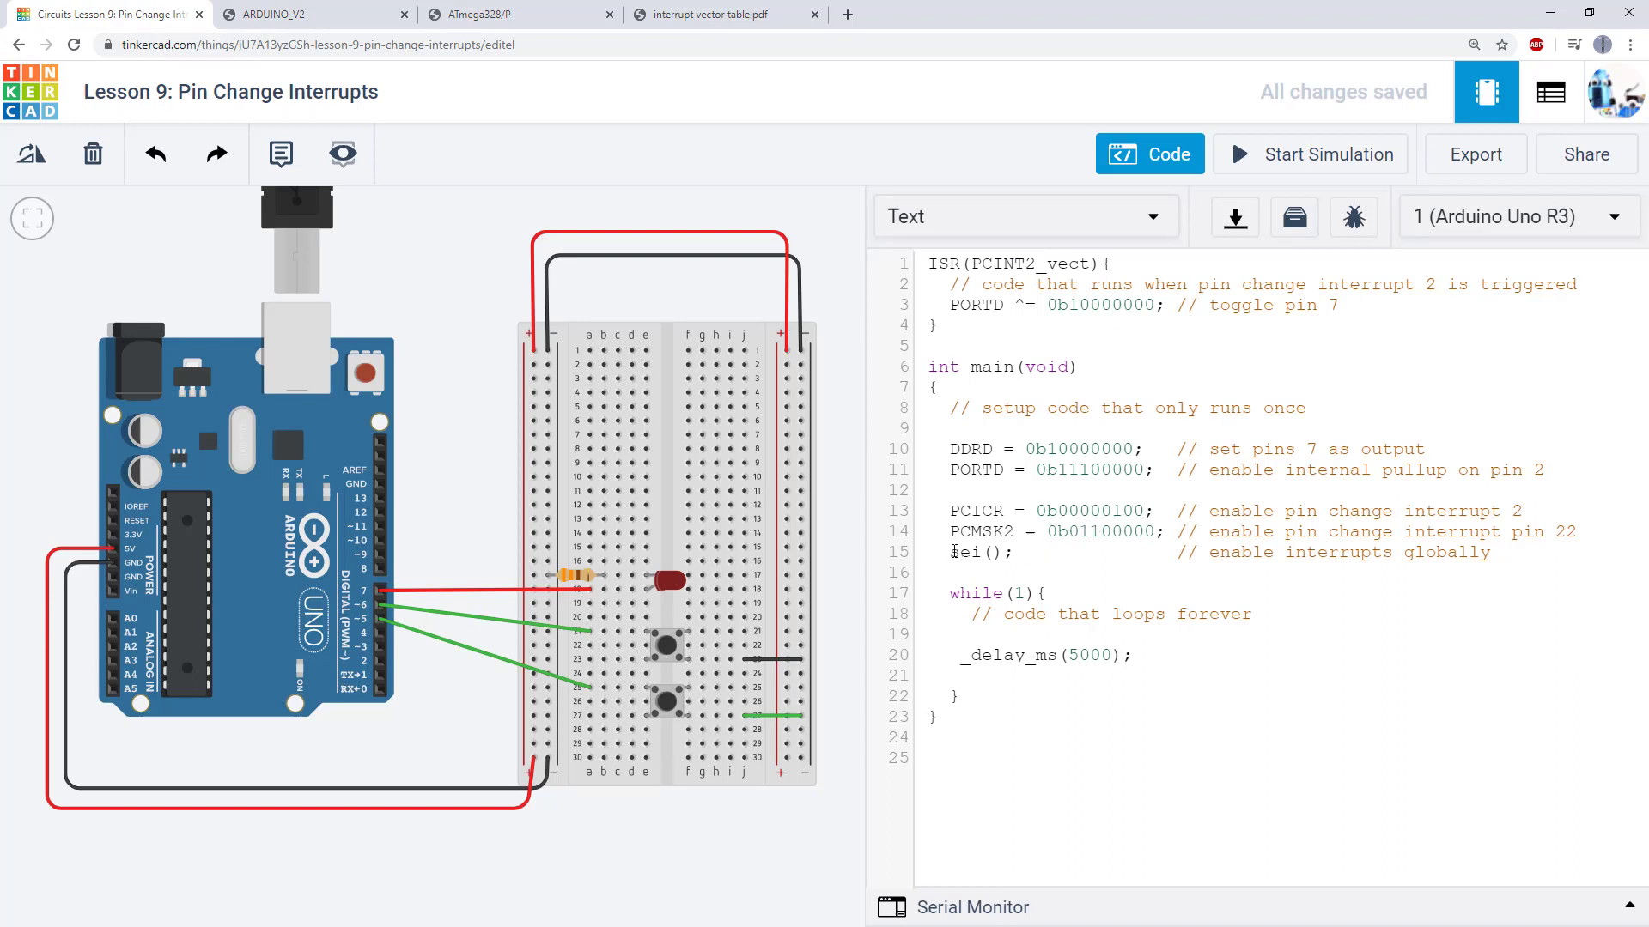
Step: Select sei and PCINT2_vect in the code, then show the interrupt vector table PDF
{"action": "double_click", "coordinate": [965, 552]}
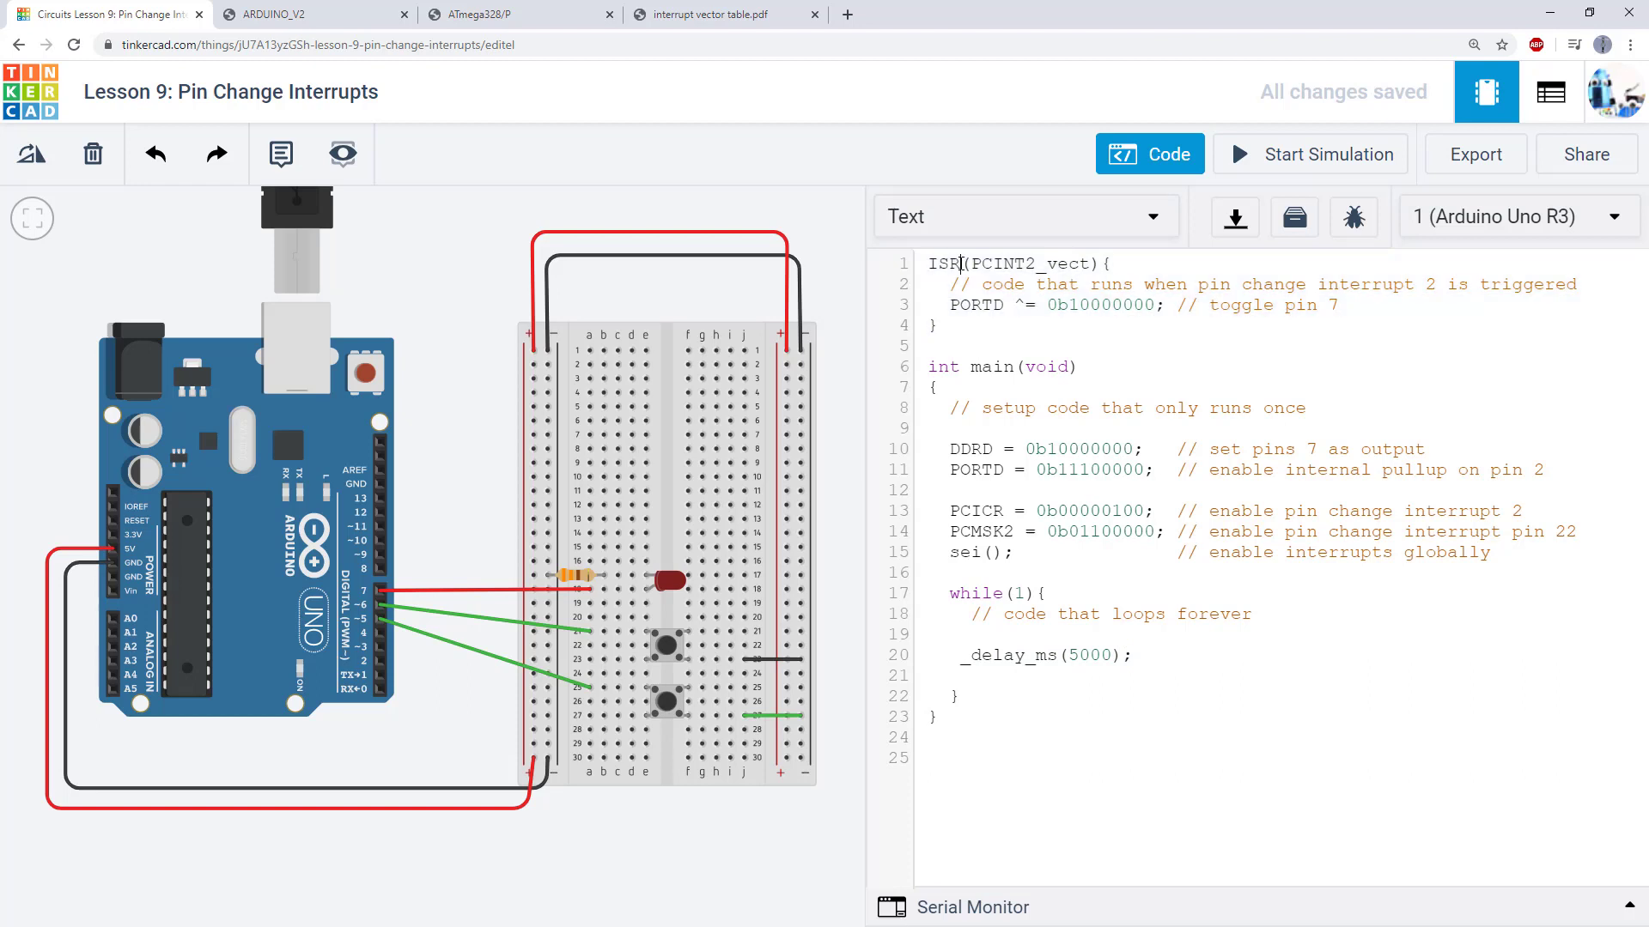
{"action": "double_click", "coordinate": [1029, 264]}
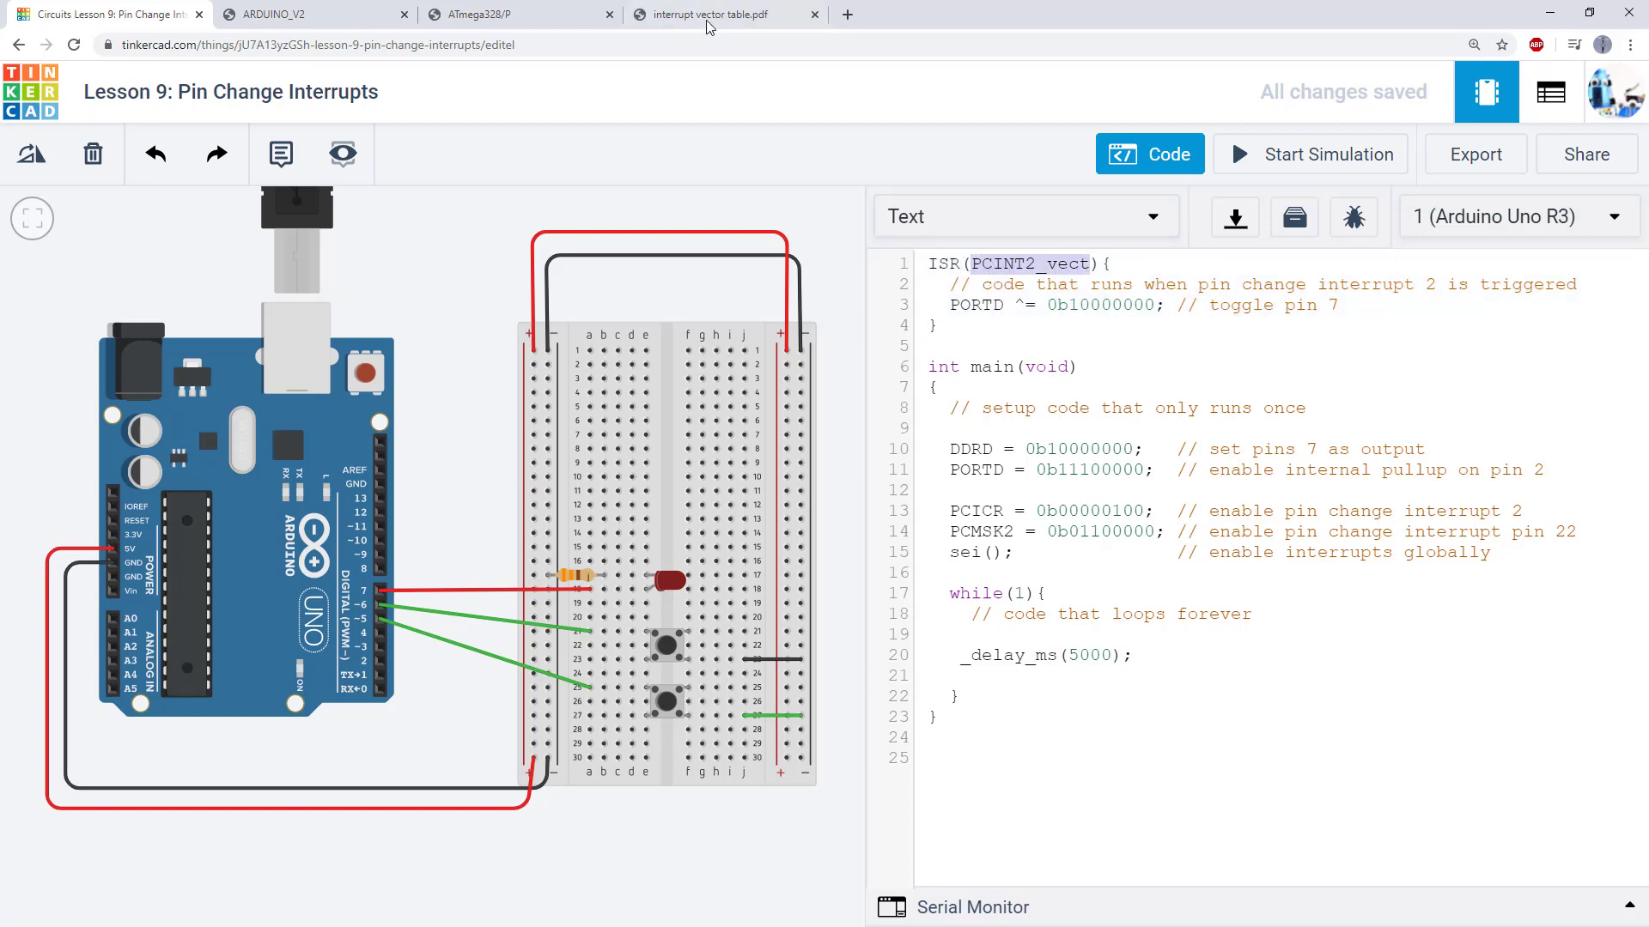
{"action": "left_click", "coordinate": [723, 14]}
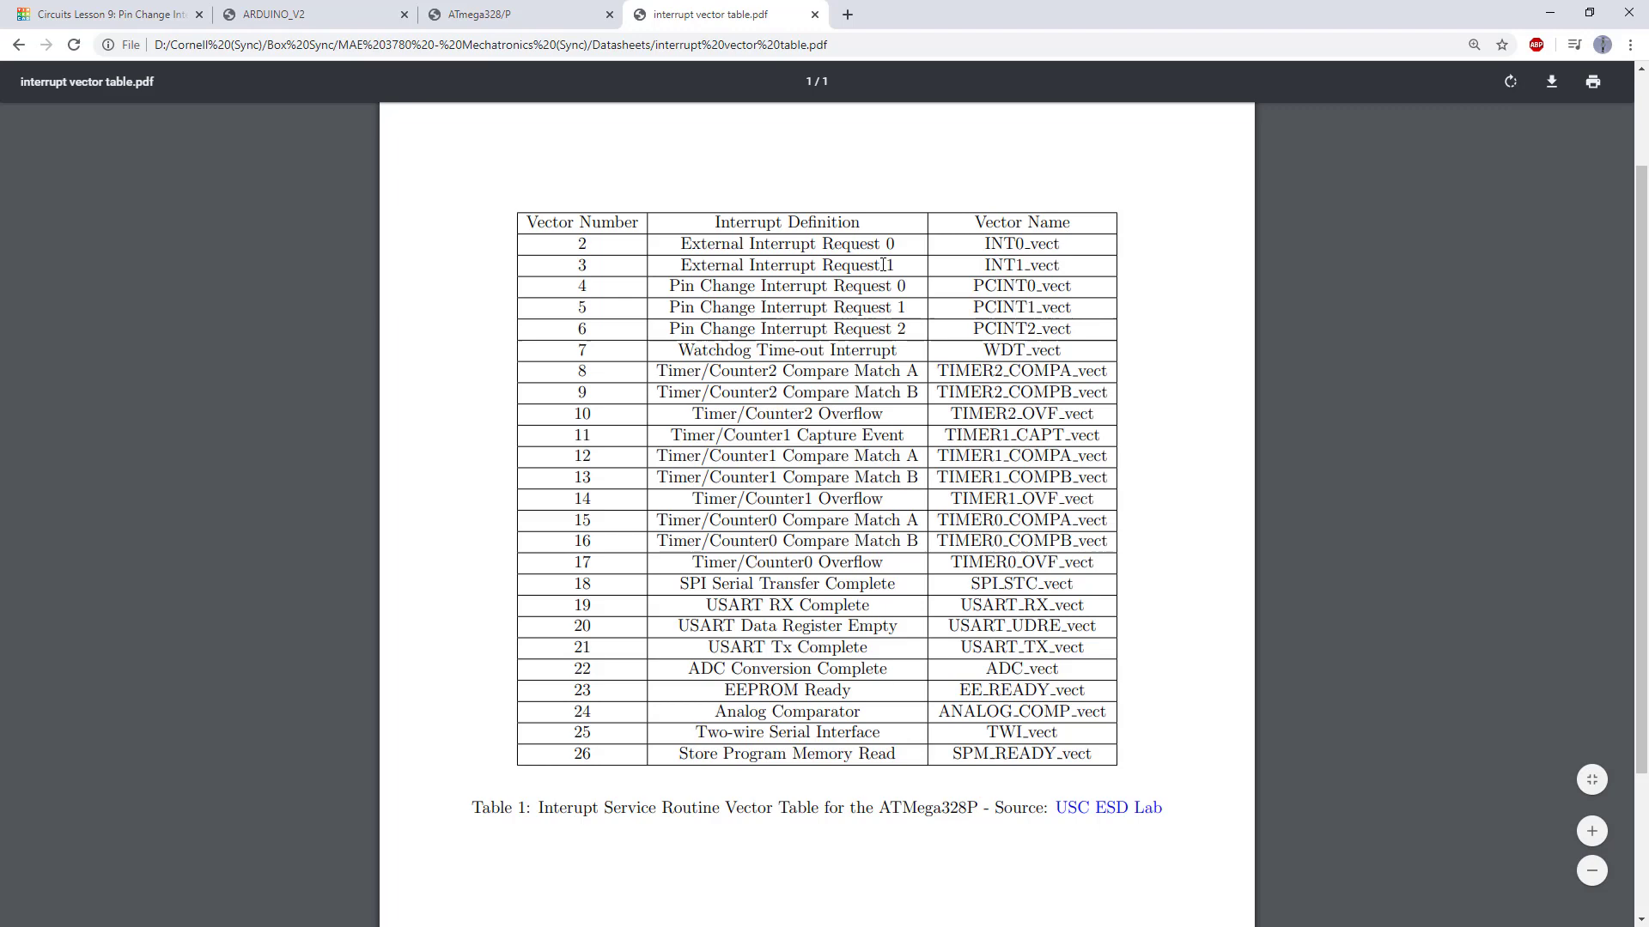
Step: Mark PCINT2_vect as Pin Change Interrupt Request 2, then return to the Tinkercad lesson
{"action": "double_click", "coordinate": [1019, 243]}
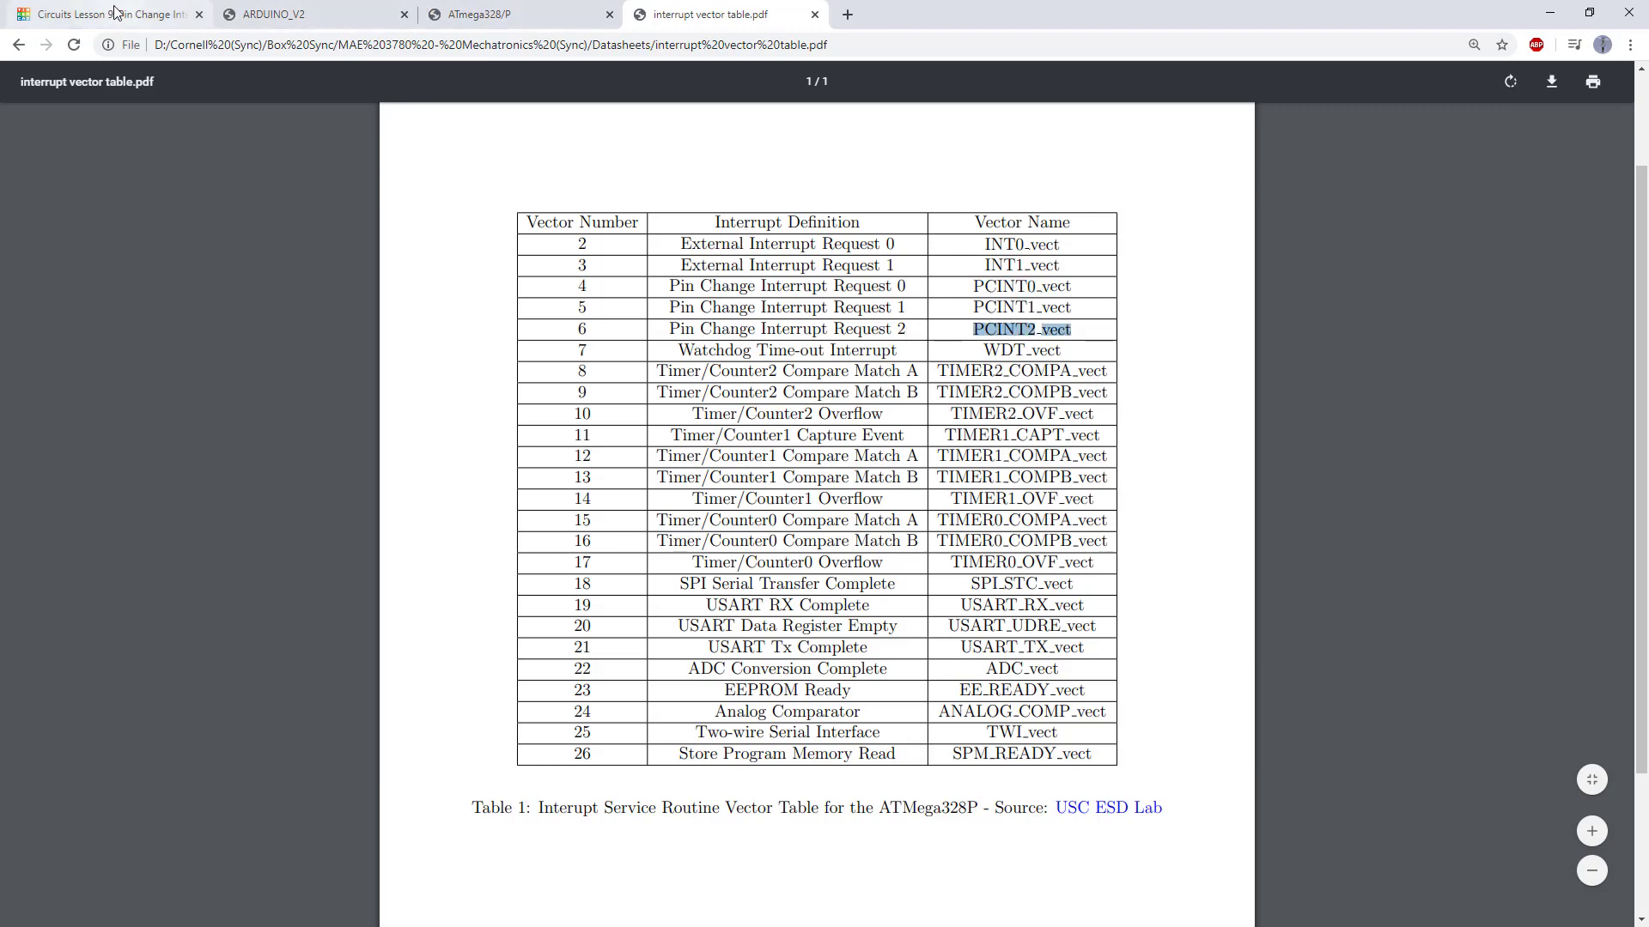
{"action": "left_click", "coordinate": [105, 13]}
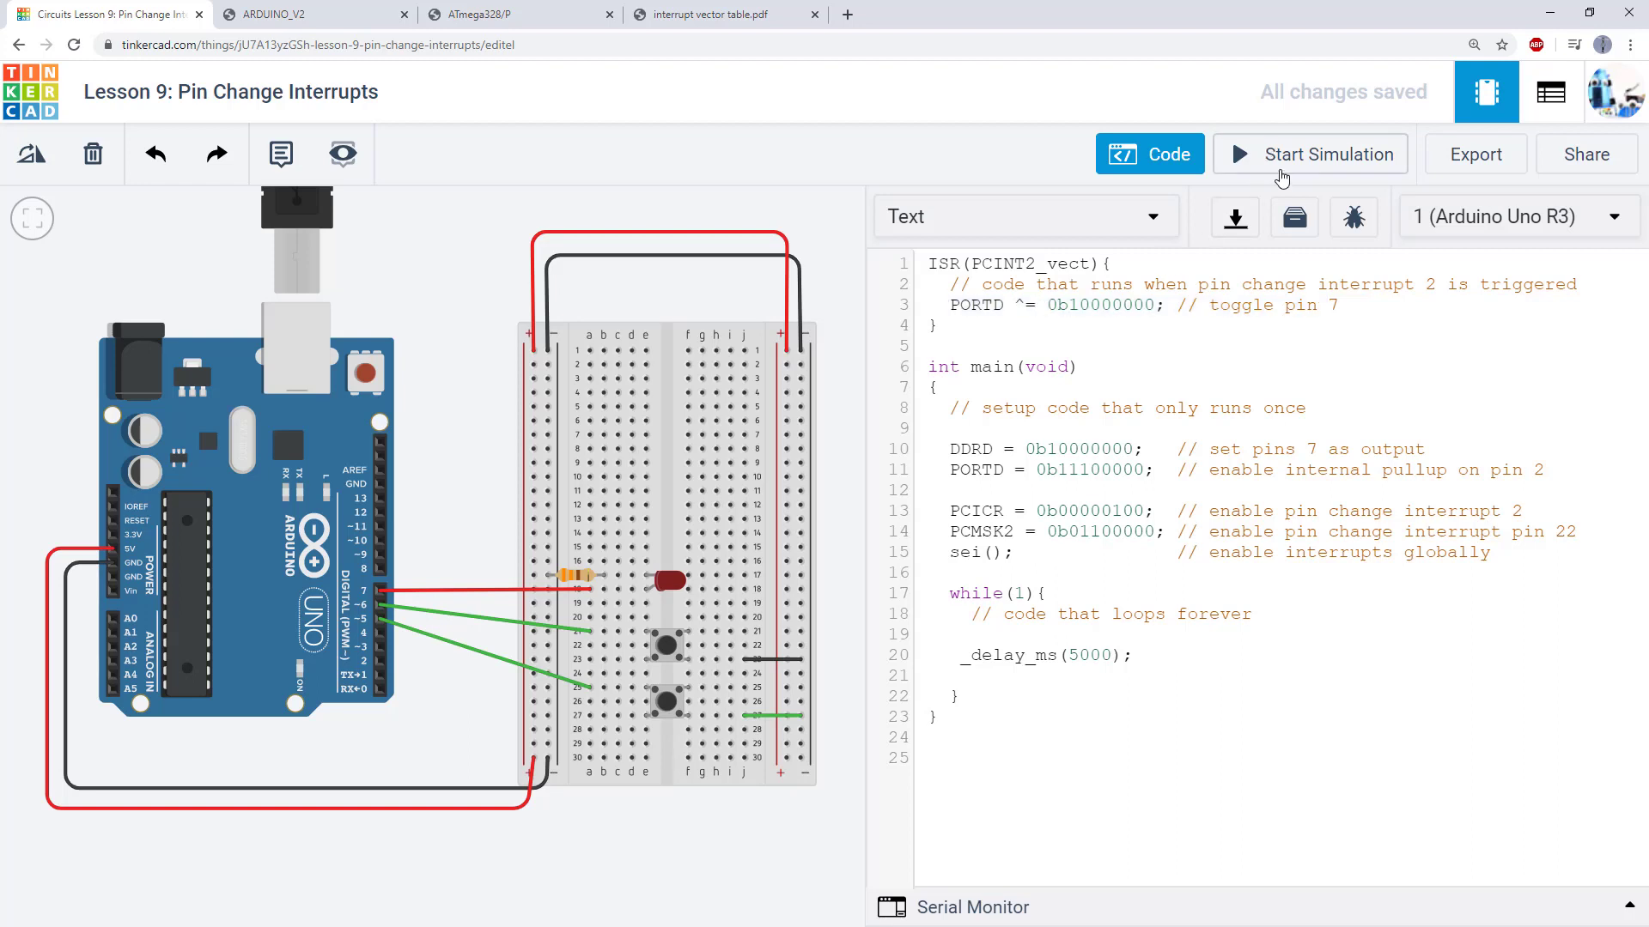
Step: Briefly run and stop the interrupt simulation, then show the Arduino Uno pinout
{"action": "left_click", "coordinate": [1308, 154]}
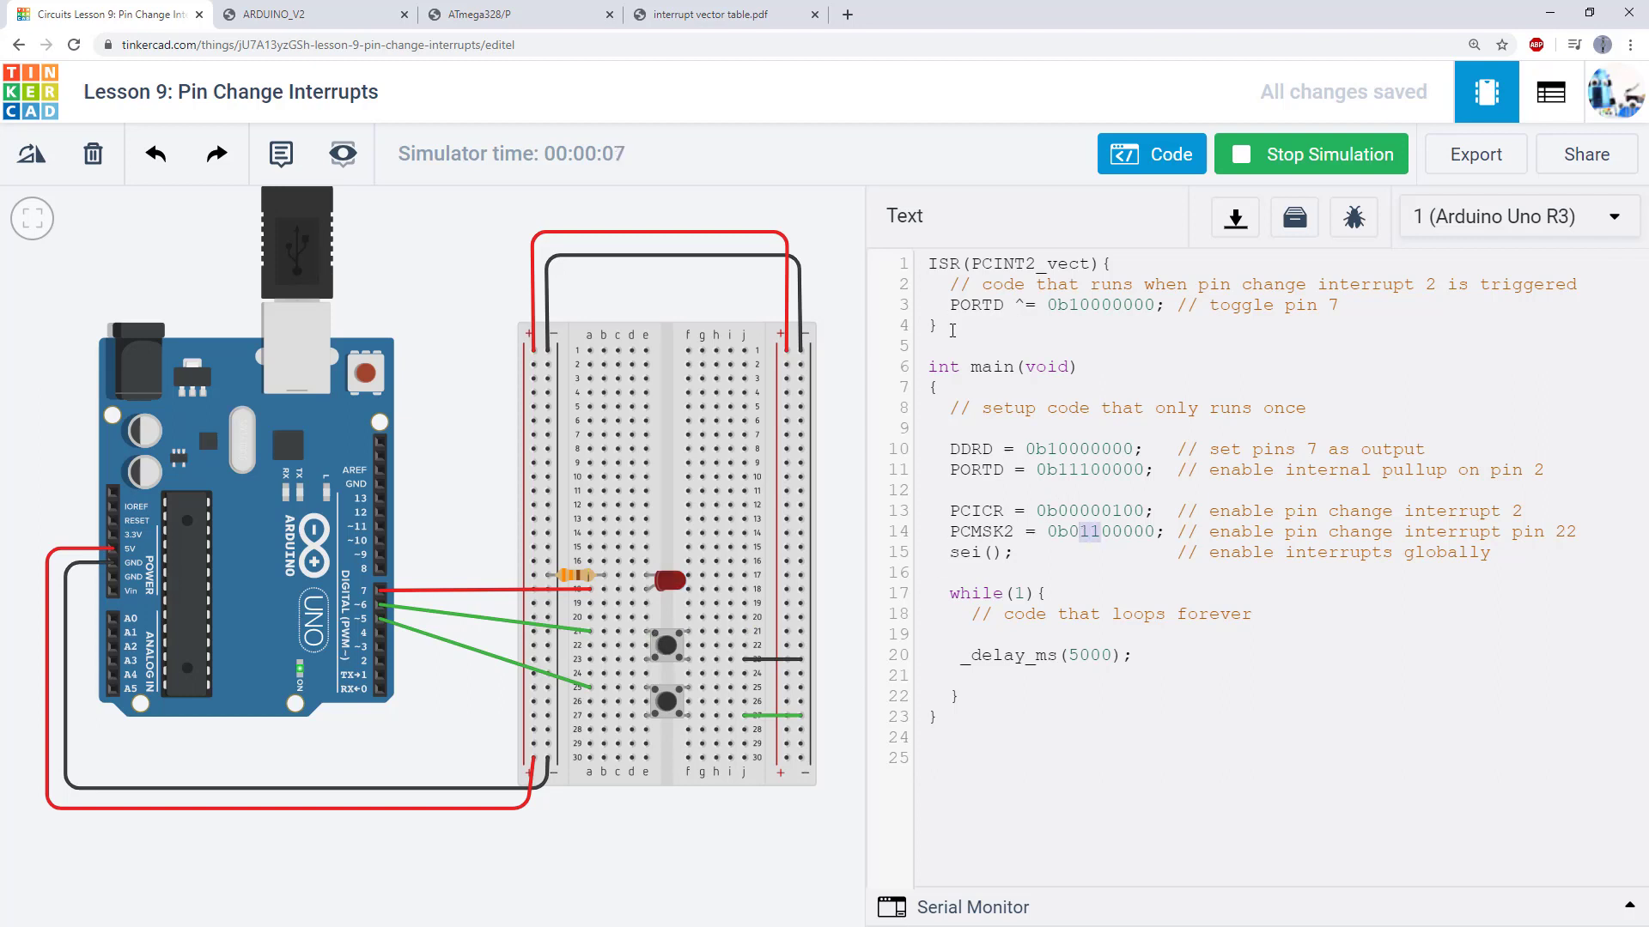
{"action": "left_click", "coordinate": [1310, 154]}
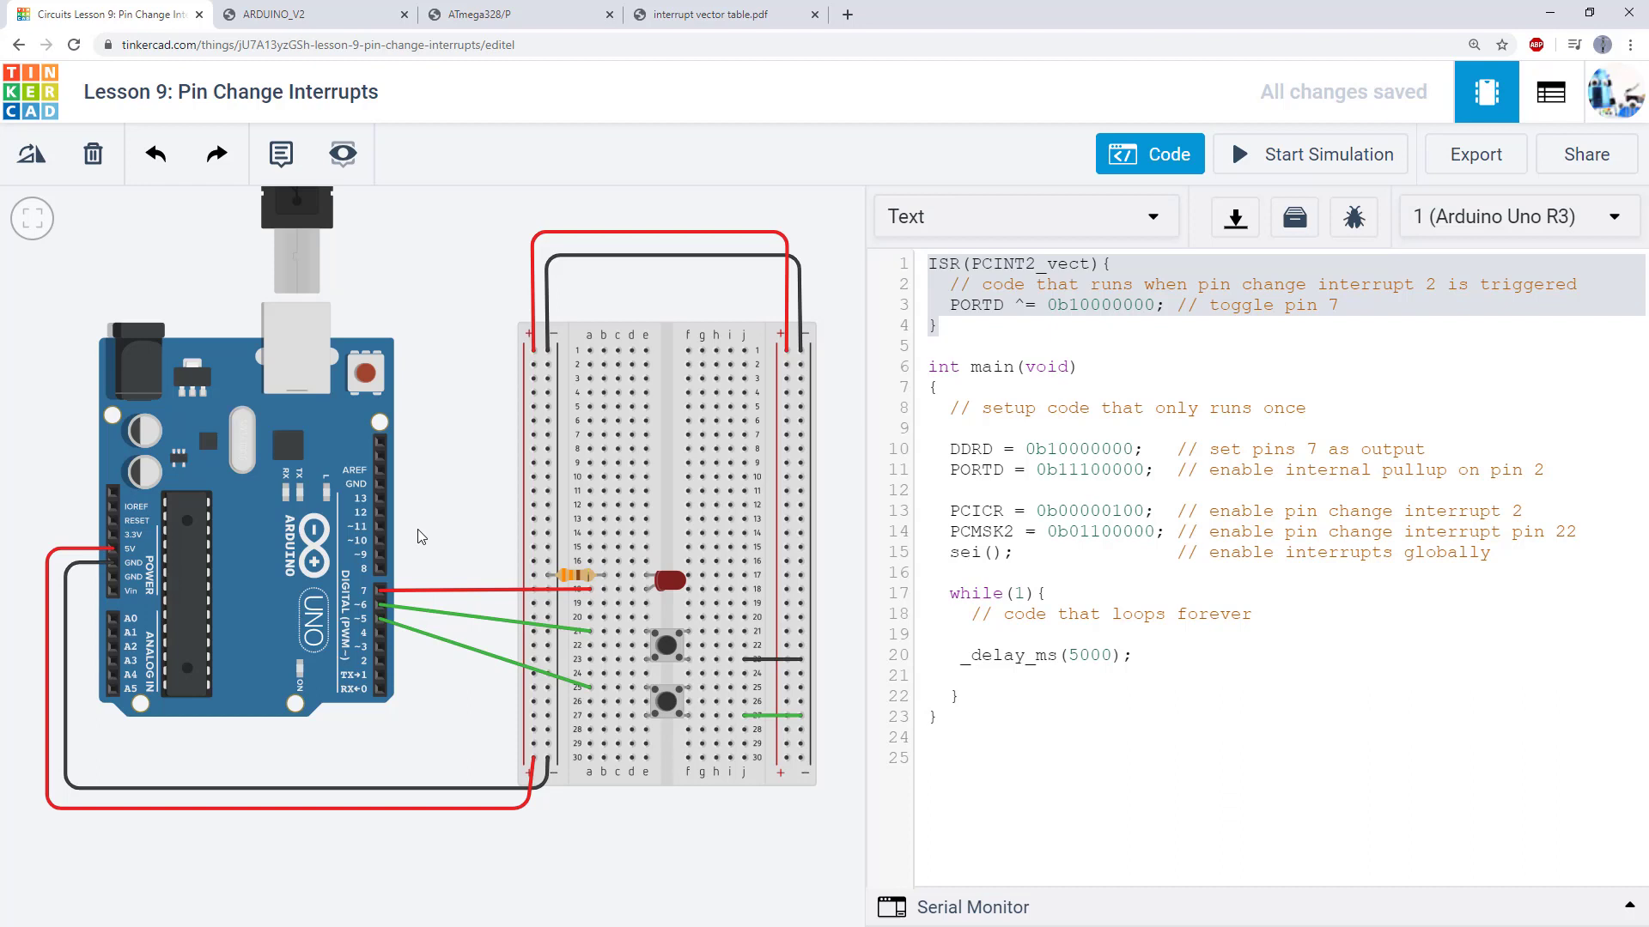
{"action": "mouse_move", "coordinate": [379, 530]}
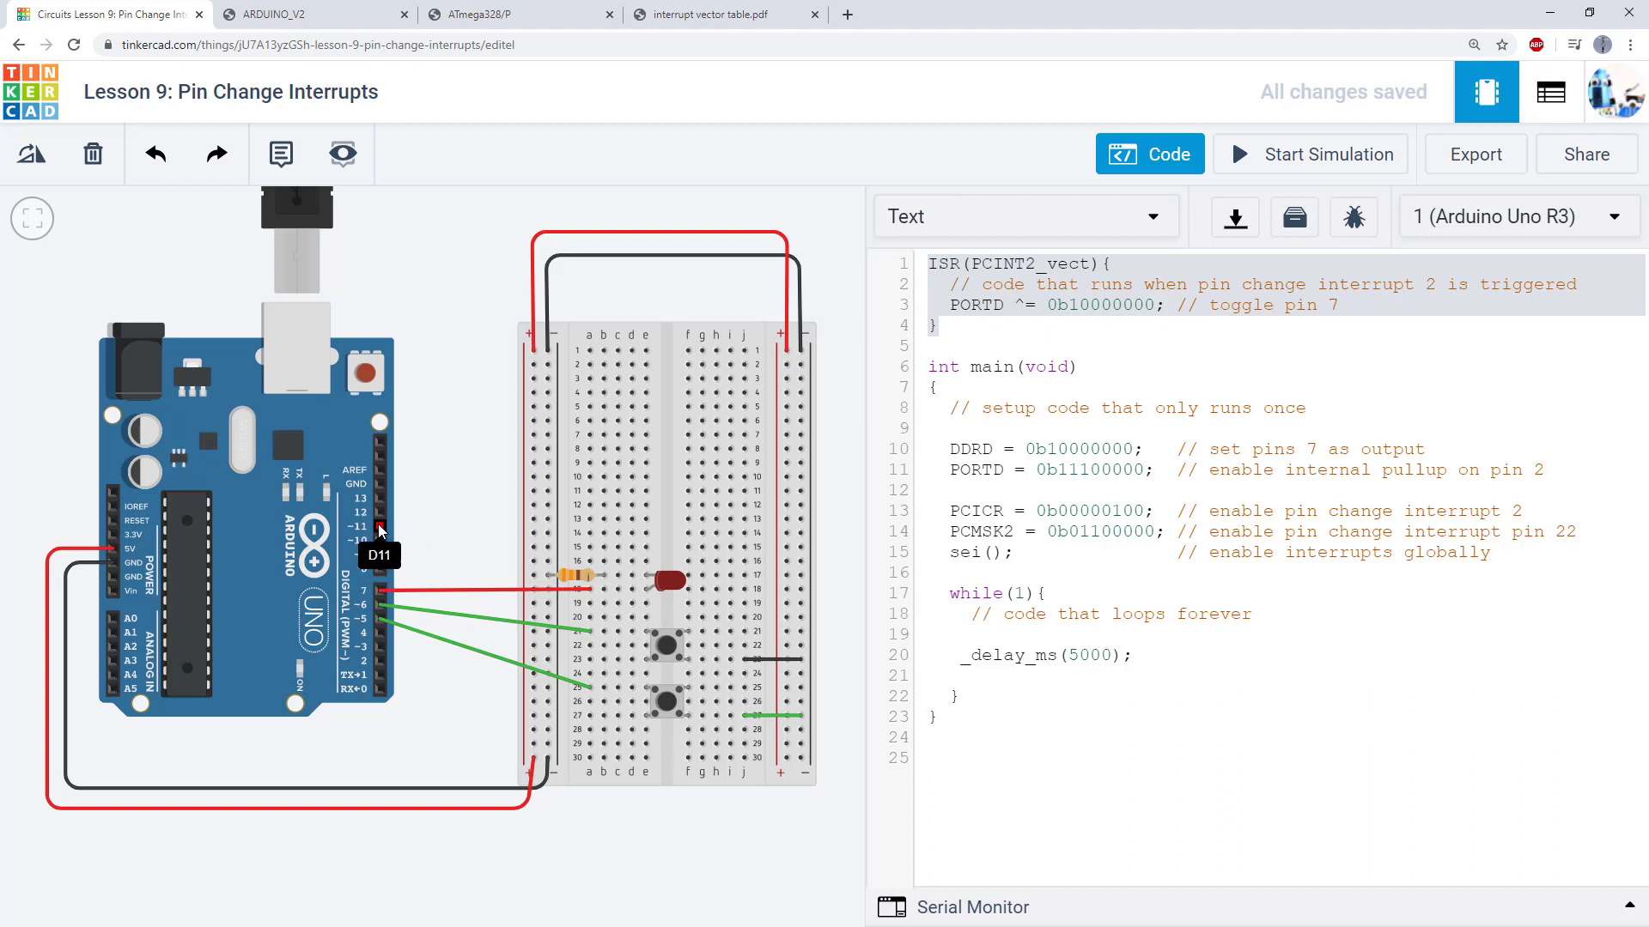
{"action": "mouse_move", "coordinate": [384, 568]}
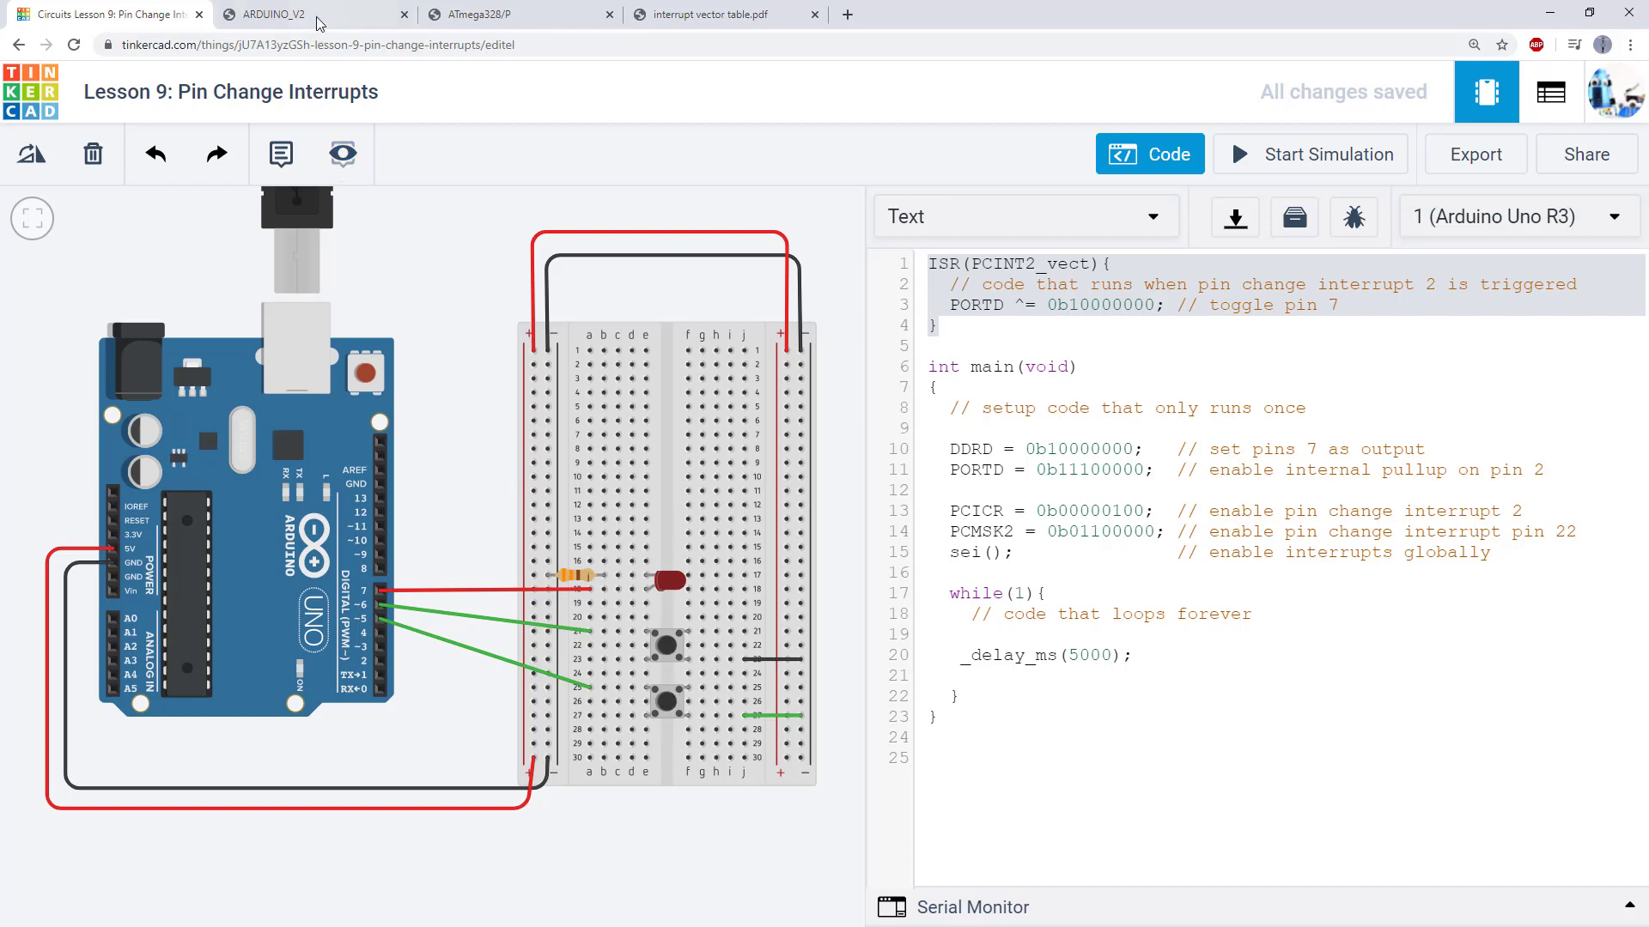
{"action": "left_click", "coordinate": [268, 14]}
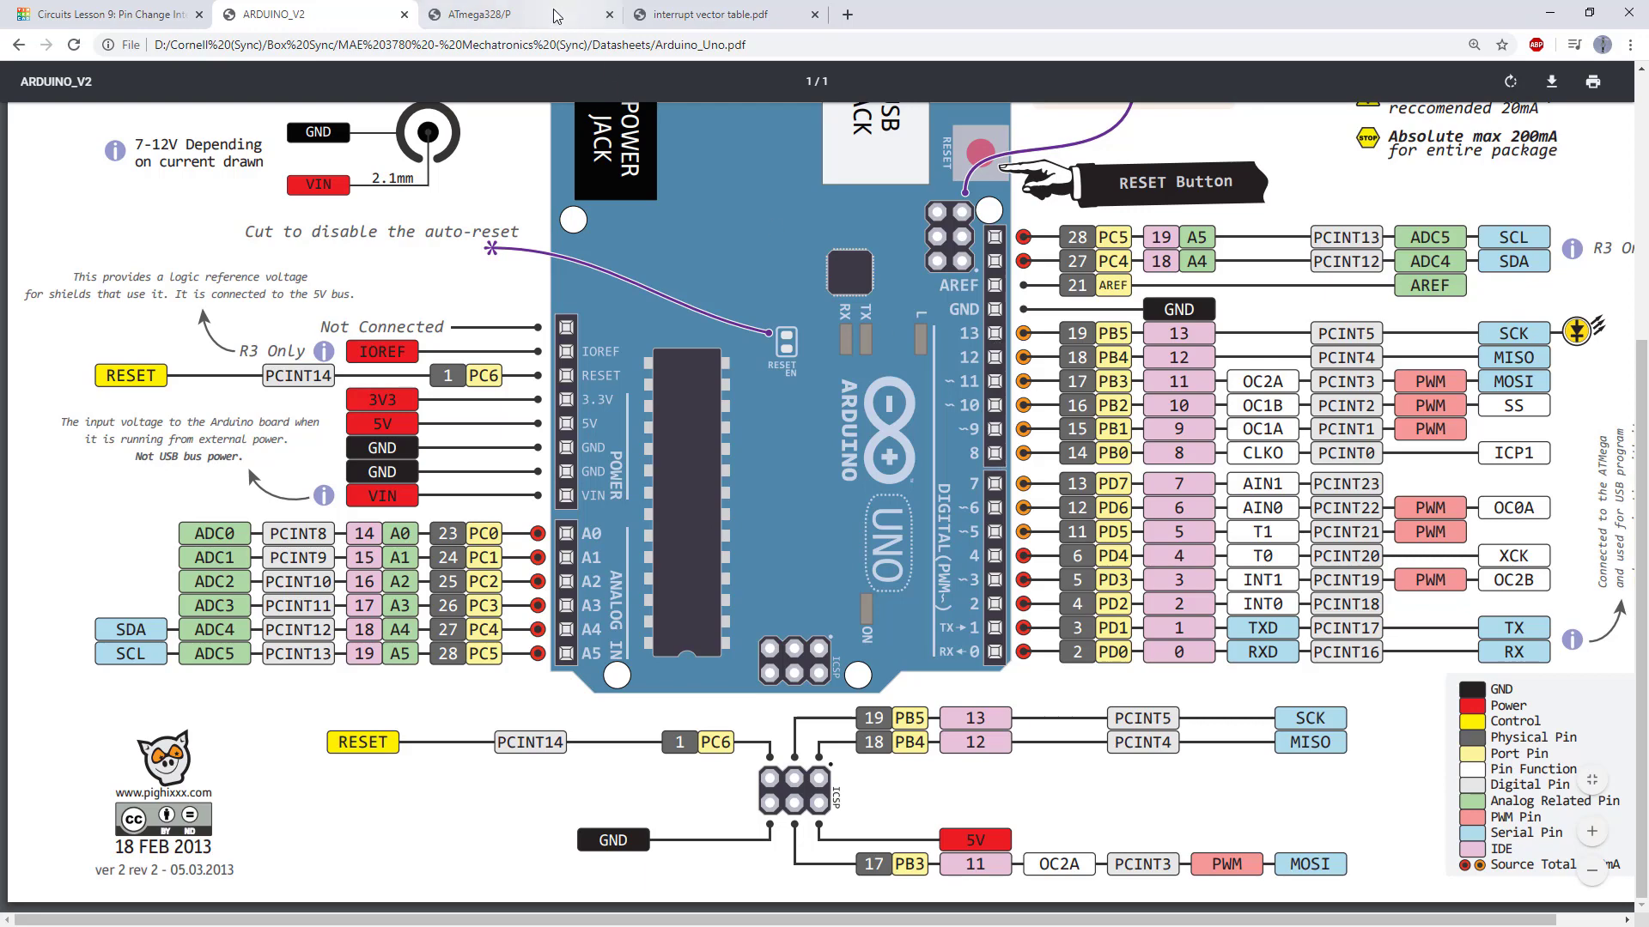
Step: Highlight the PCIF1 and PCIE1 bits in the ATmega328P datasheet, then return to Tinkercad
{"action": "left_click", "coordinate": [516, 13]}
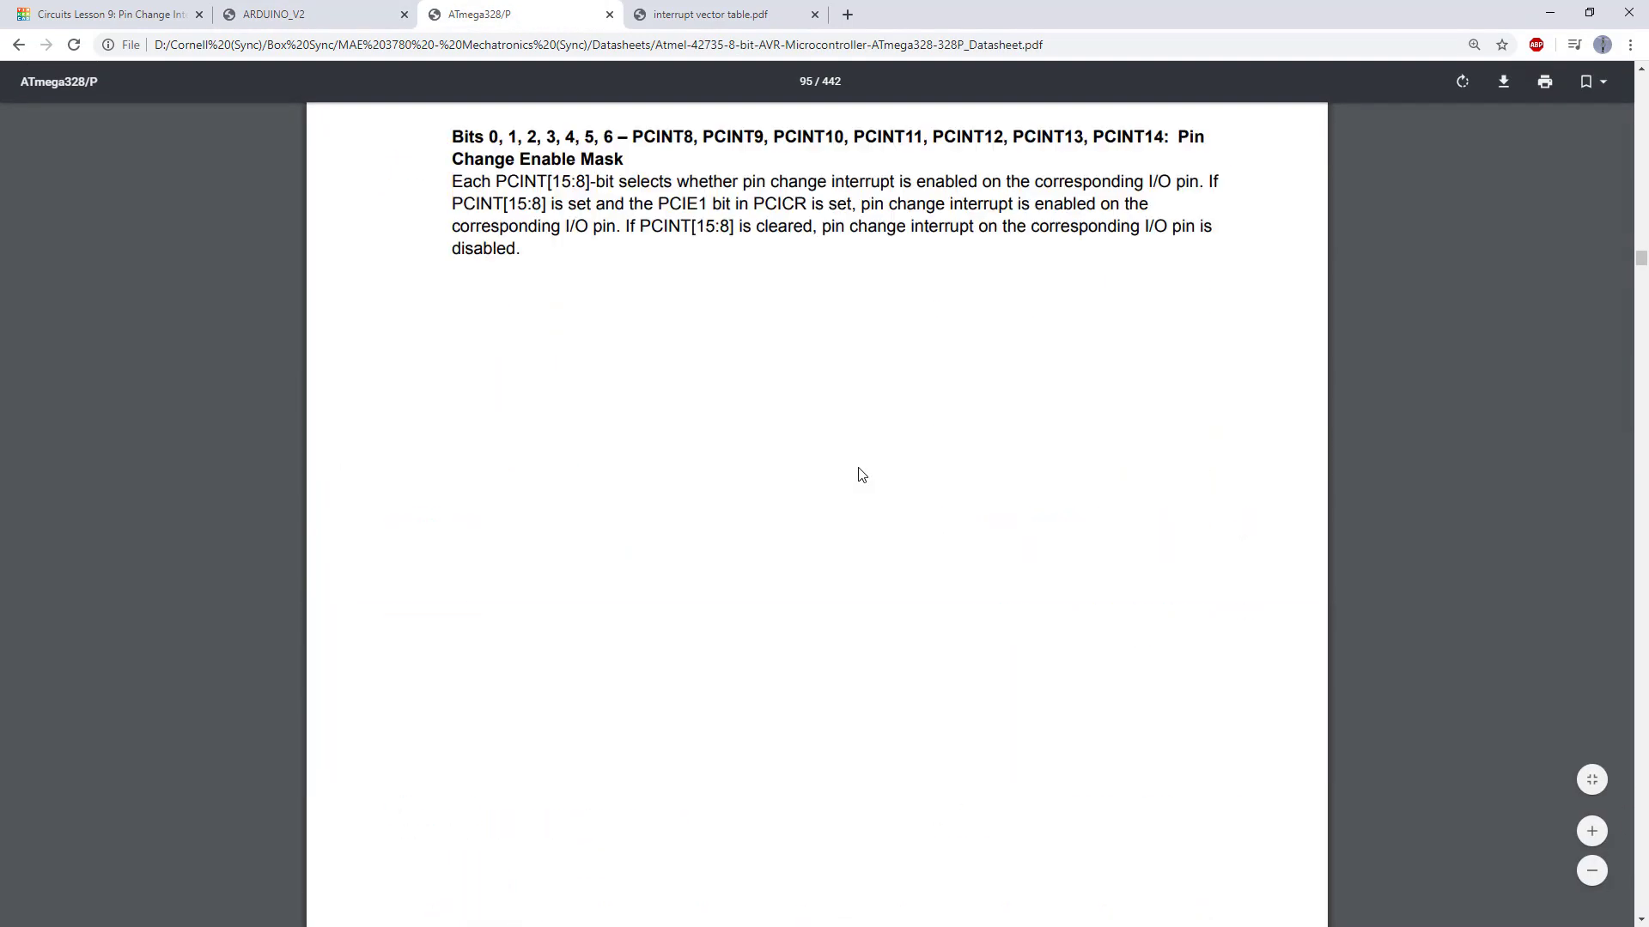
{"action": "scroll", "scroll_direction": "down", "scroll_amount": 3}
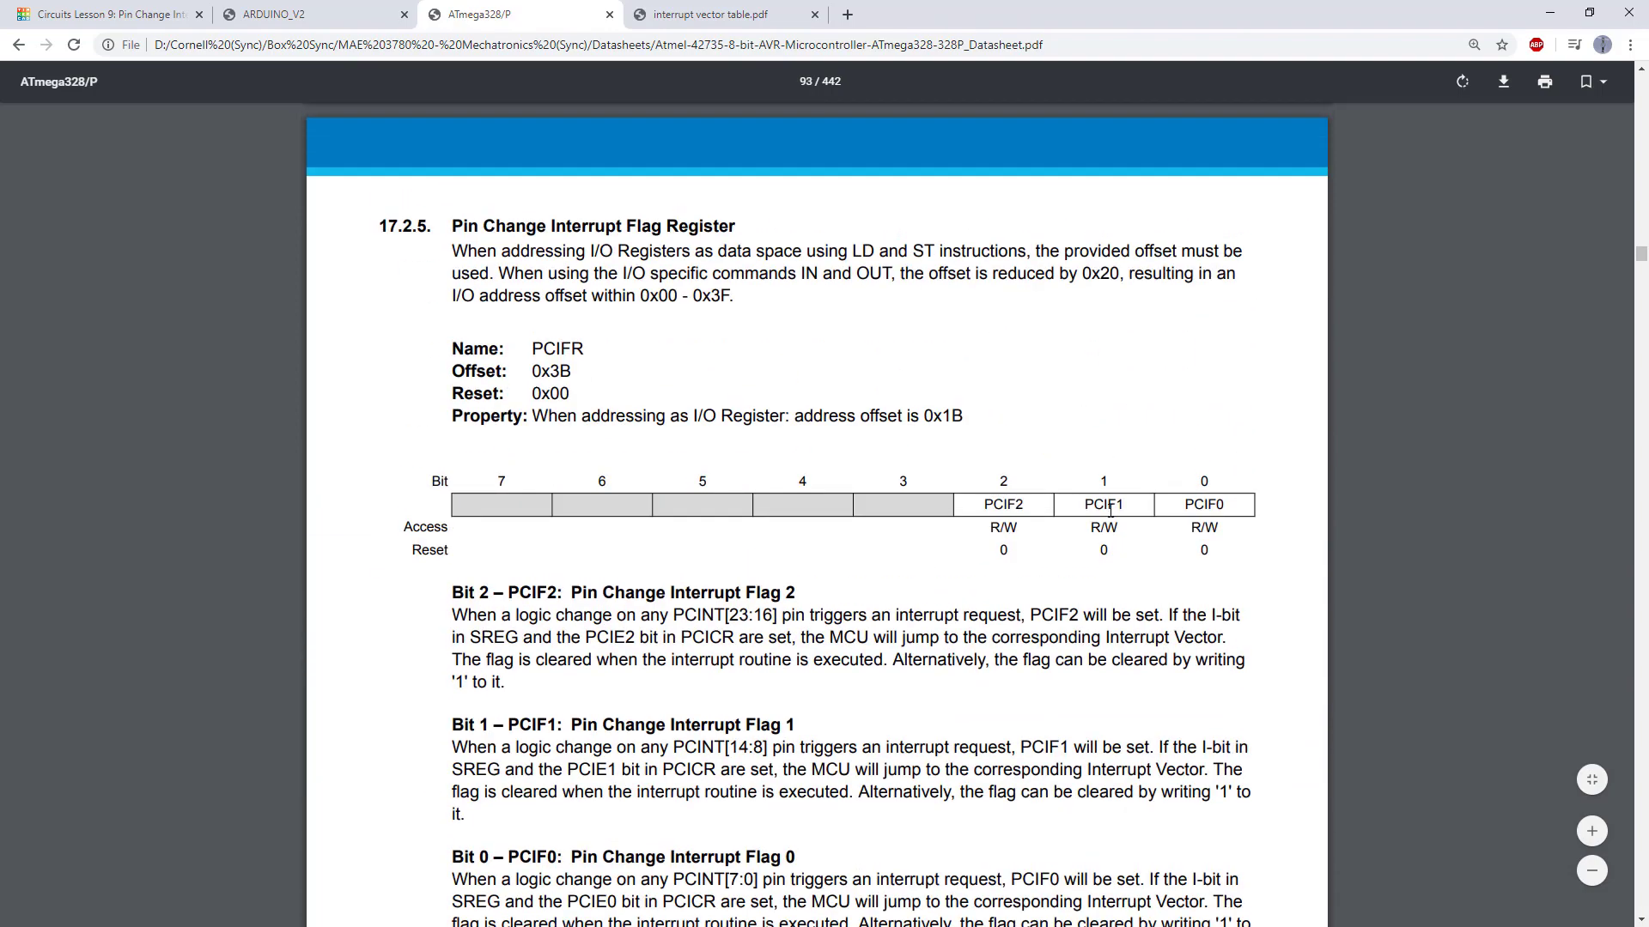
{"action": "double_click", "coordinate": [1102, 504]}
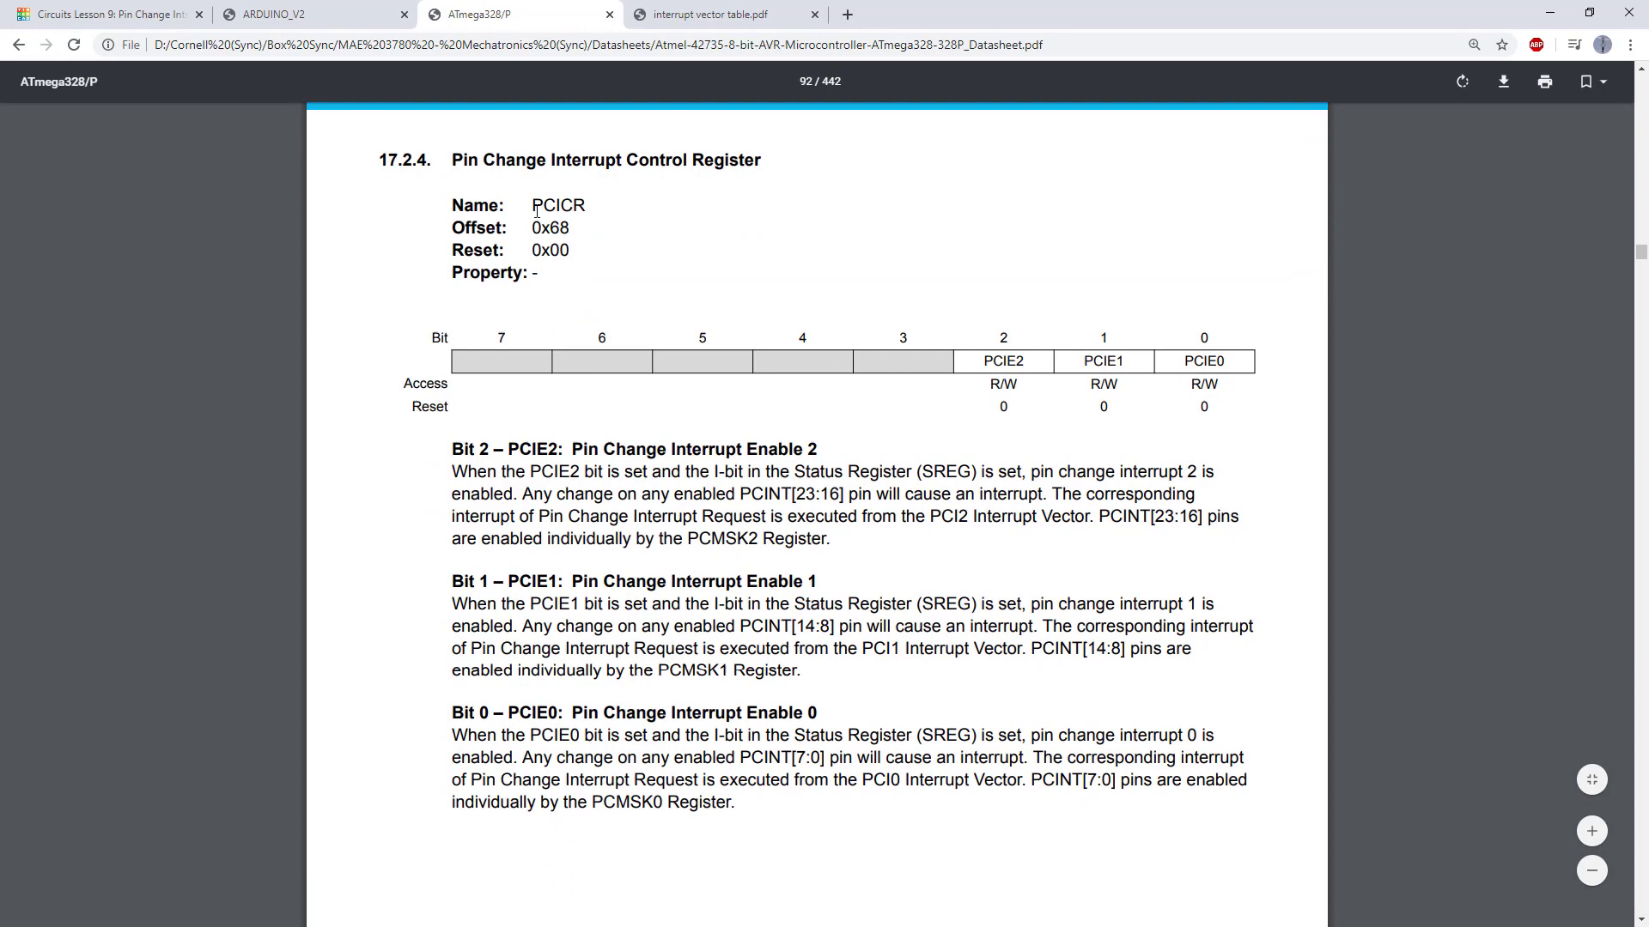
{"action": "double_click", "coordinate": [1100, 360]}
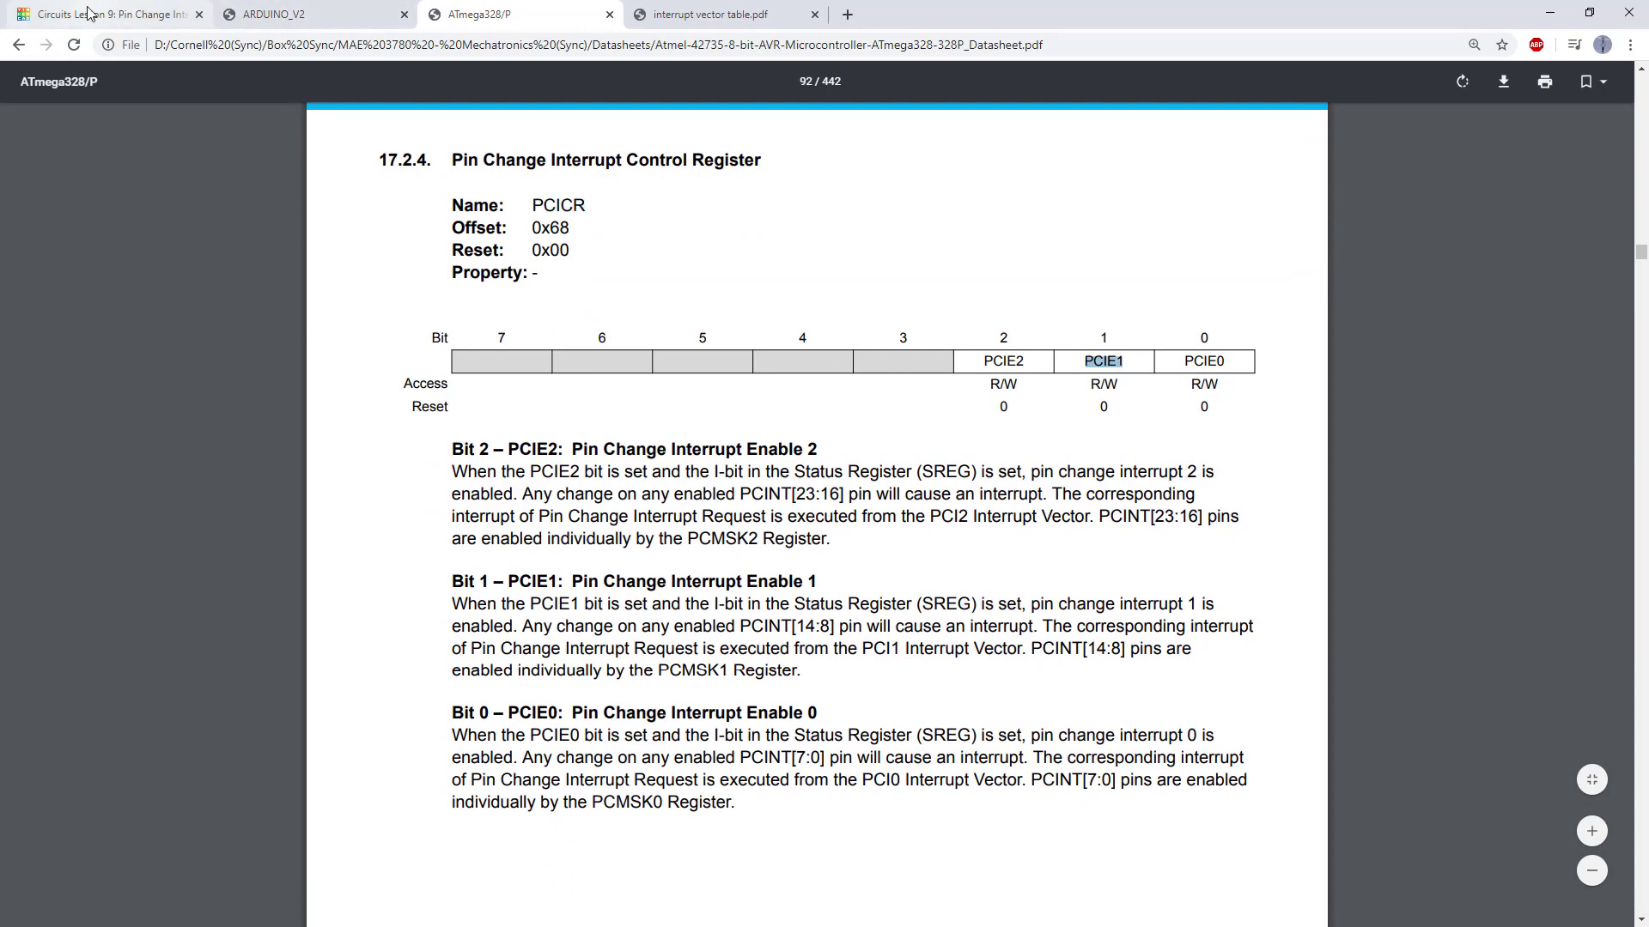
{"action": "left_click", "coordinate": [104, 13]}
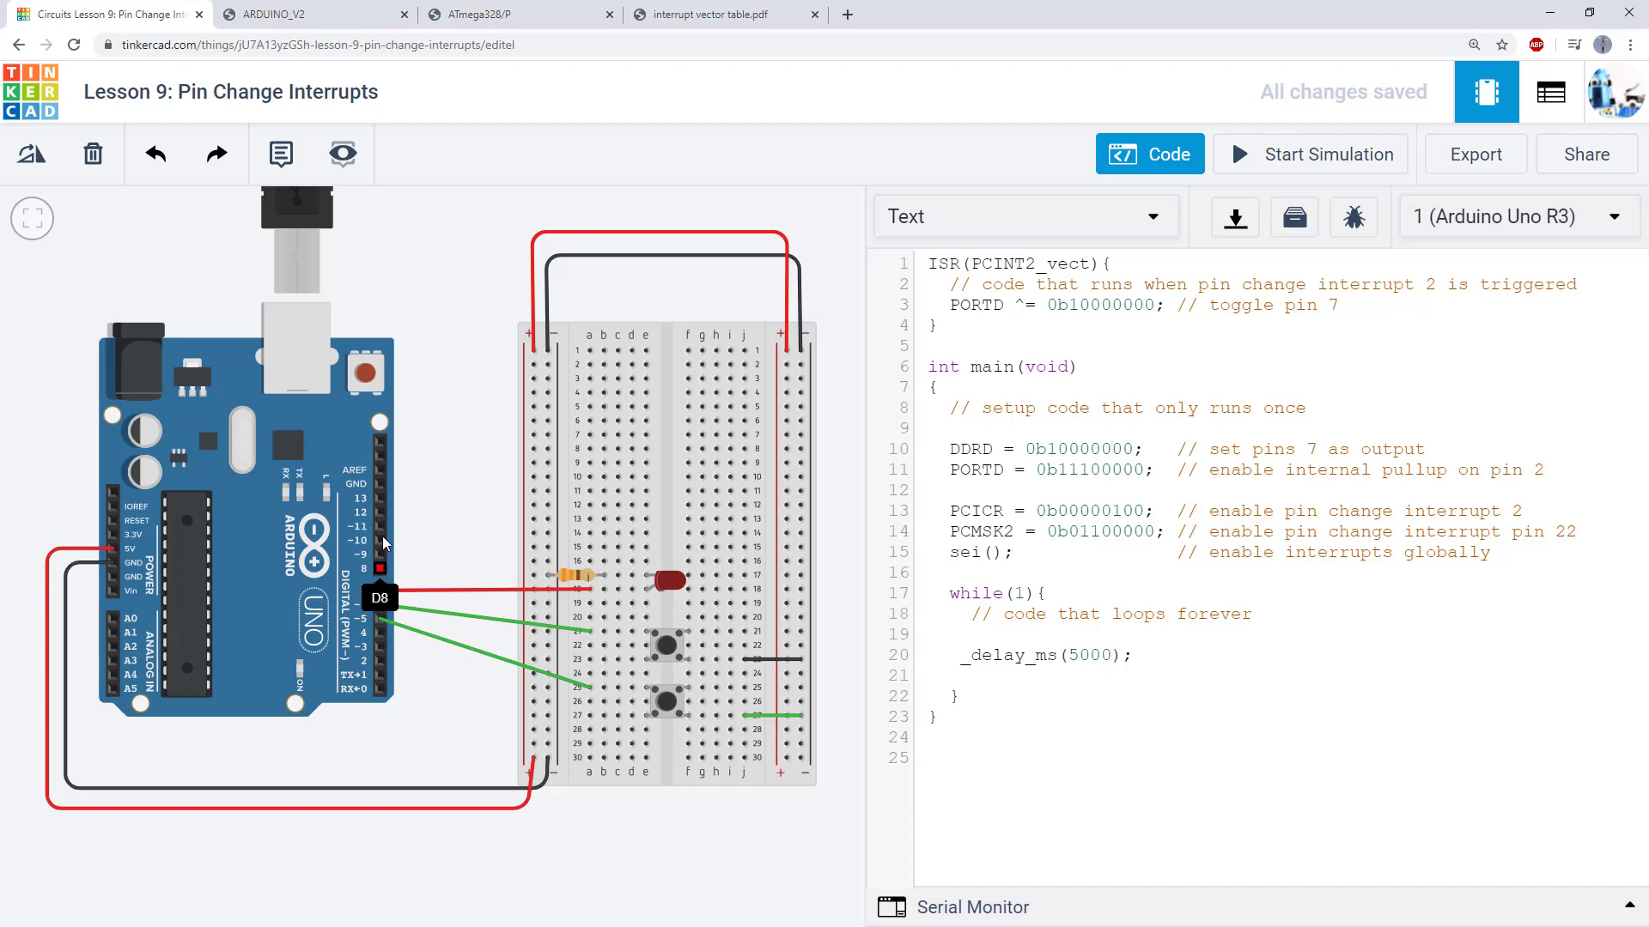
Step: Bring up the ARDUINO_V2 Arduino Uno pinout diagram in the PDF viewer
{"action": "left_click", "coordinate": [275, 13]}
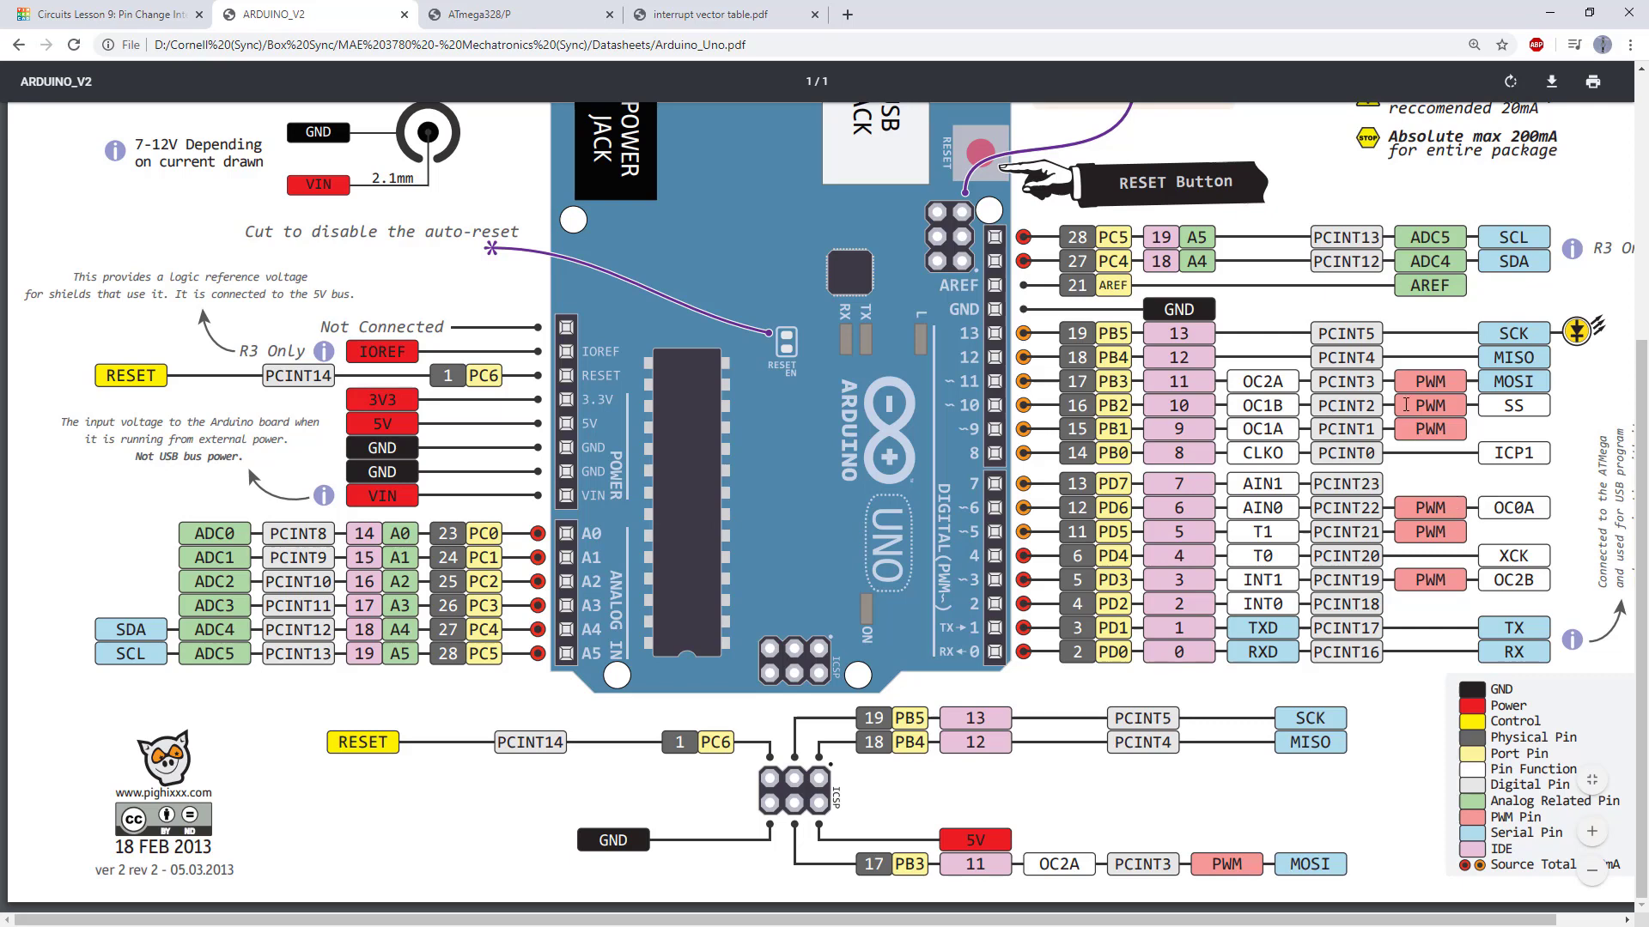
{"action": "mouse_move", "coordinate": [1010, 407]}
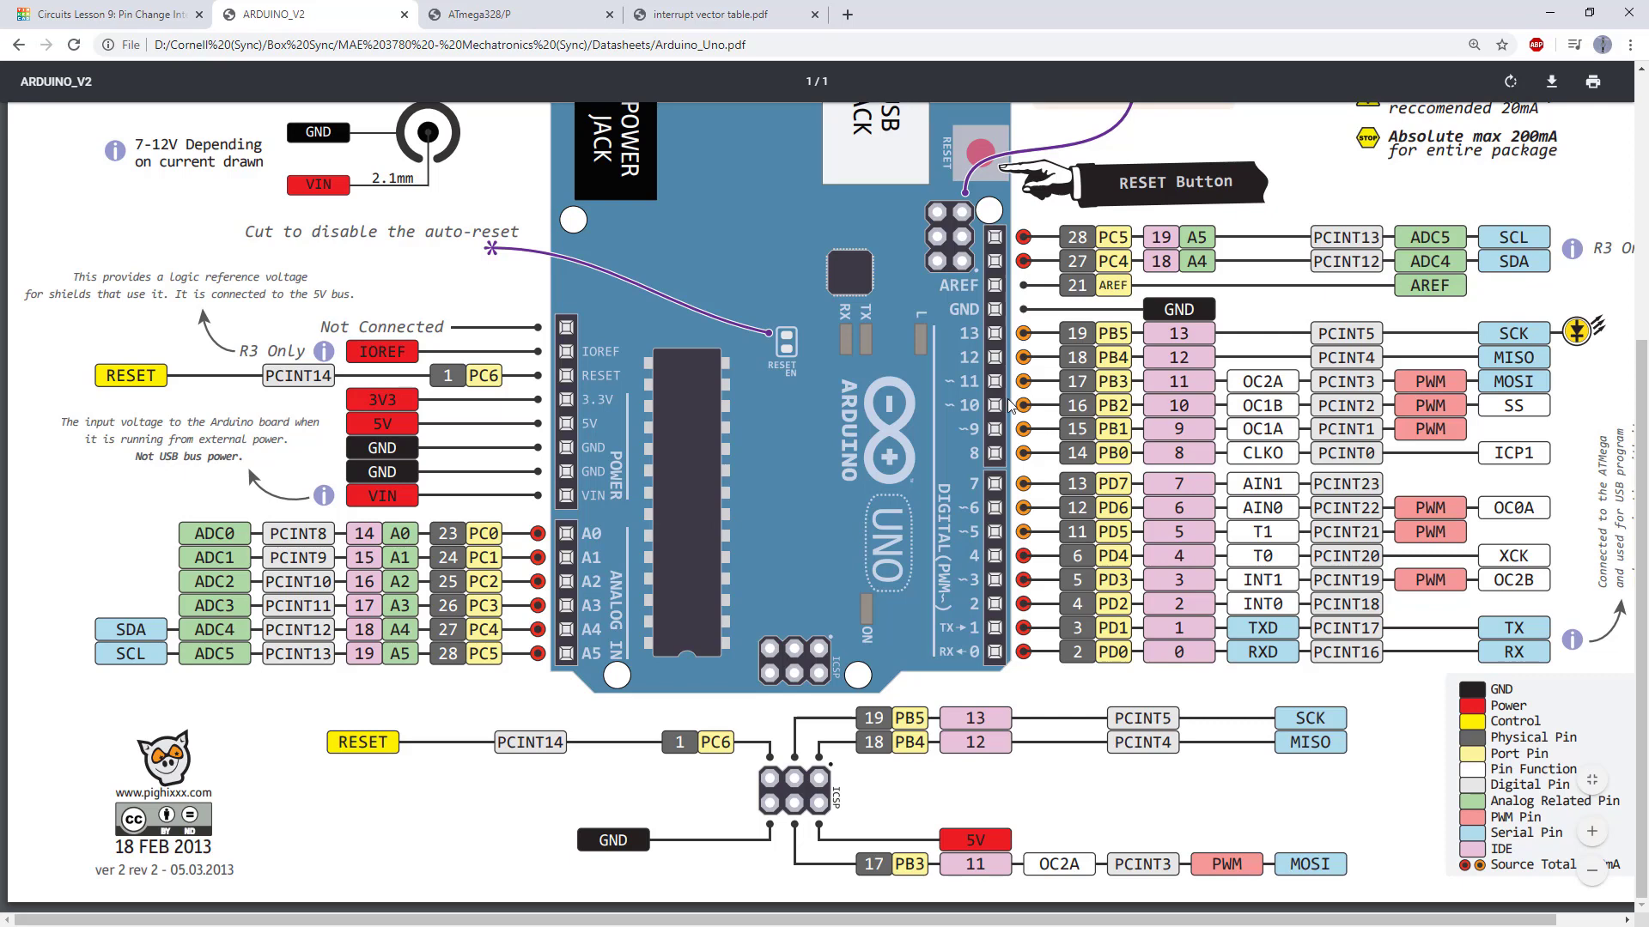
{"action": "mouse_move", "coordinate": [999, 436]}
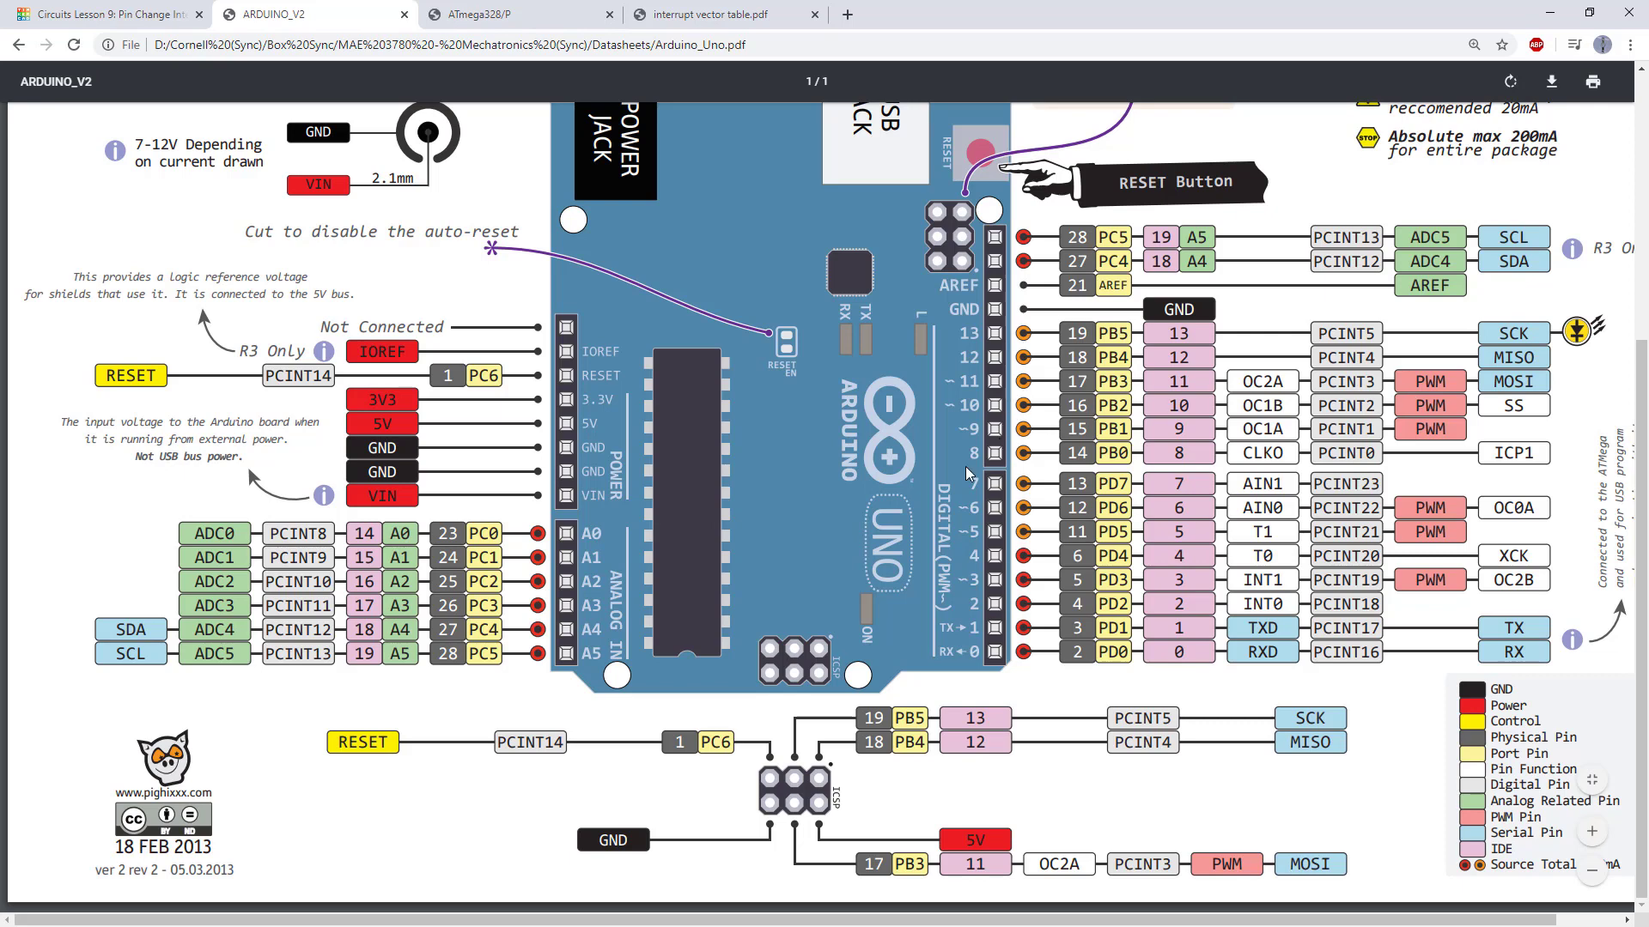
{"action": "mouse_move", "coordinate": [987, 565]}
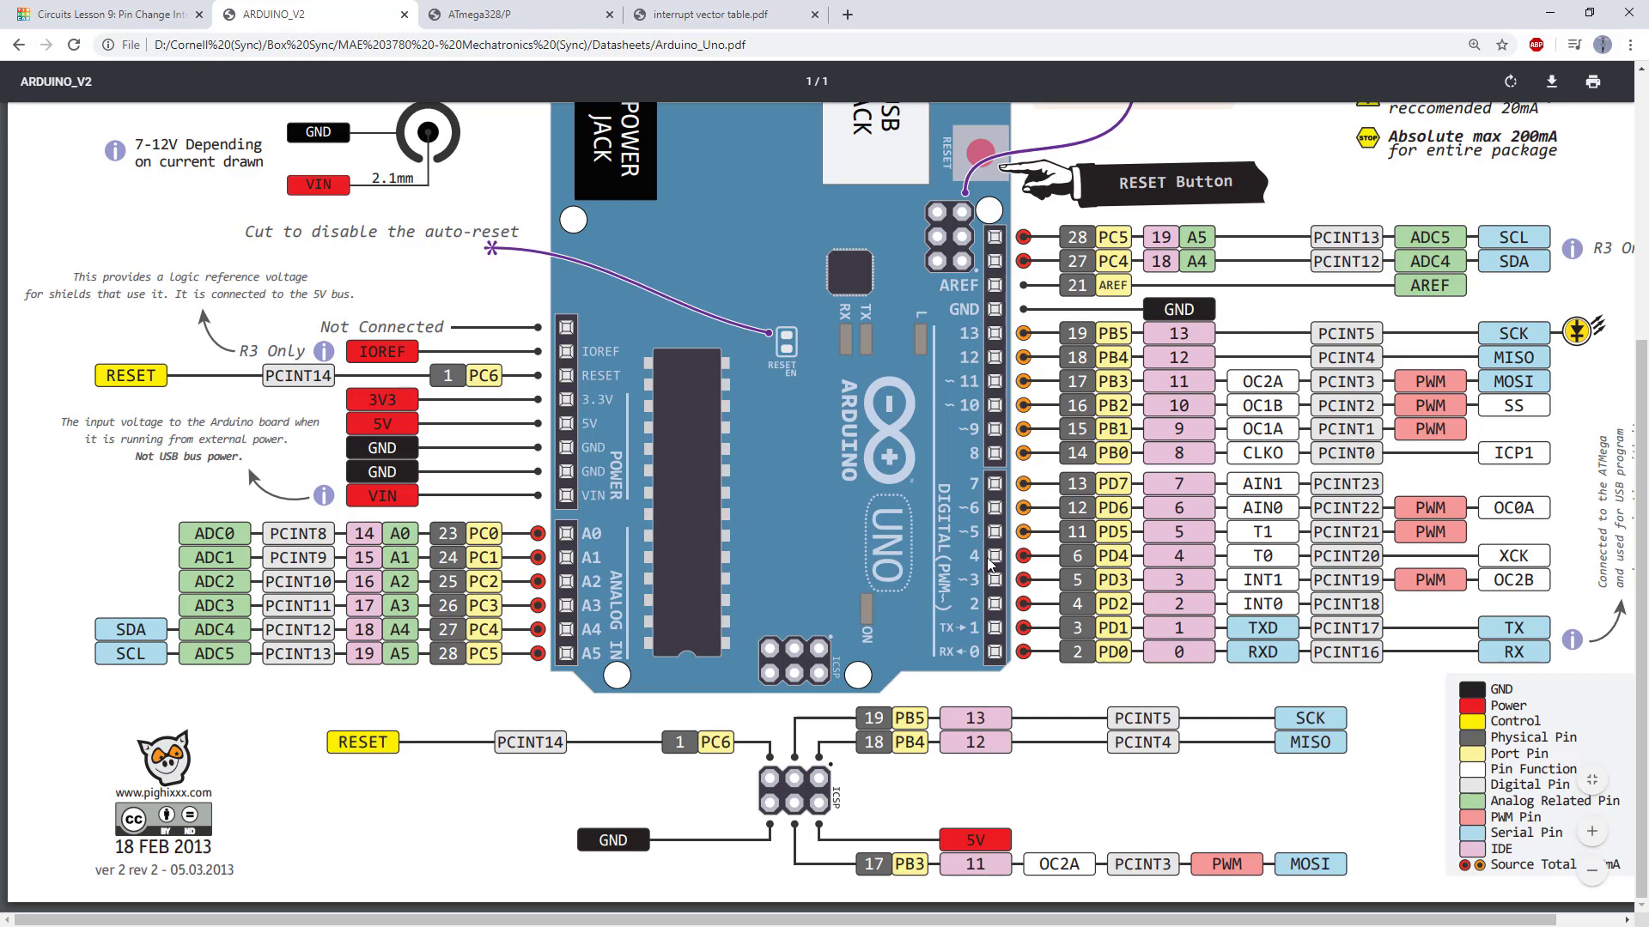